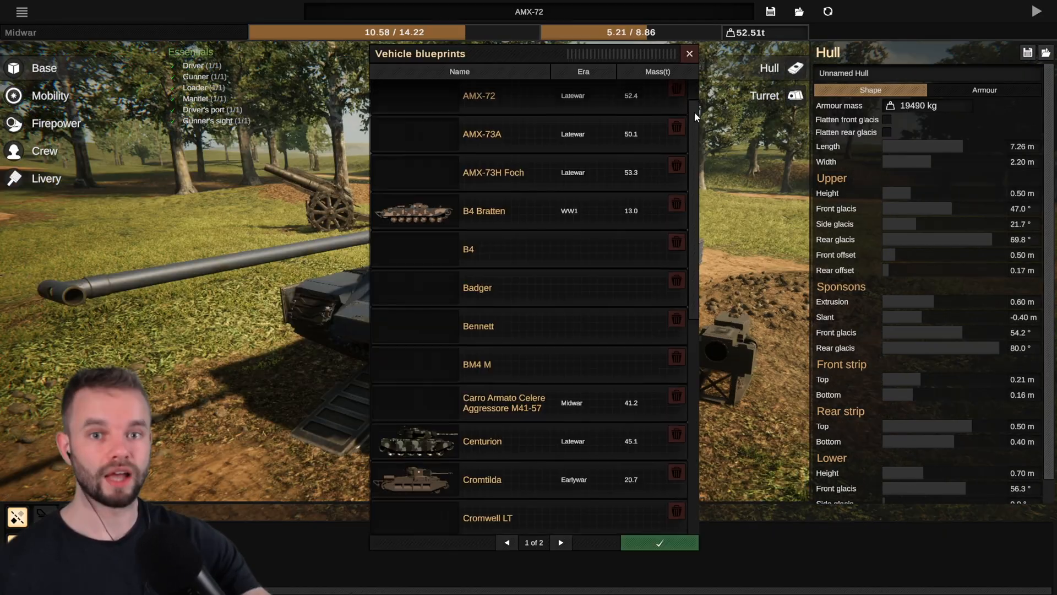
Step: Enter the game and load the AMX-73A blueprint from the saved vehicle blueprint list
left_click(658, 543)
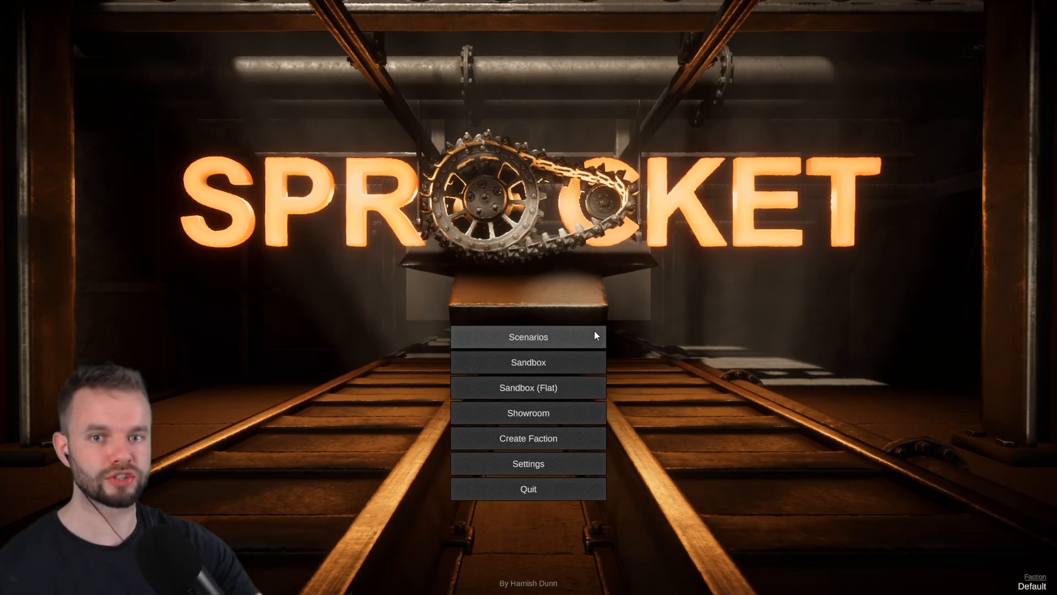
left_click(528, 337)
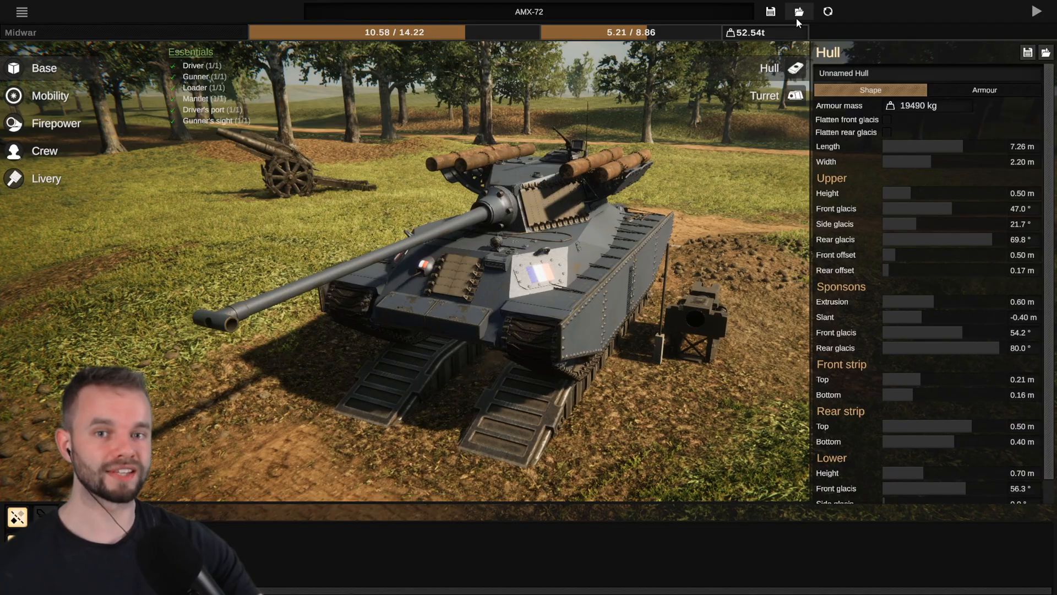
left_click(798, 11)
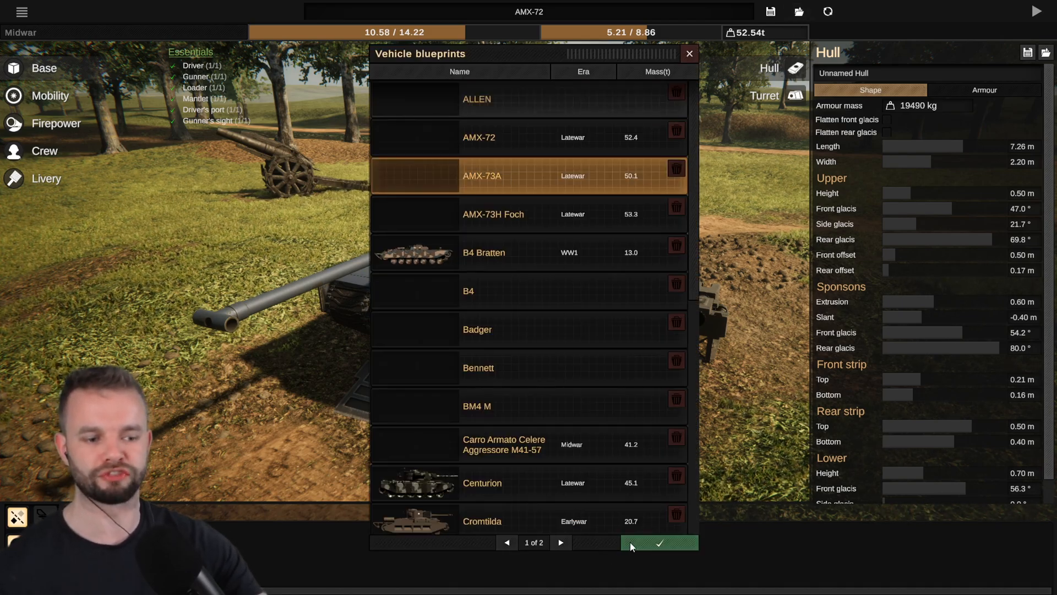
left_click(657, 543)
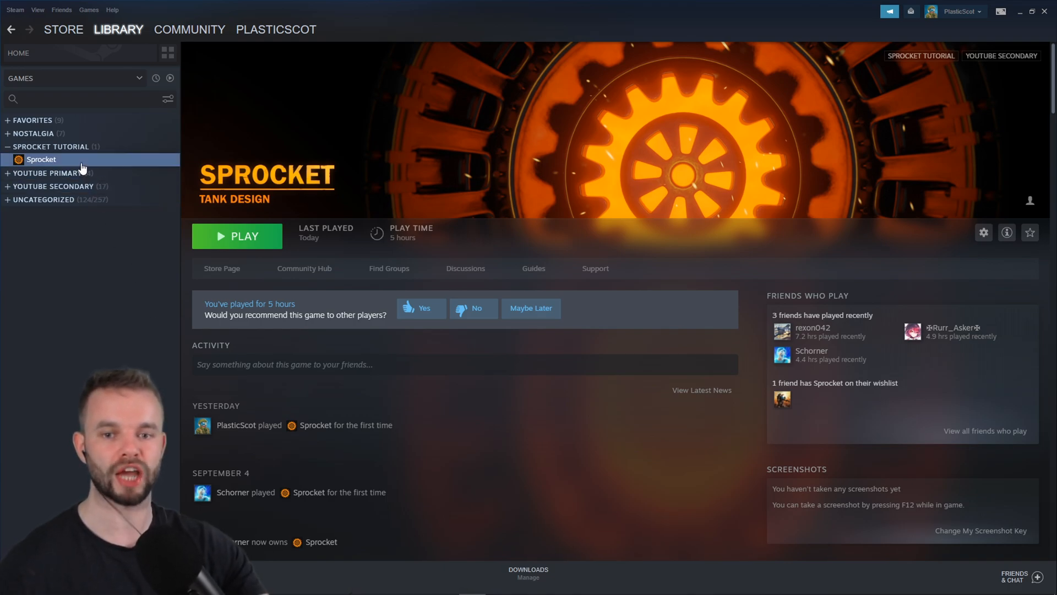
Step: Browse Sprocket's local files from its Steam Properties to reach the install folder
right_click(41, 159)
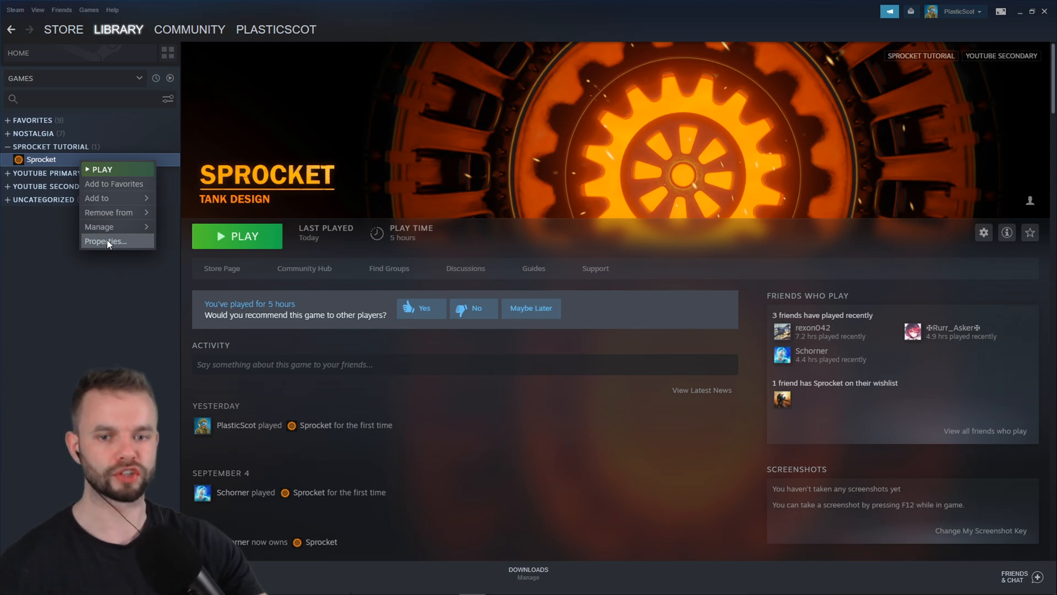
left_click(106, 241)
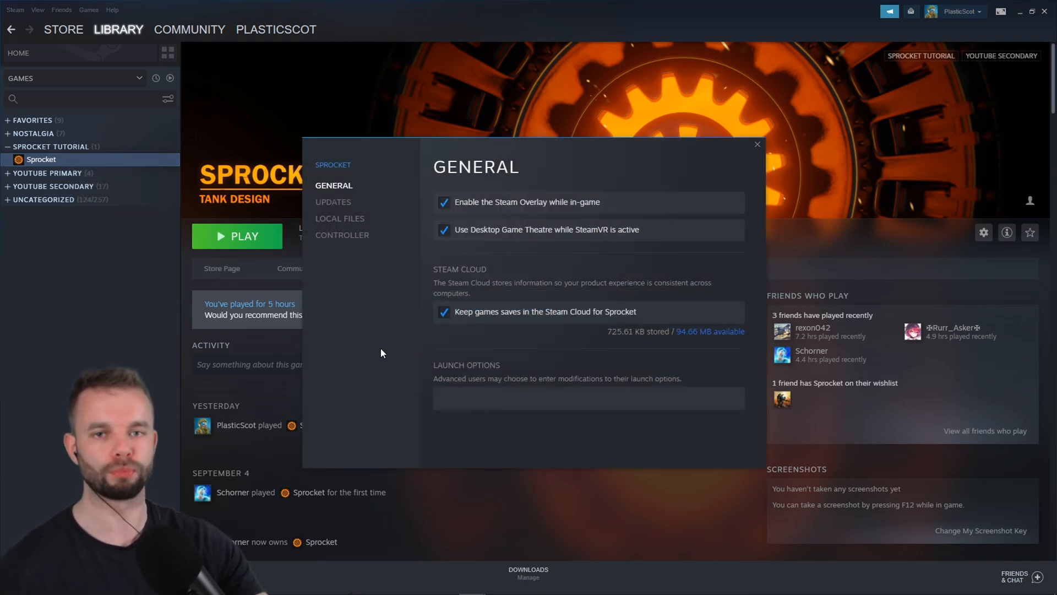
mouse_move(344, 222)
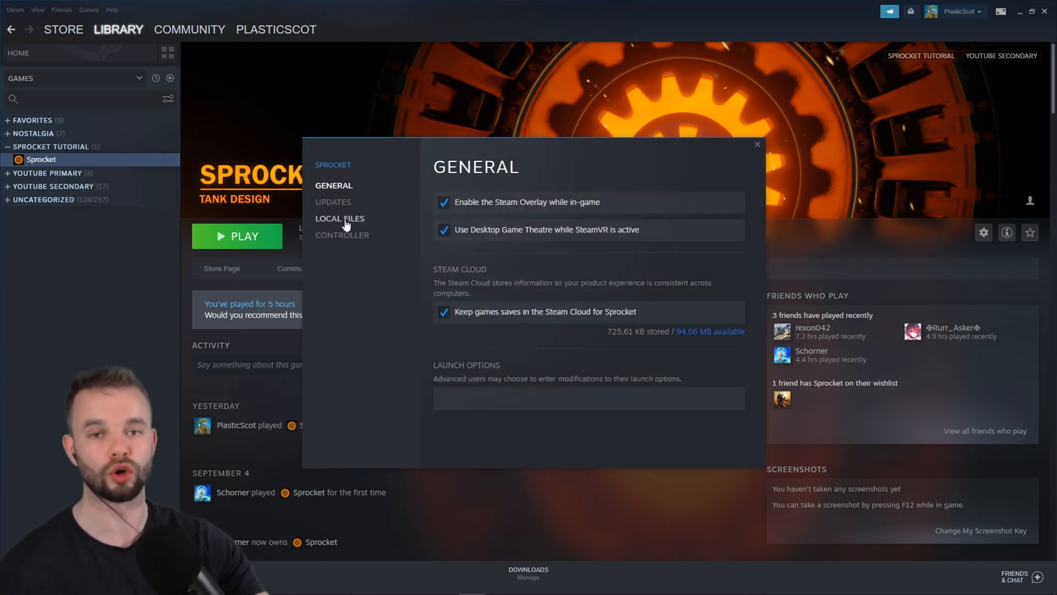
left_click(340, 218)
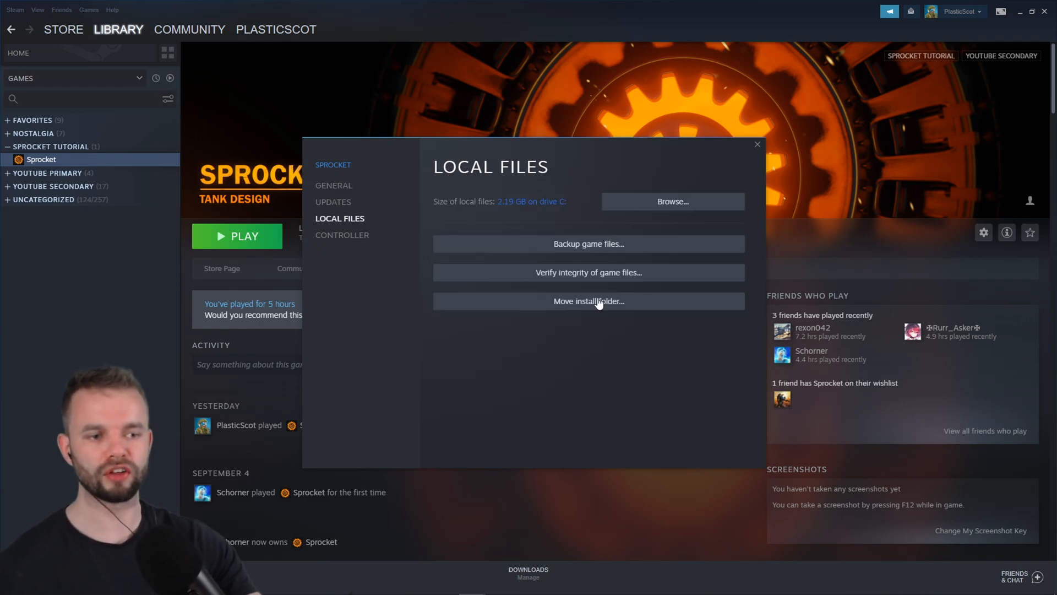
left_click(672, 201)
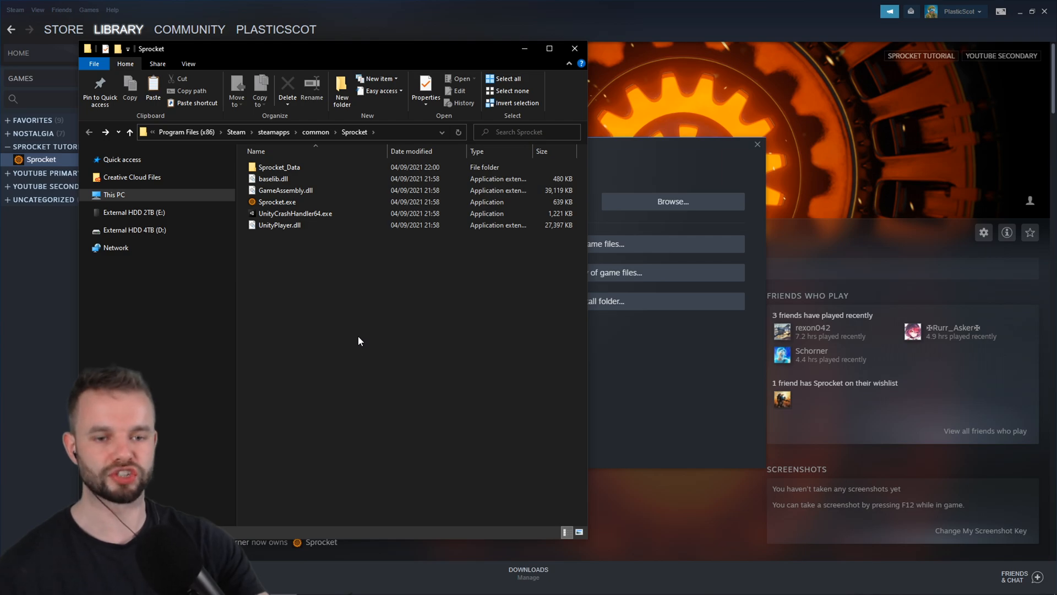
mouse_move(279, 167)
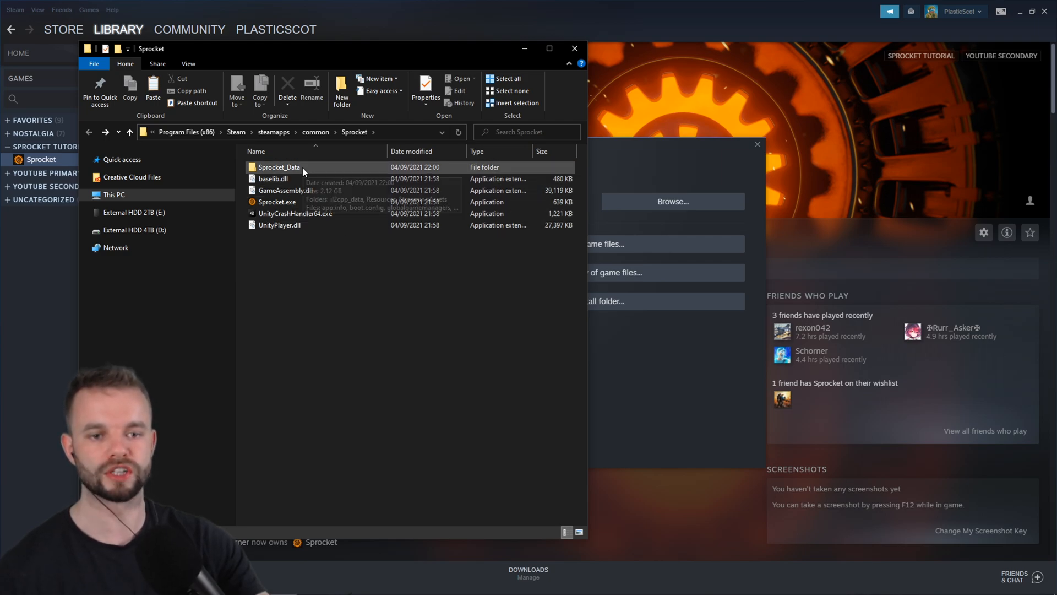
Step: Navigate through Sprocket_Data, StreamingAssets and Blueprints to the built-in Vehicles folder
double_click(278, 166)
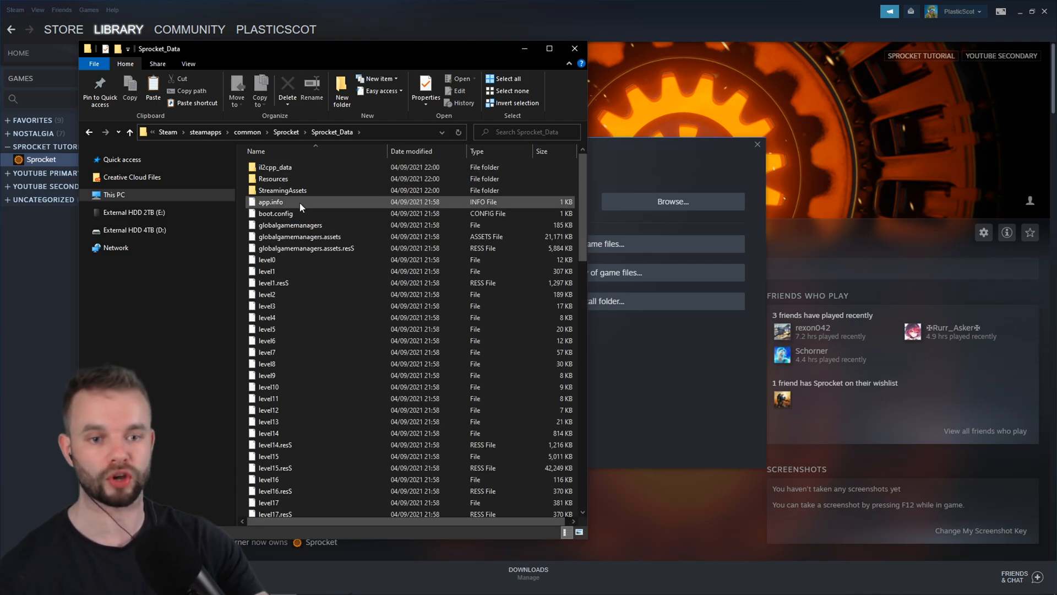
double_click(283, 189)
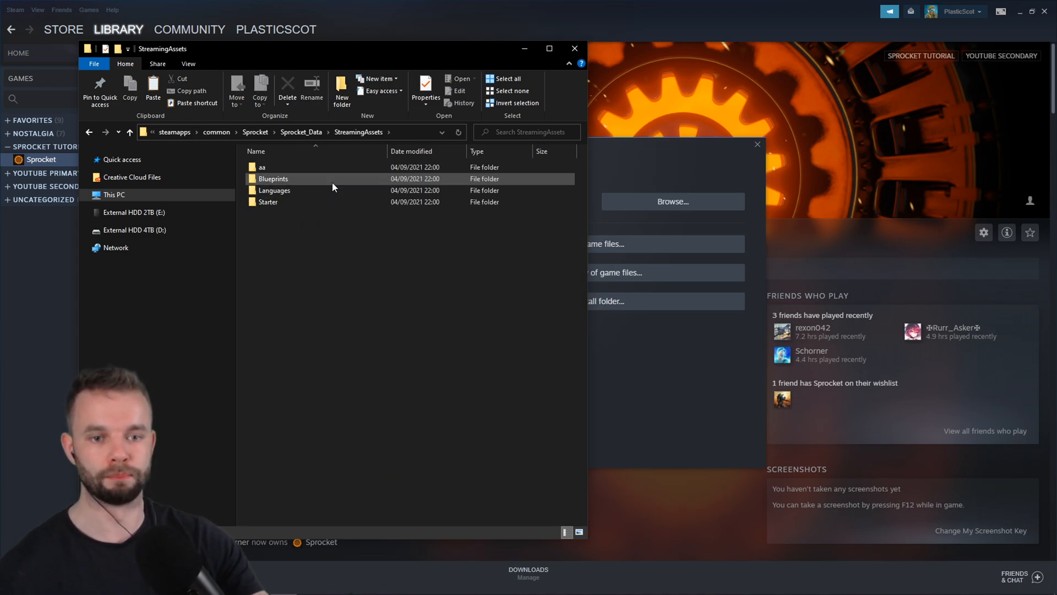
double_click(273, 178)
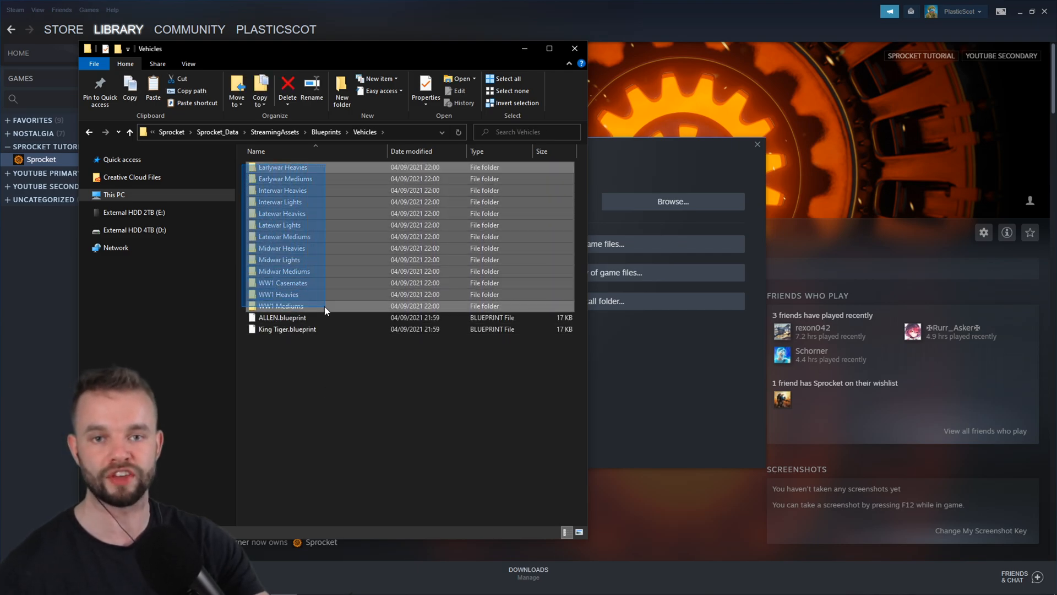
left_click(333, 392)
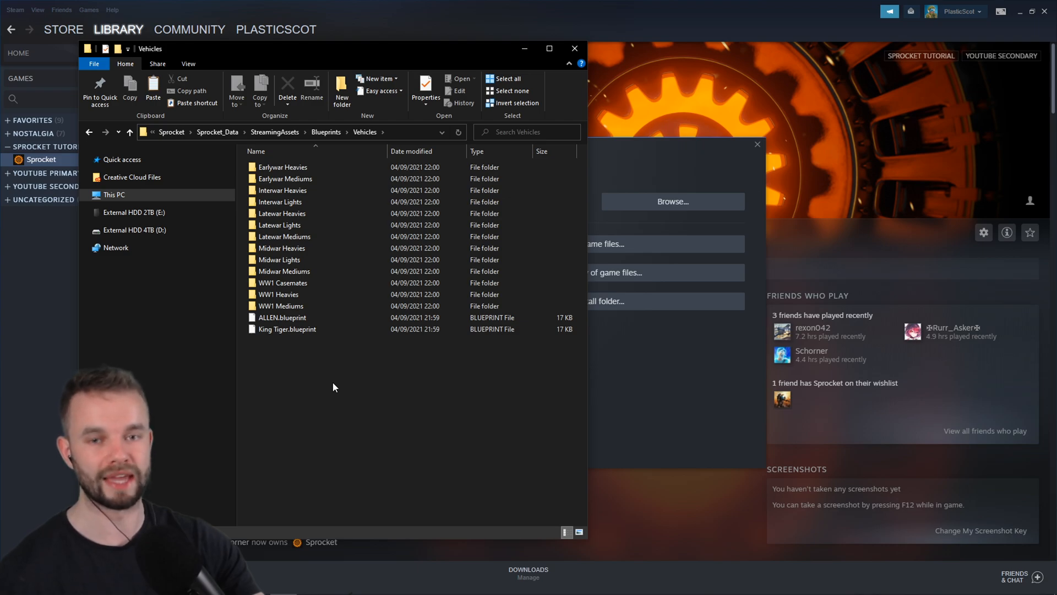
mouse_move(367, 394)
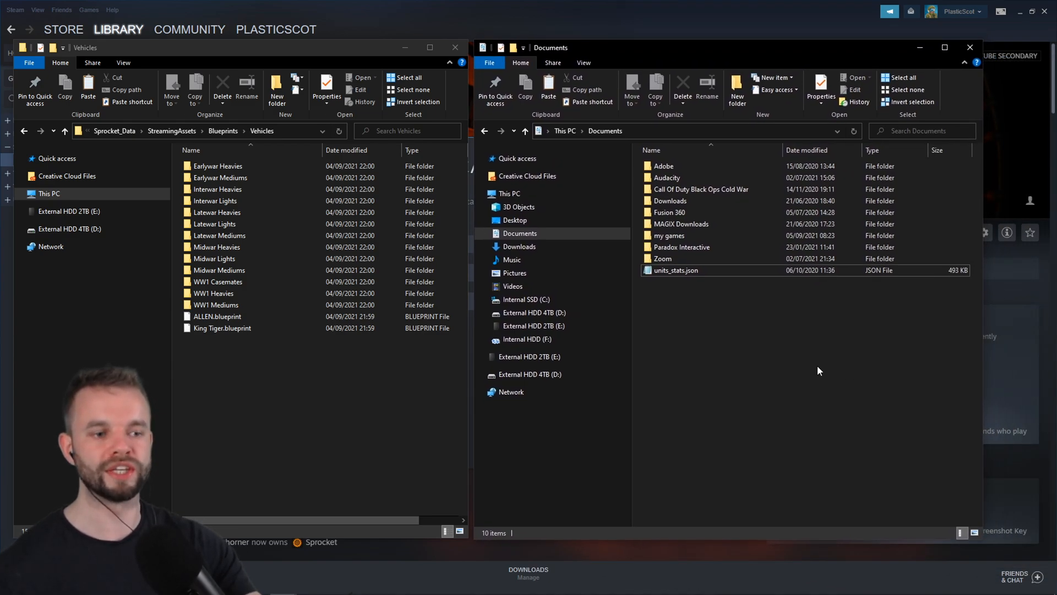
mouse_move(669, 235)
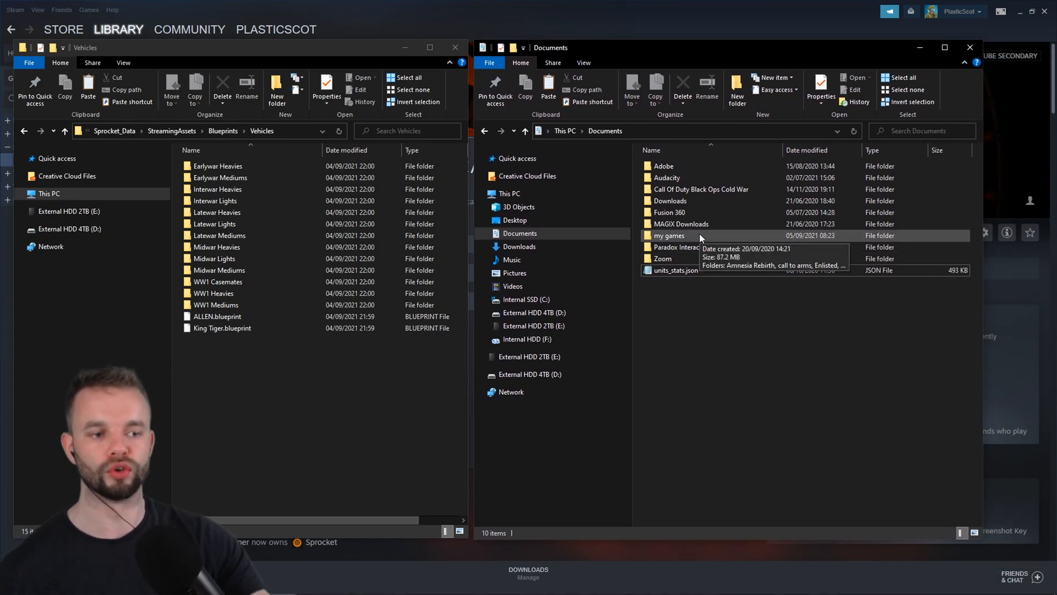
Step: In a second window, open Documents > my games > Sprocket > Factions > Default > Blueprints > Vehicles
left_click(519, 233)
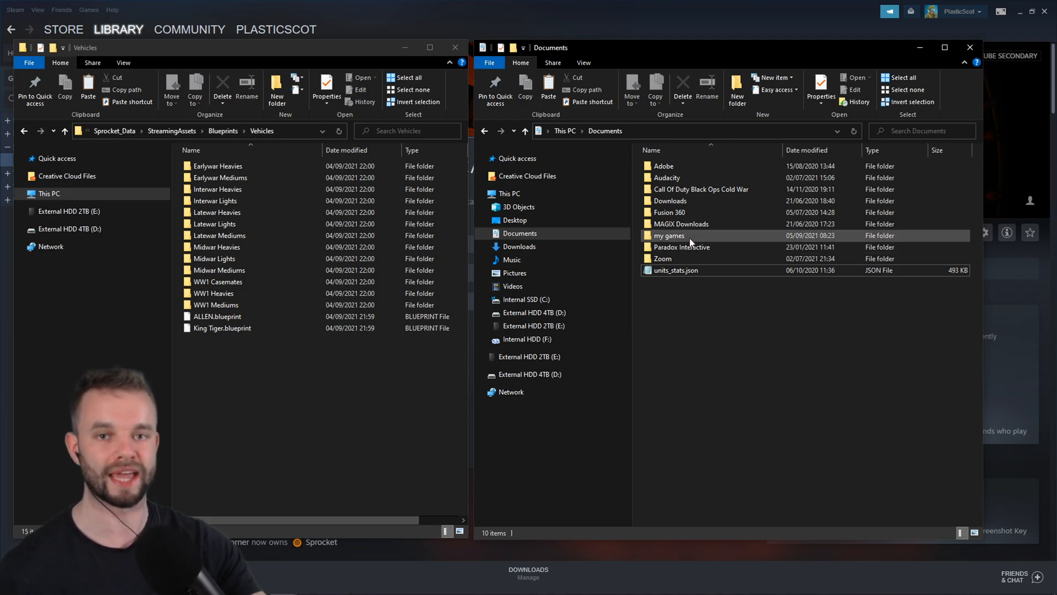
left_click(663, 258)
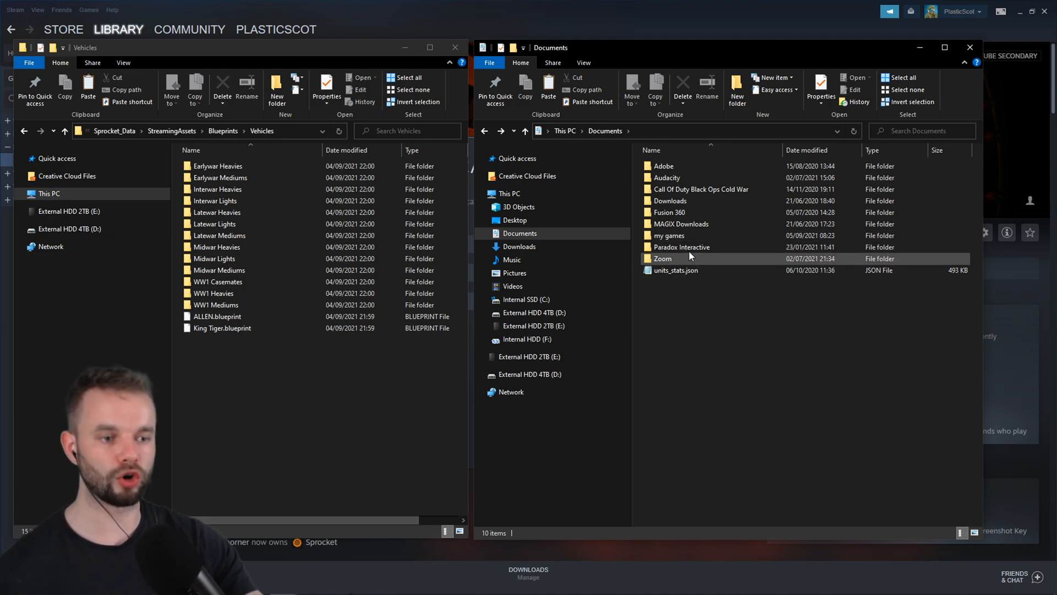
double_click(668, 235)
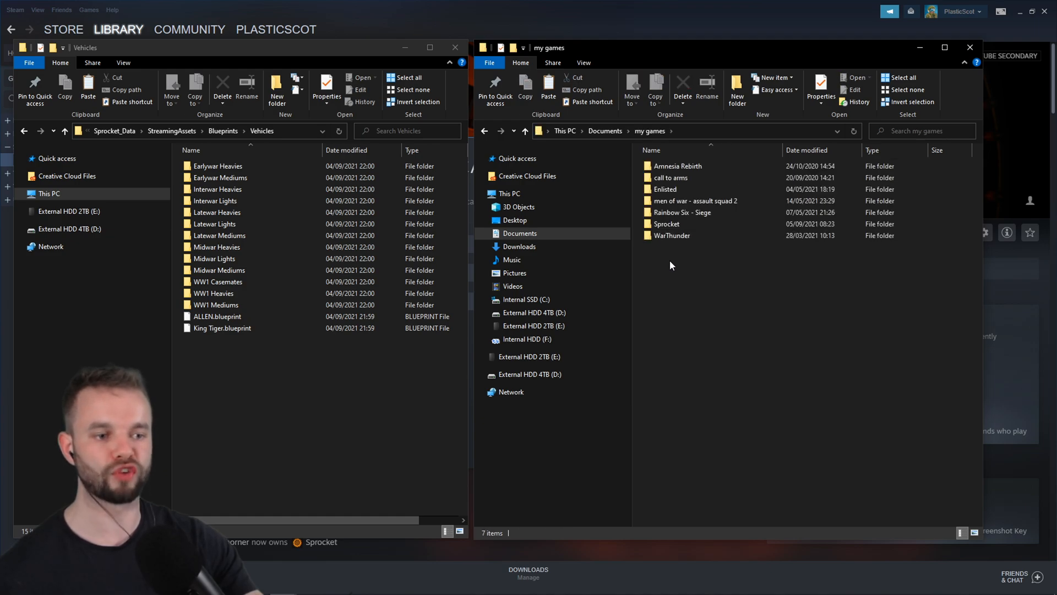
mouse_move(665, 223)
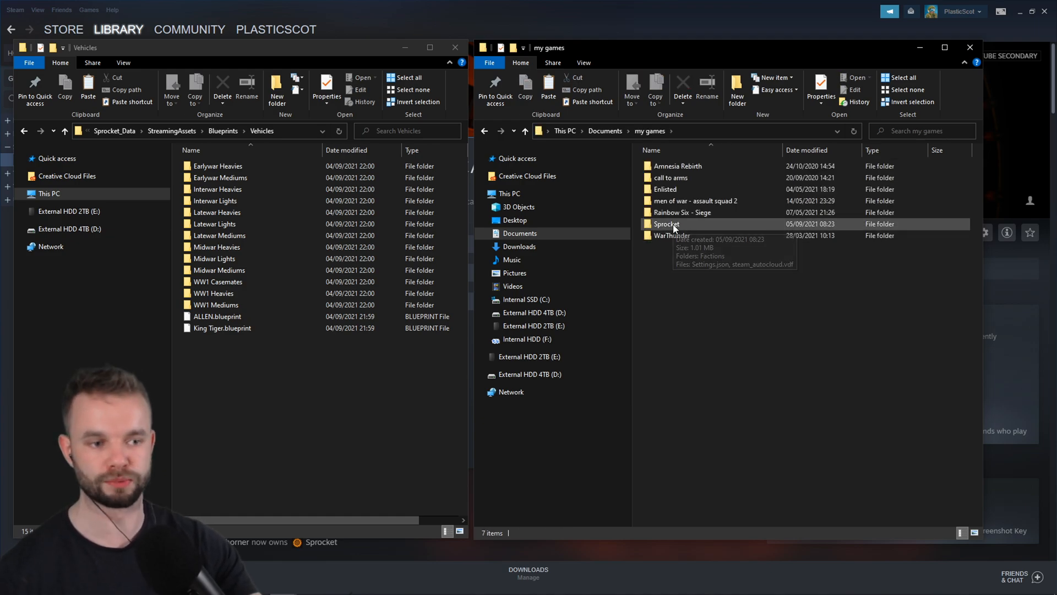
double_click(665, 223)
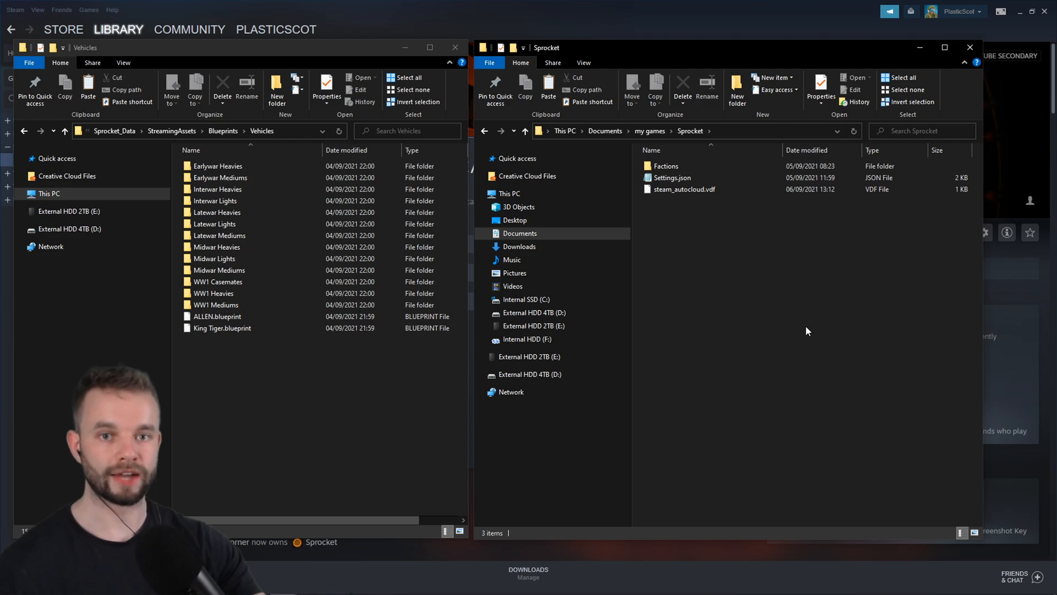
double_click(665, 166)
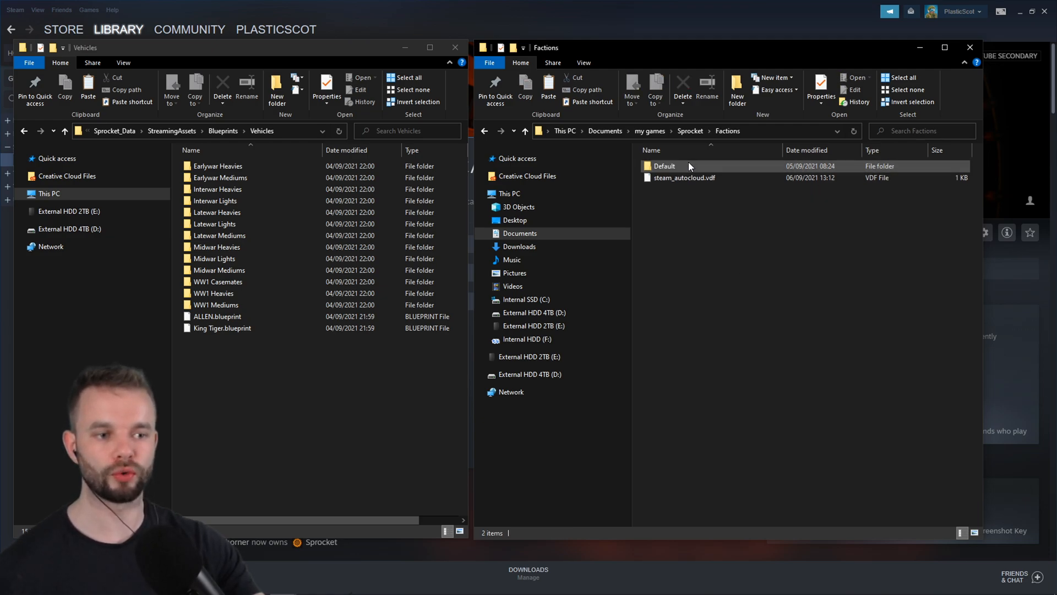
double_click(664, 166)
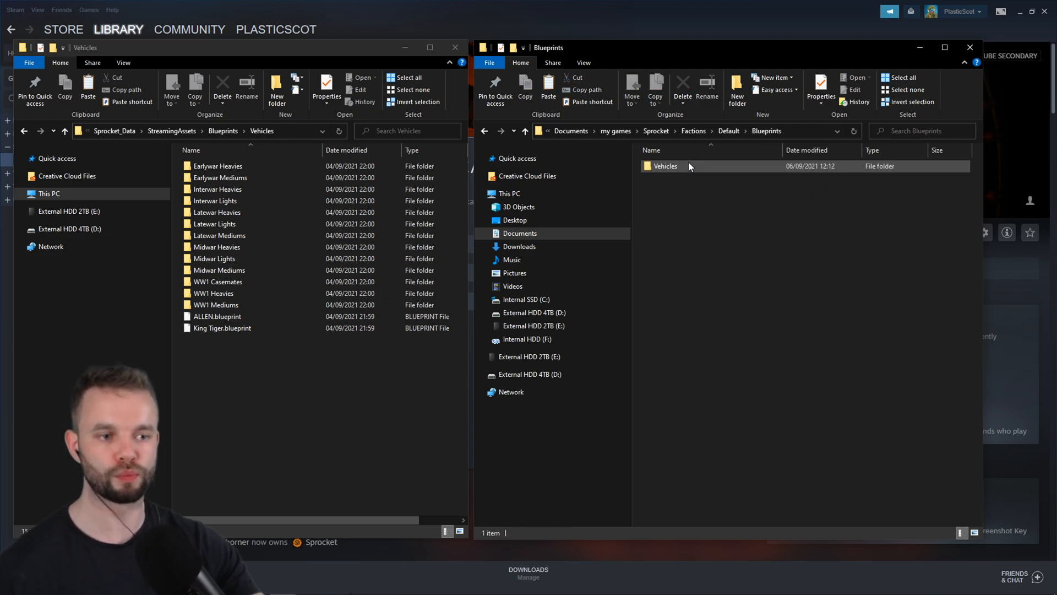
double_click(664, 166)
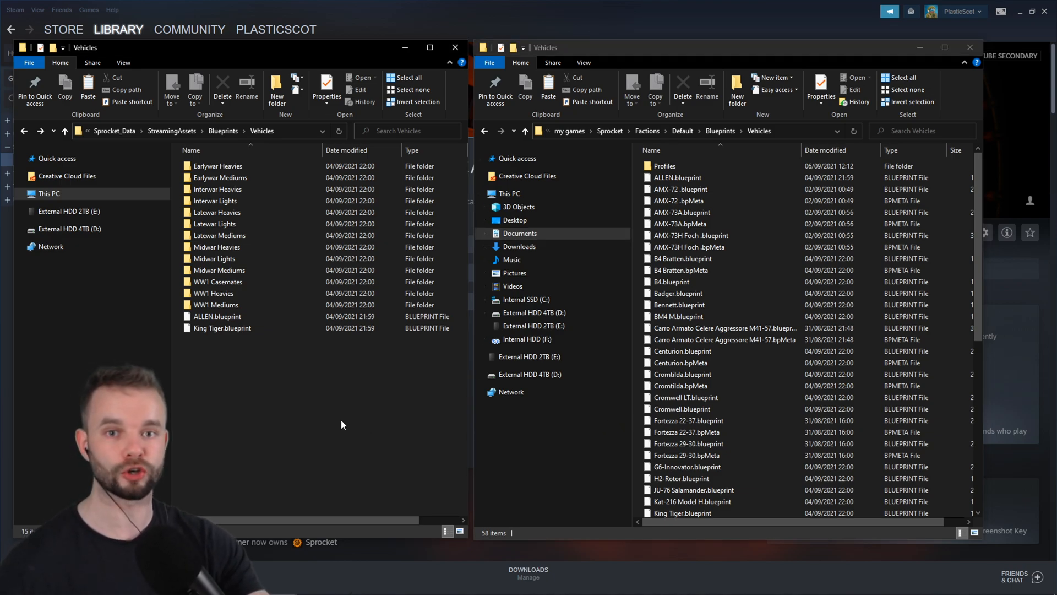
Step: Open the Earlywar Heavies folder and inspect its blueprint files
left_click(217, 166)
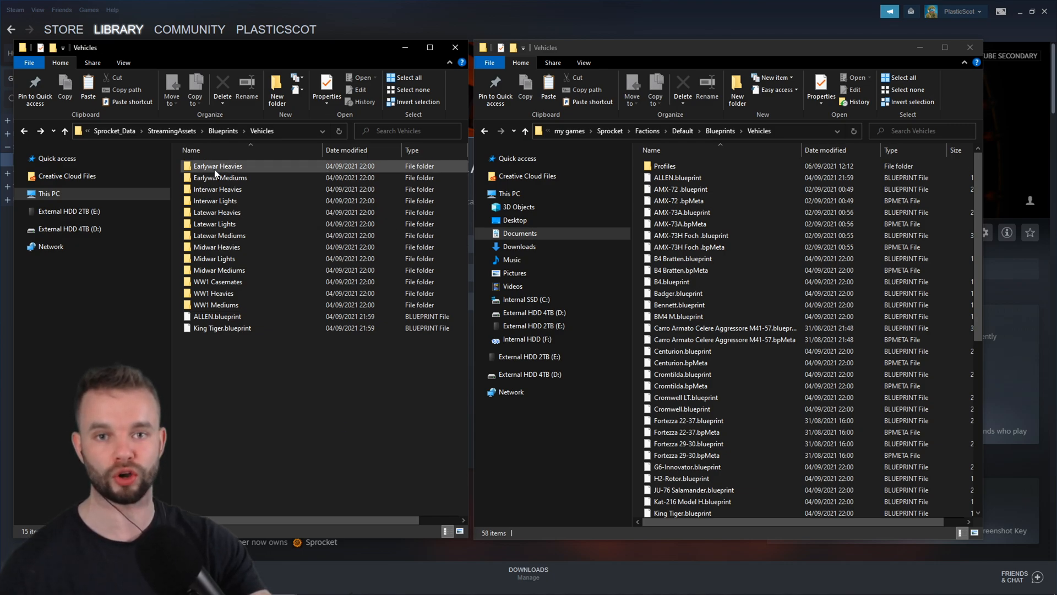
double_click(217, 166)
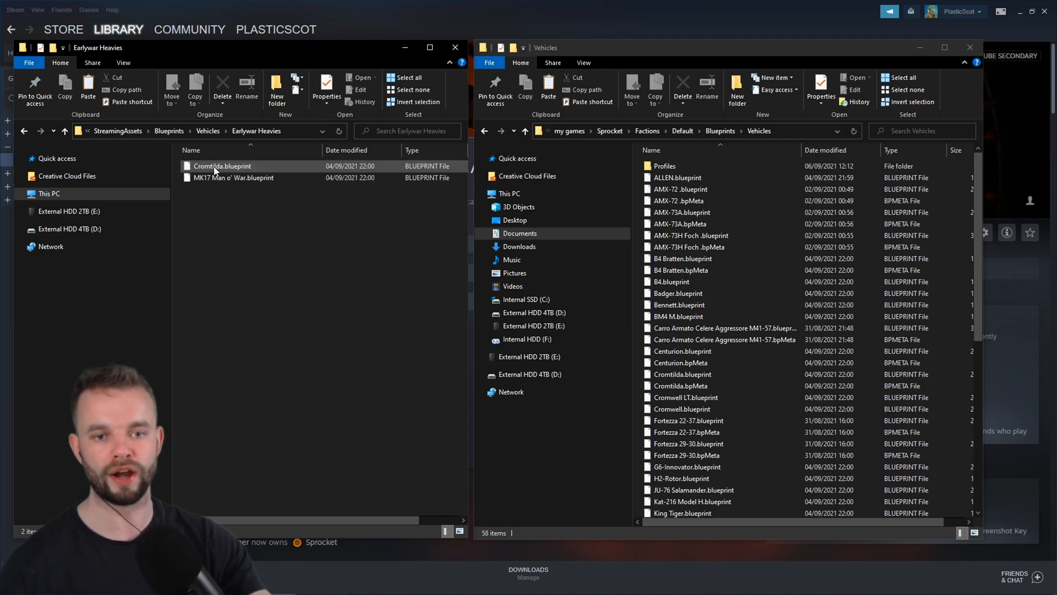
left_click(221, 166)
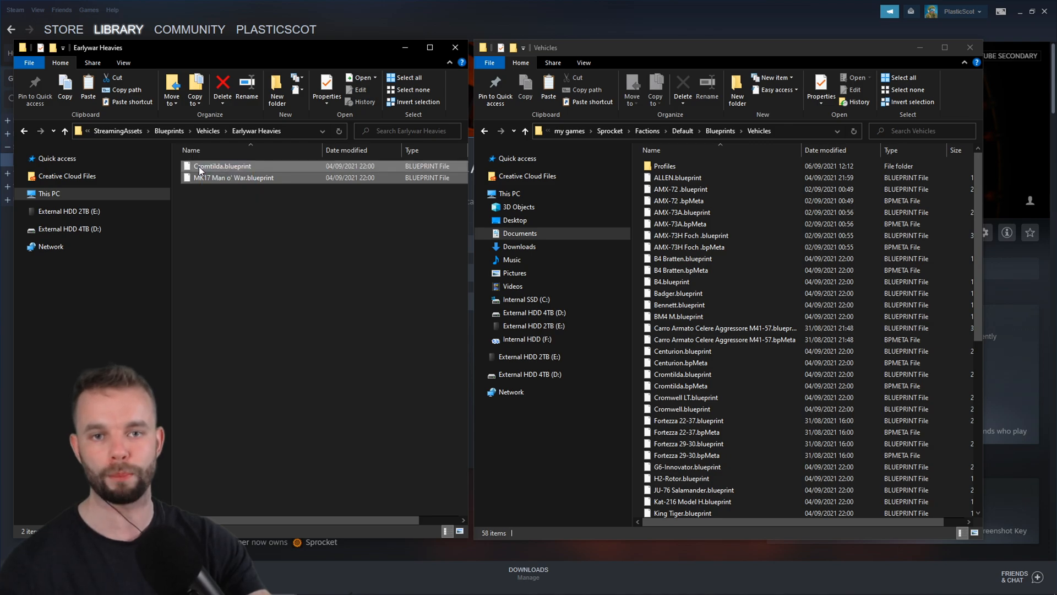
left_click(247, 246)
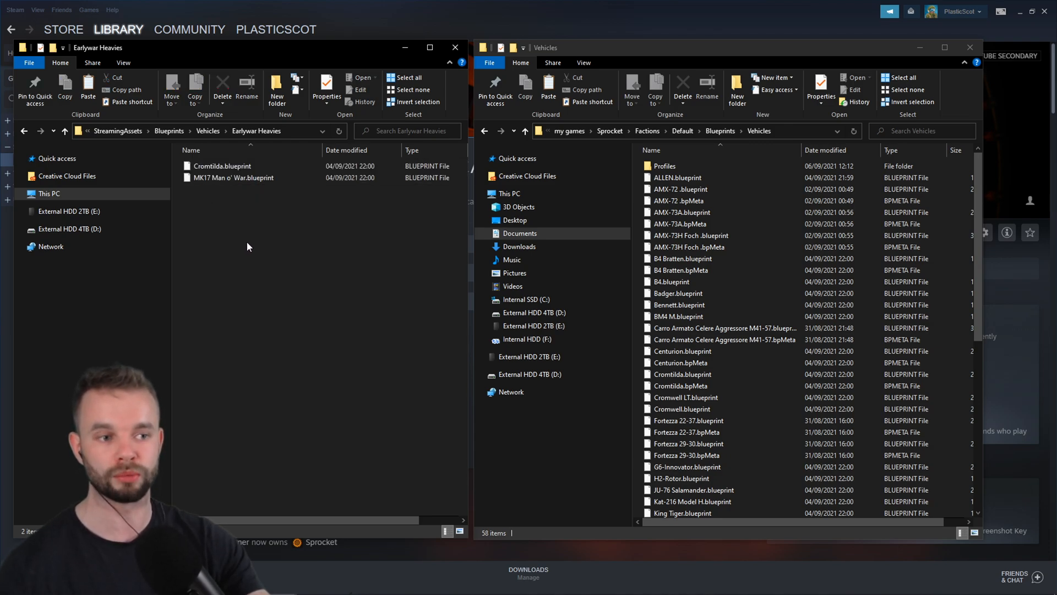
mouse_move(720, 131)
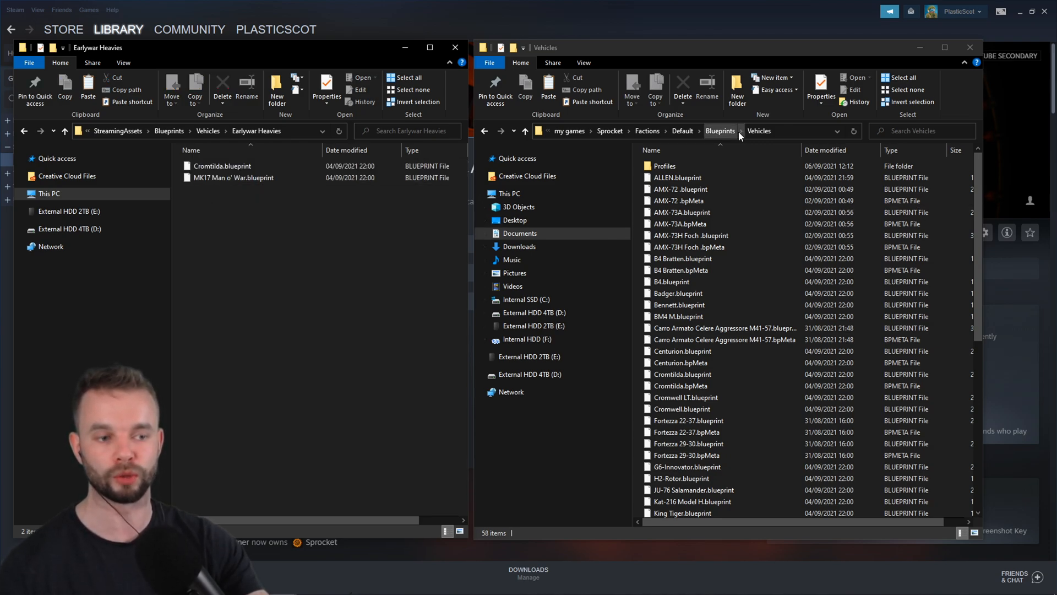
left_click(222, 166)
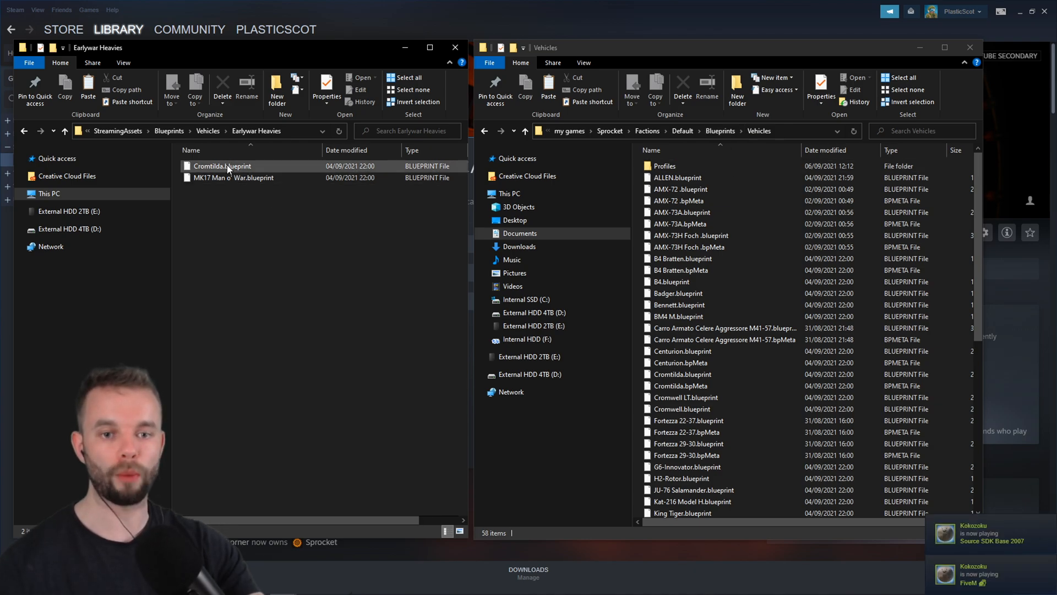
left_click(337, 252)
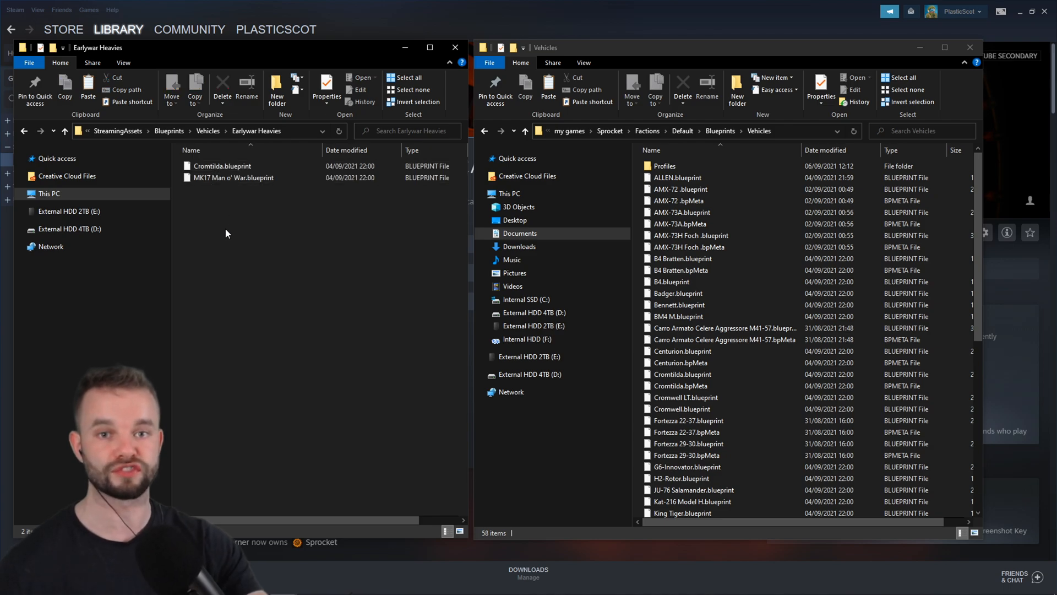
Step: Return to Vehicles and open the Latewar Heavies scenario folder
left_click(221, 165)
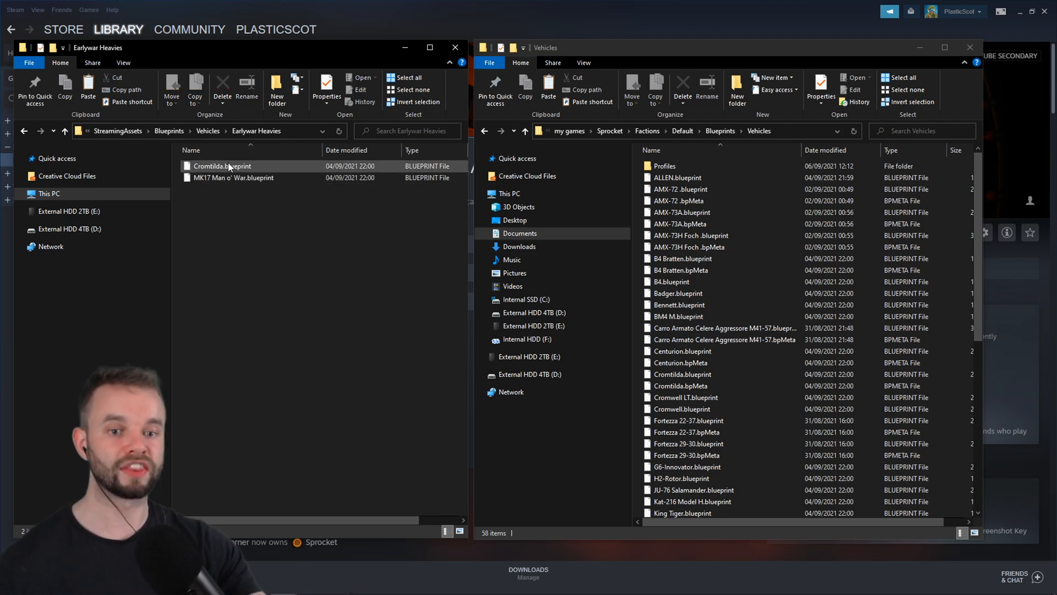
left_click(285, 228)
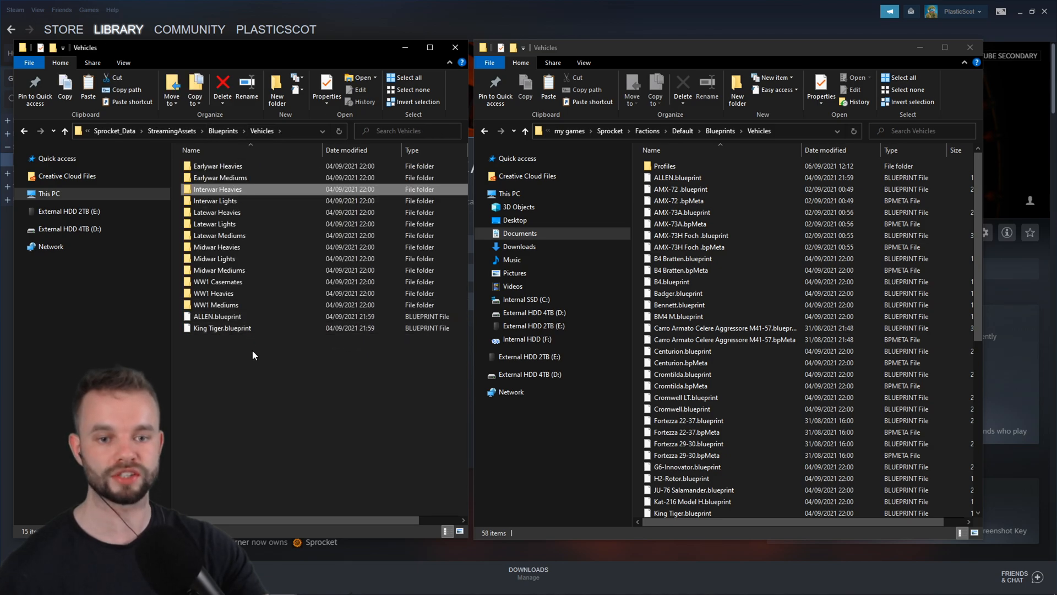
left_click(255, 360)
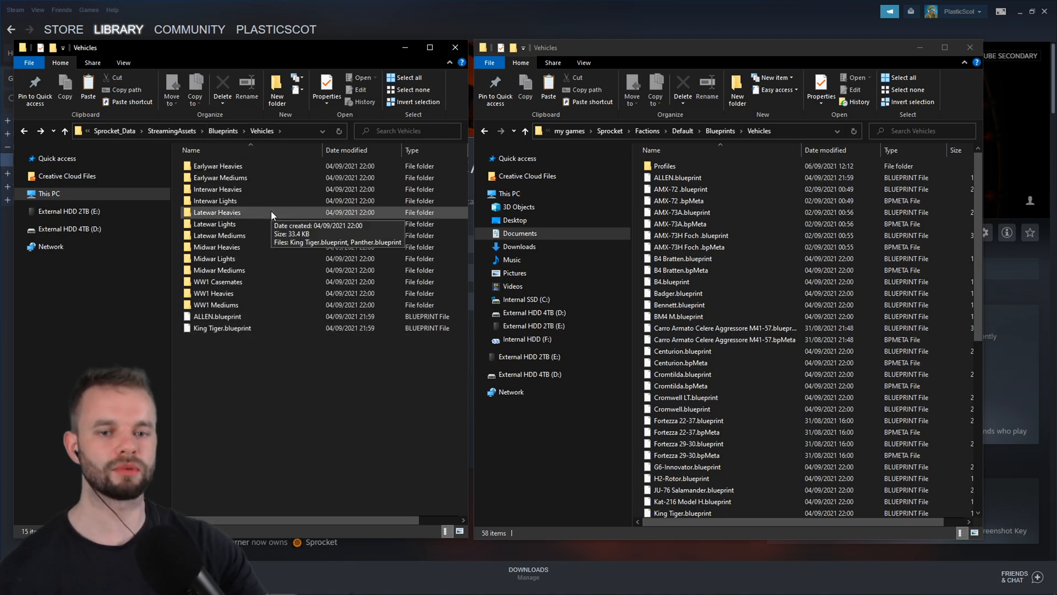
double_click(216, 211)
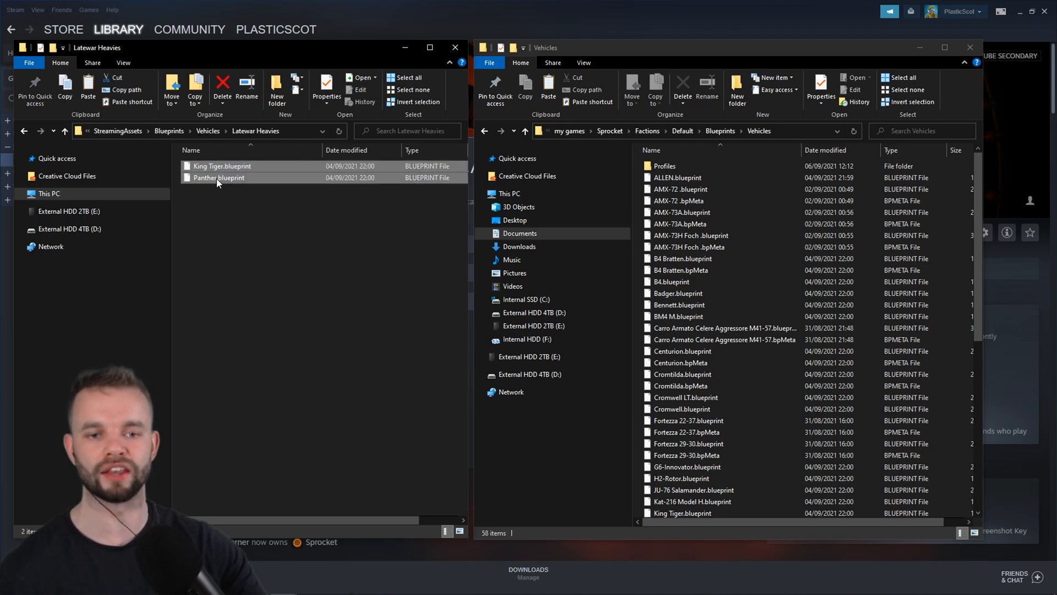
left_click(219, 205)
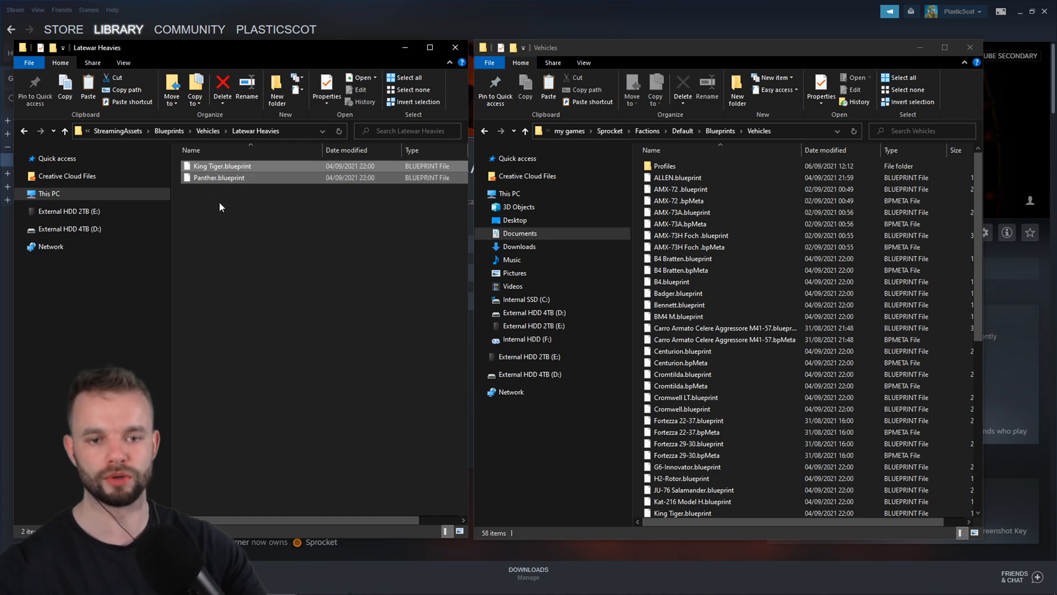
left_click(697, 162)
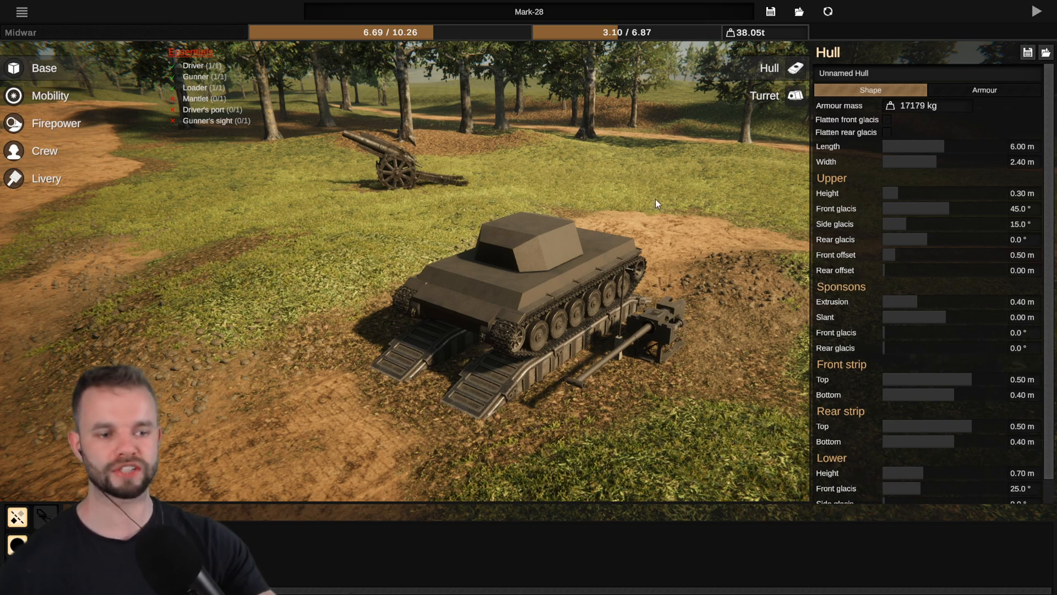
mouse_move(752, 208)
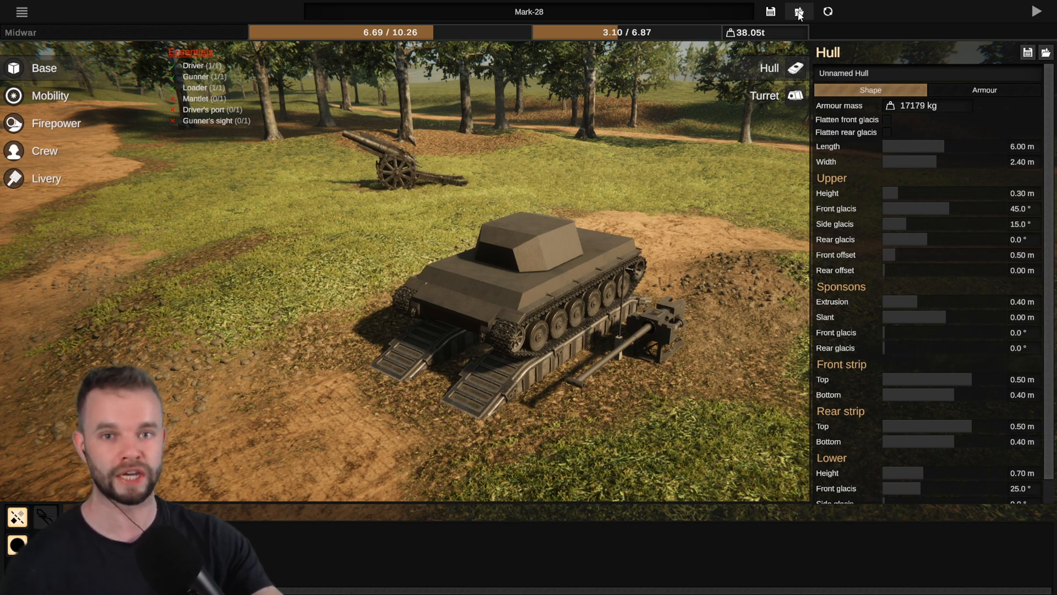
Step: Load the King Tiger from the Vehicle blueprints list, replacing the Mark-28 hull
left_click(798, 12)
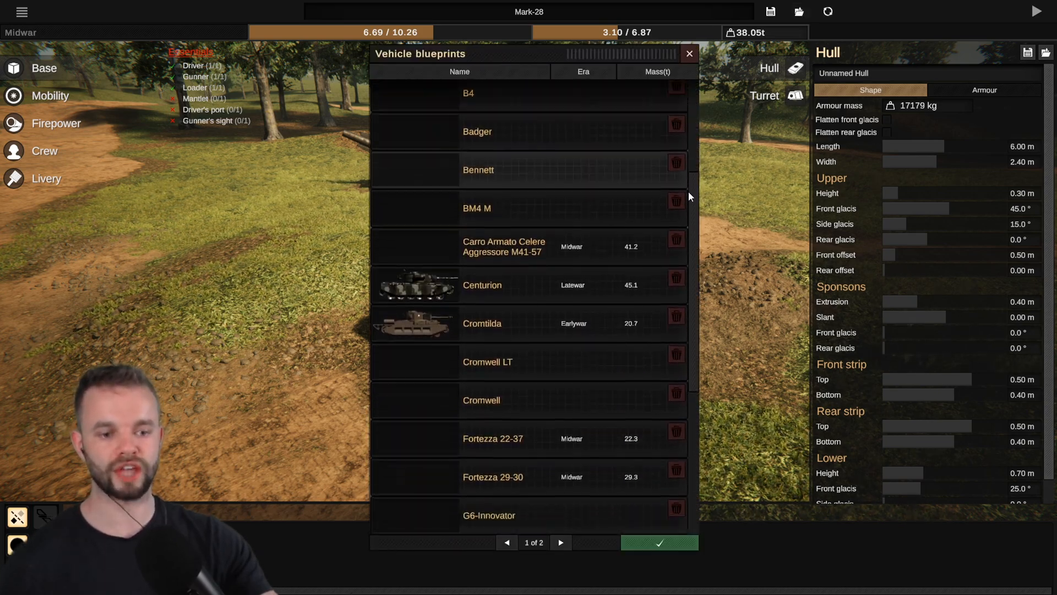
scroll("down", 3)
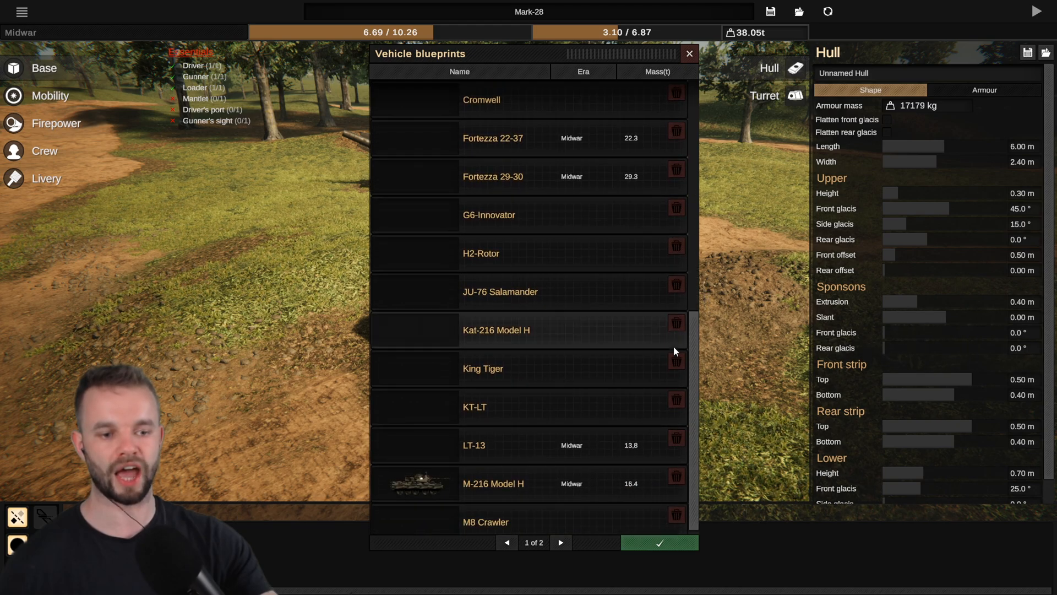
mouse_move(501, 375)
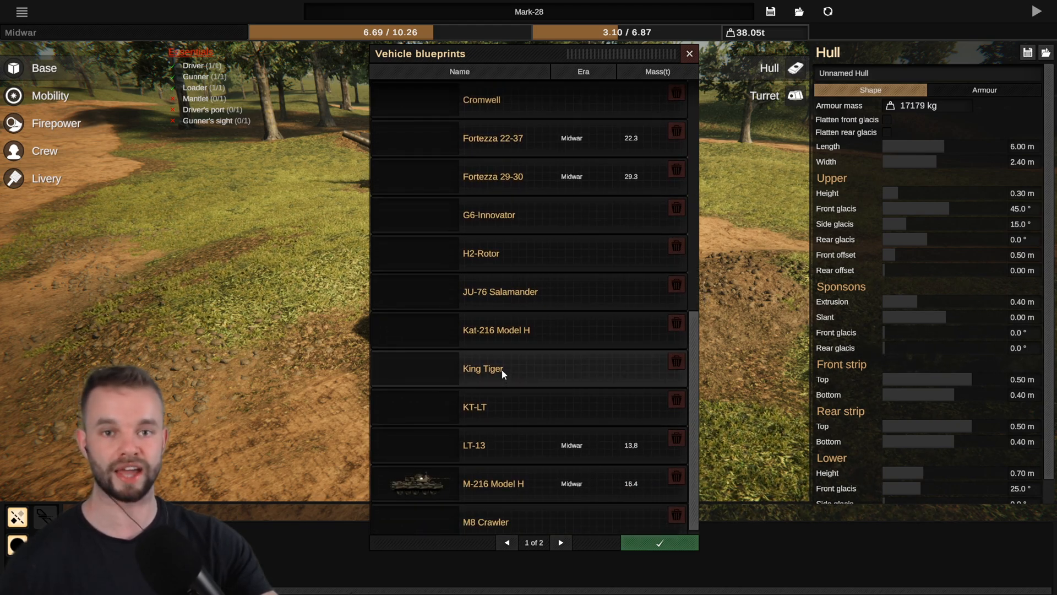
left_click(499, 369)
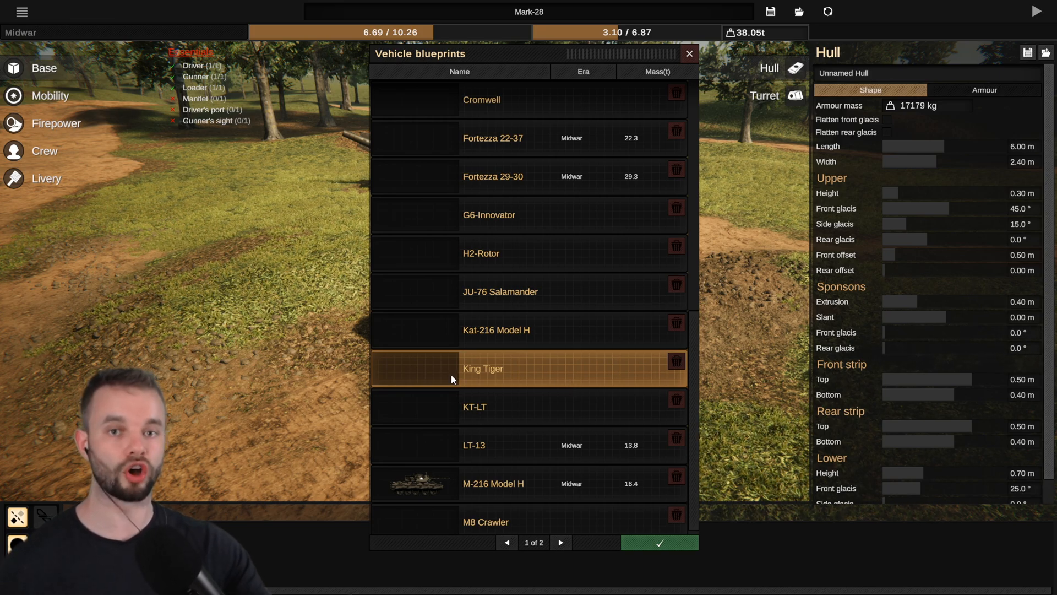
mouse_move(429, 369)
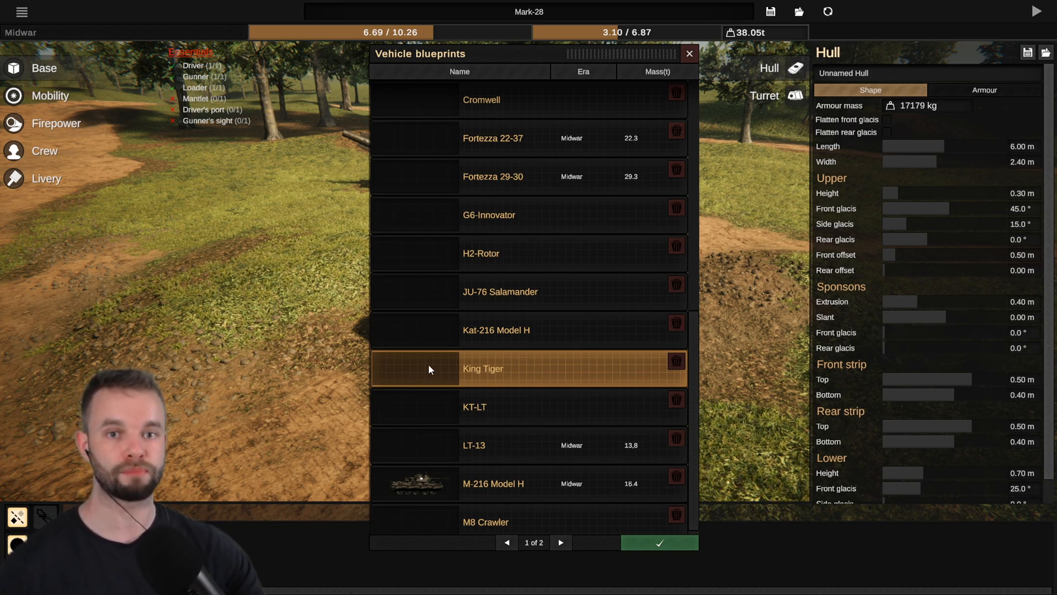
mouse_move(418, 334)
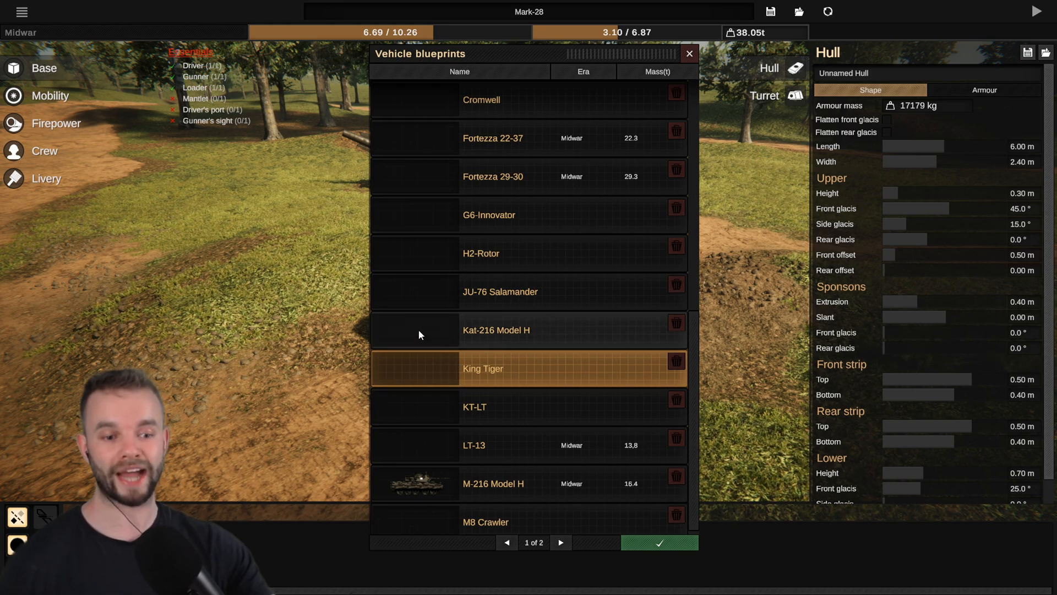
scroll("down", 3)
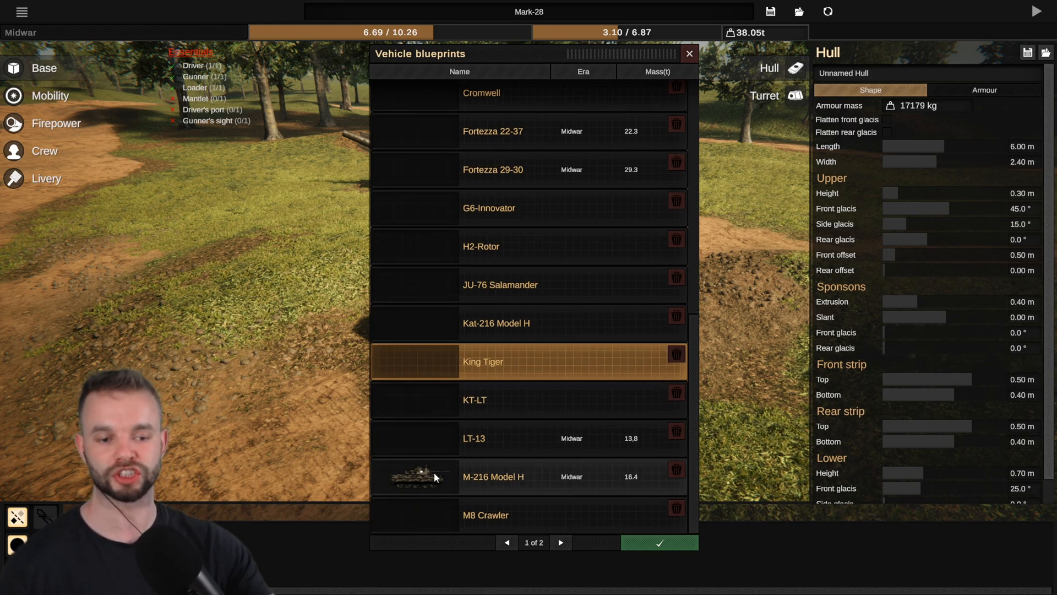
left_click(493, 476)
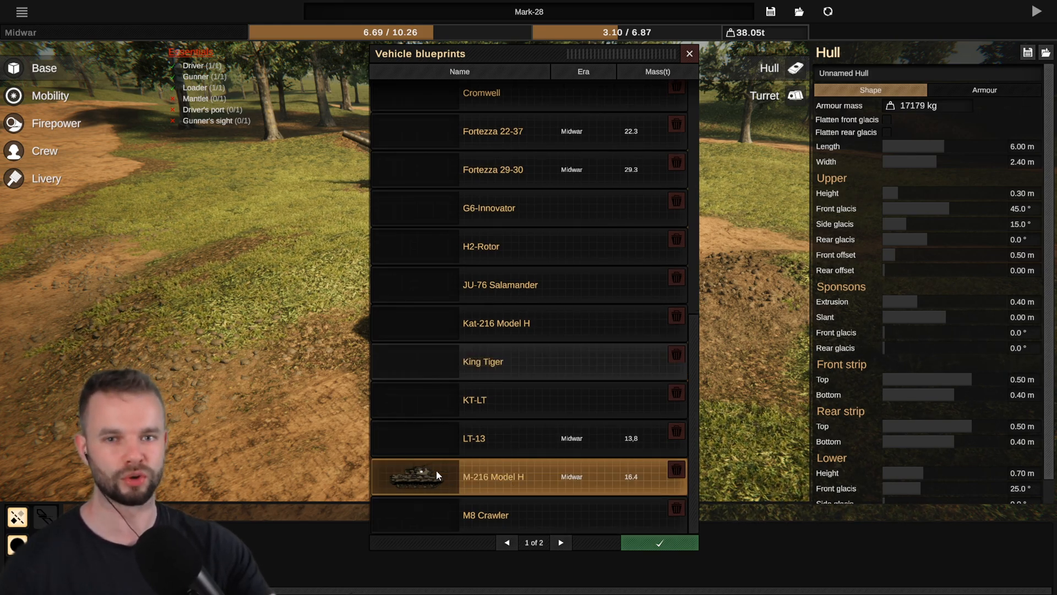
left_click(483, 361)
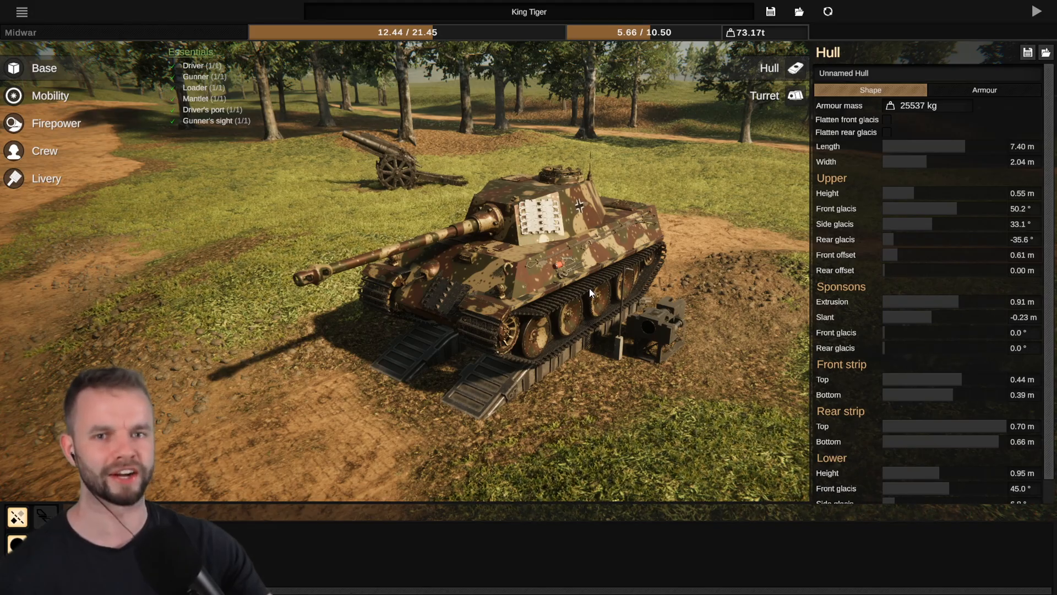
Step: Test-drive the King Tiger and aim at the field gun through its gunner sight
left_click(1036, 12)
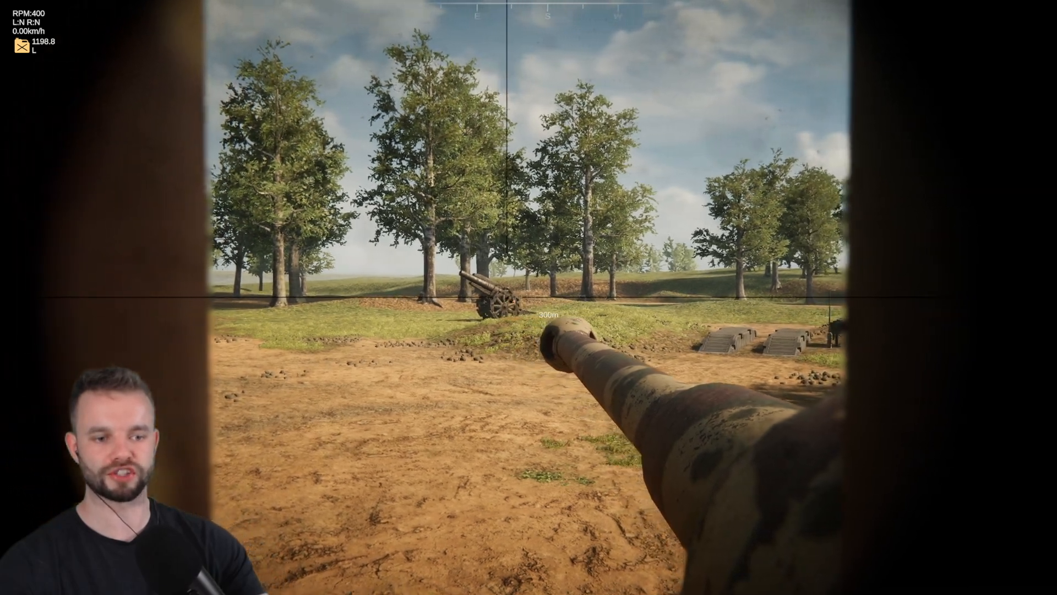
mouse_move(529, 298)
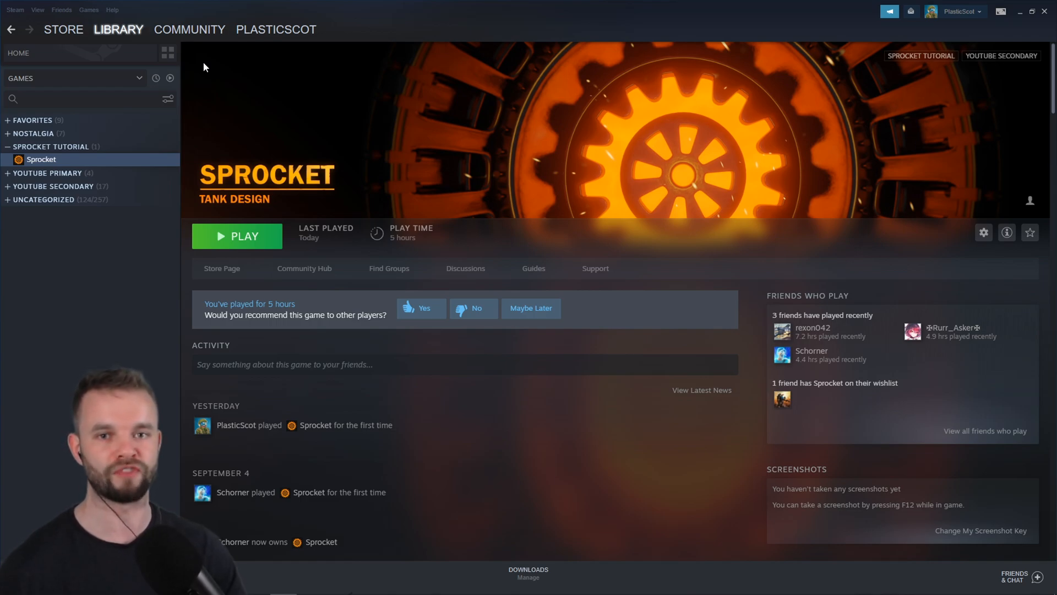
mouse_move(346, 250)
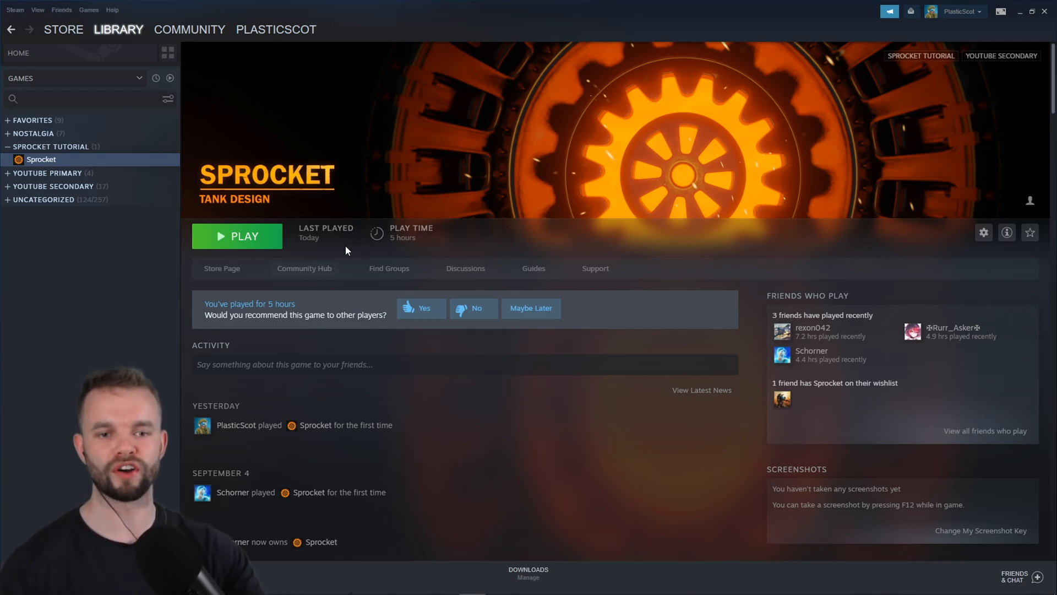
mouse_move(160, 325)
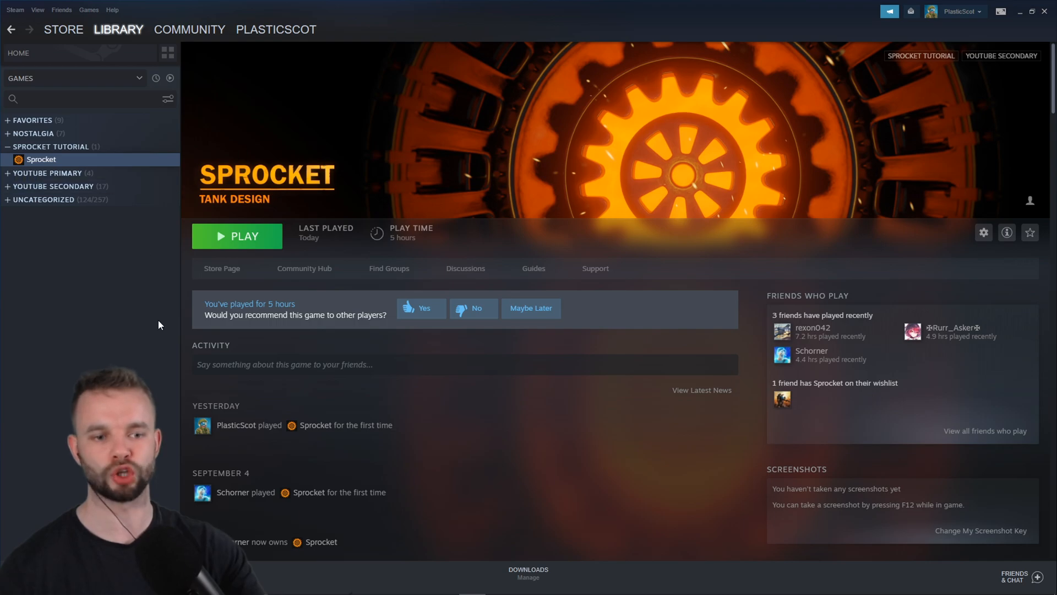
mouse_move(533, 268)
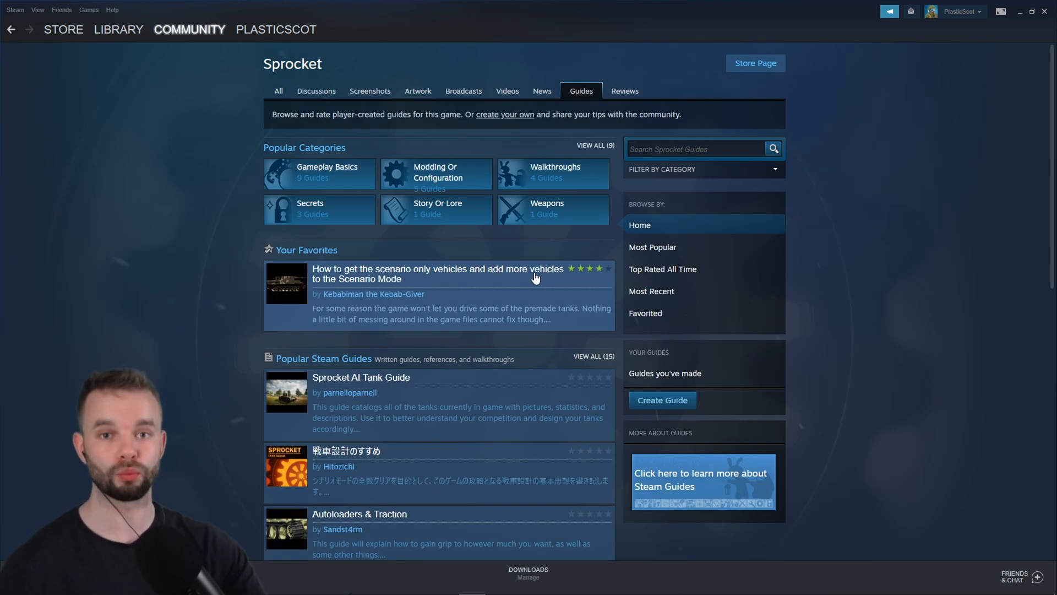
mouse_move(437, 209)
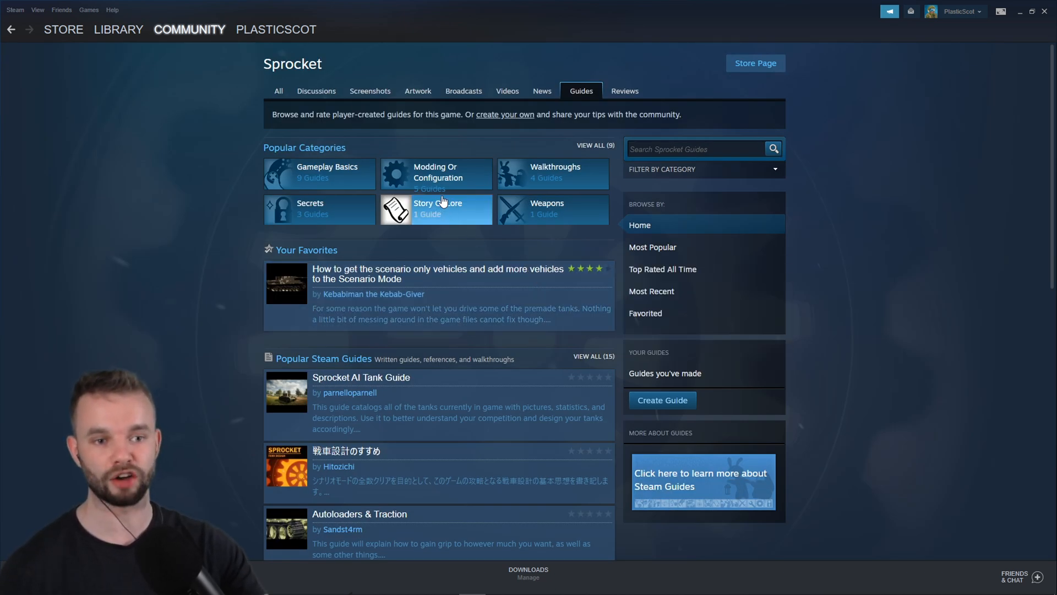
mouse_move(437, 172)
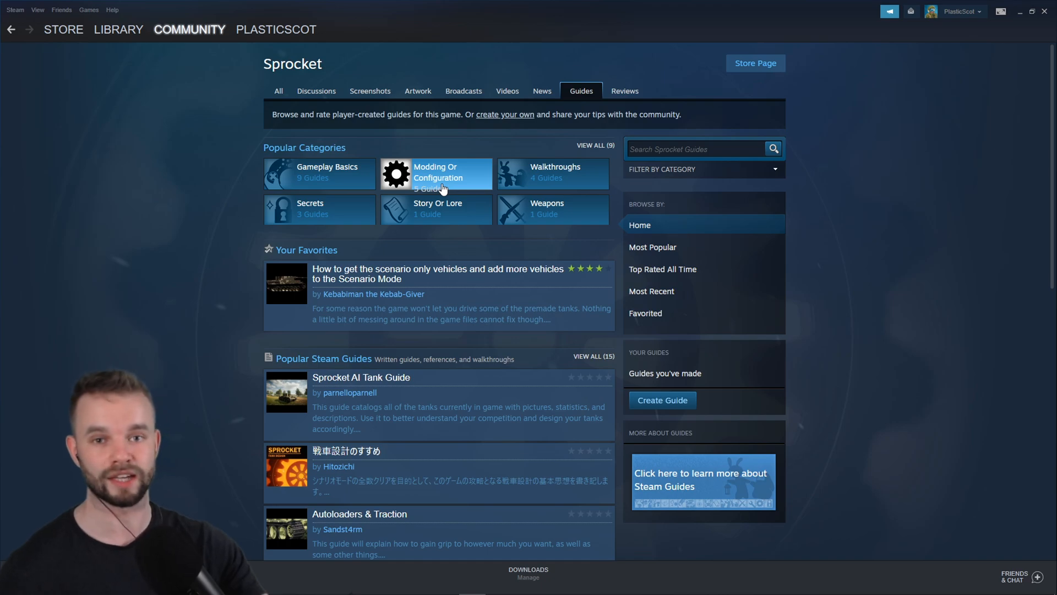
mouse_move(726, 169)
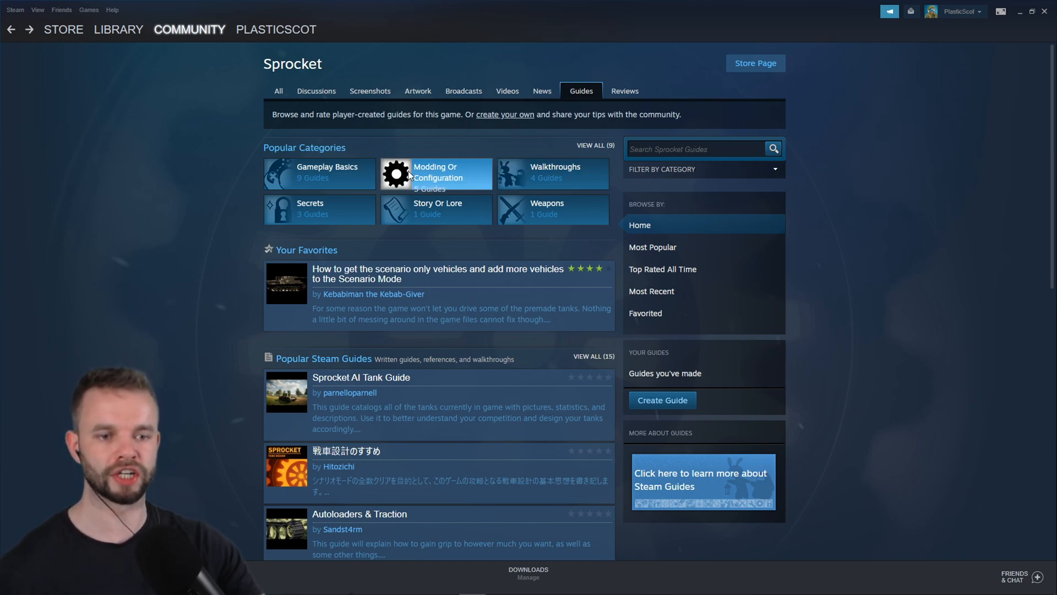
Step: Filter Sprocket's Steam guides to the Modding Or Configuration category
left_click(436, 174)
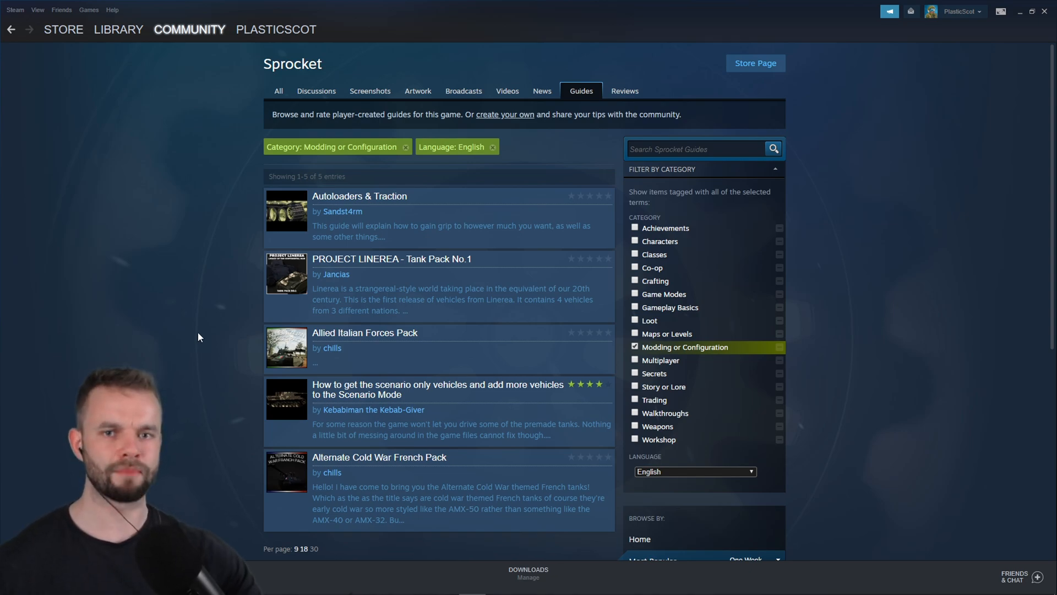
mouse_move(174, 305)
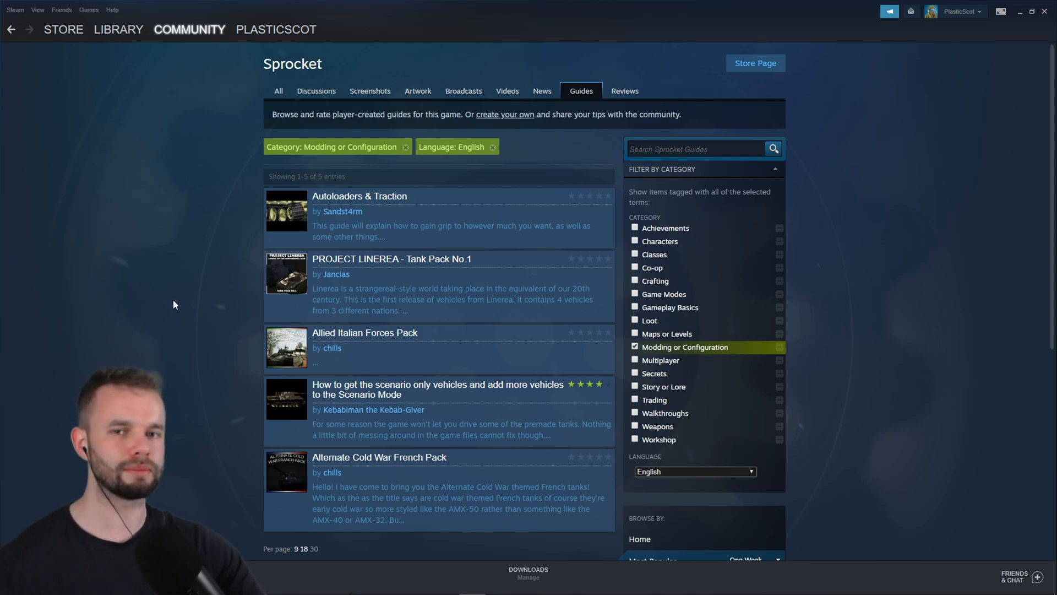
mouse_move(368, 348)
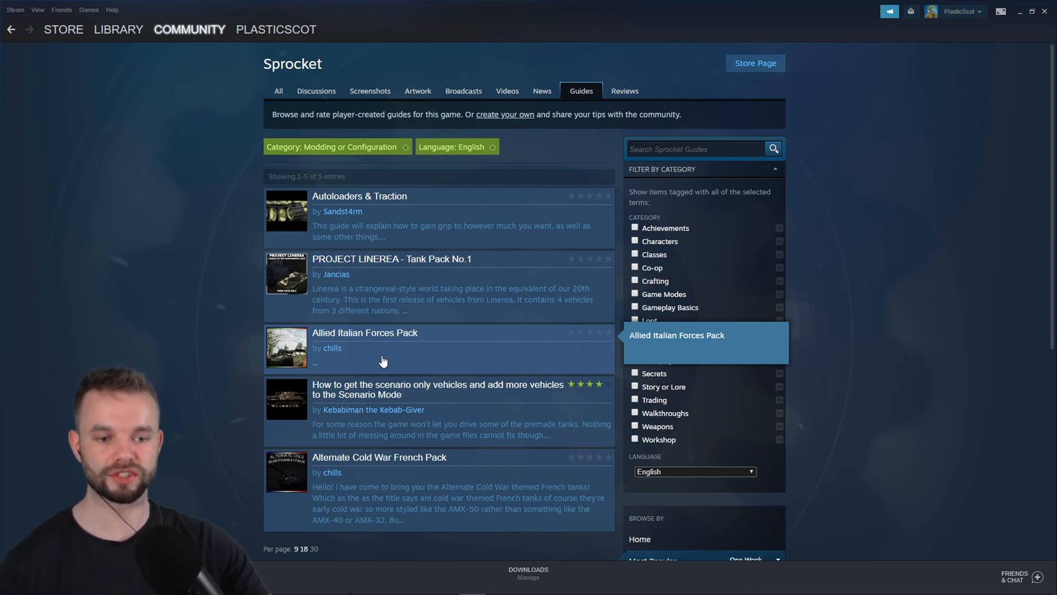
Step: Look through the Allied Italian Forces Pack guide and return to the guides list
left_click(364, 332)
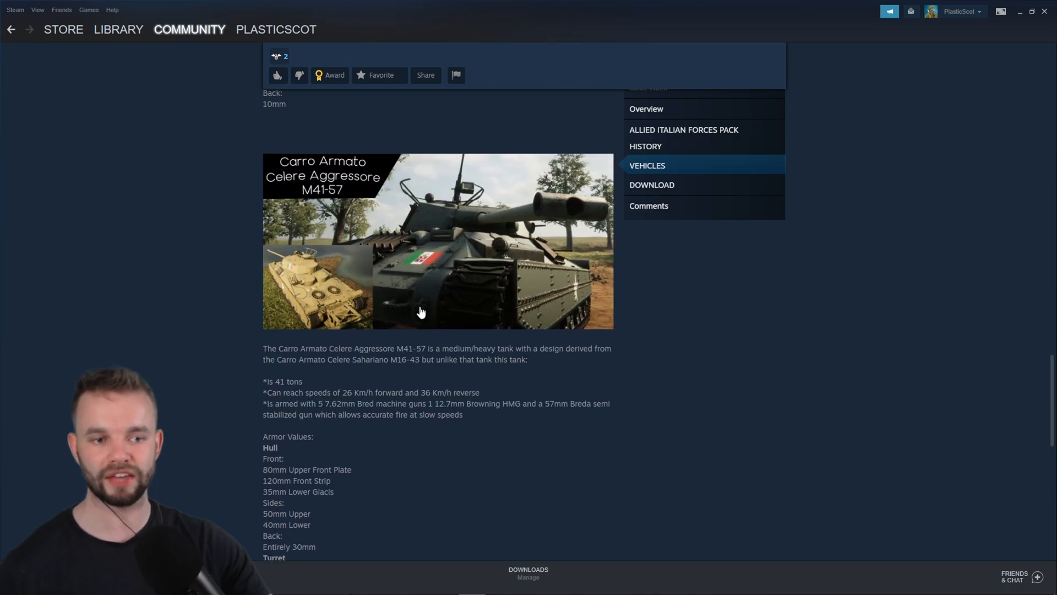
scroll("down", 3)
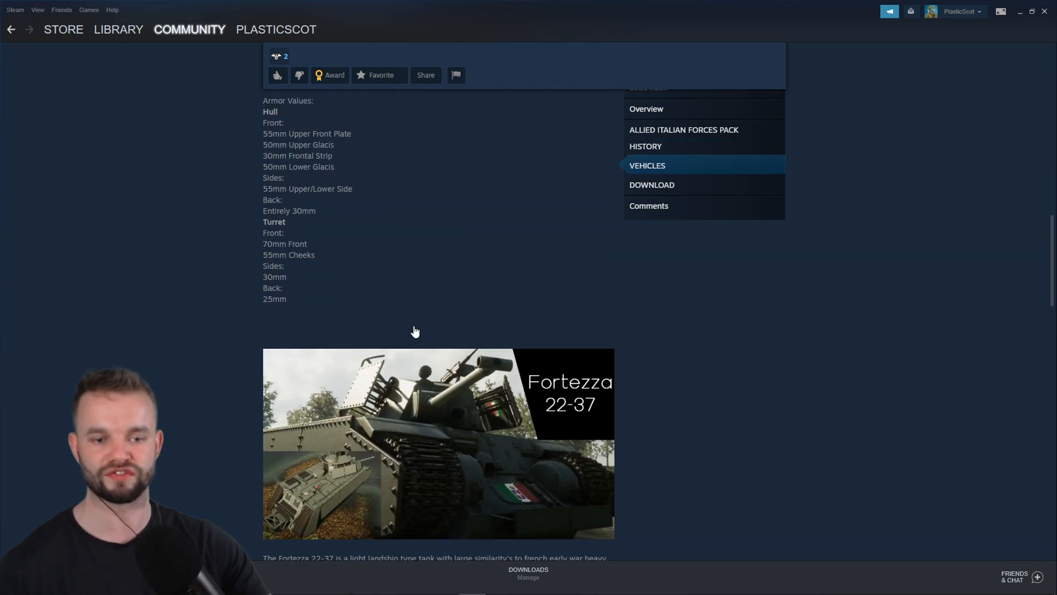
scroll("down", 3)
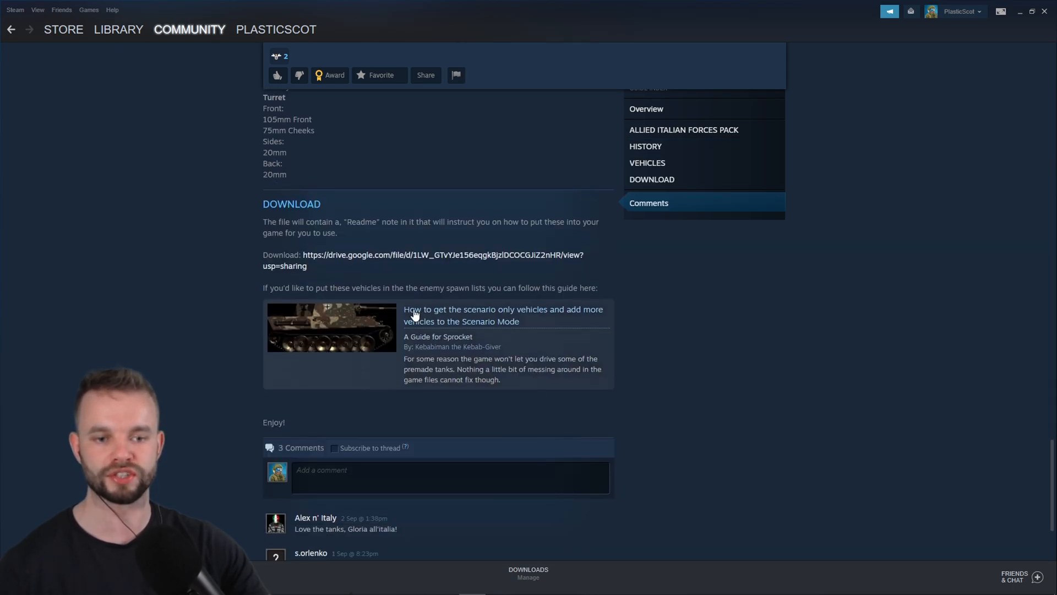
mouse_move(363, 259)
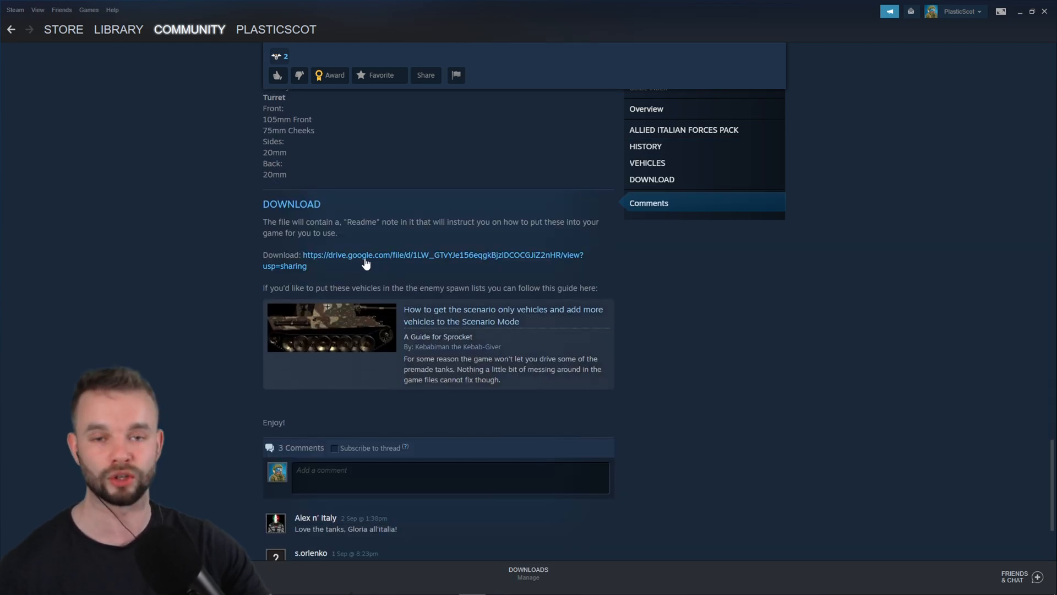
left_click(11, 29)
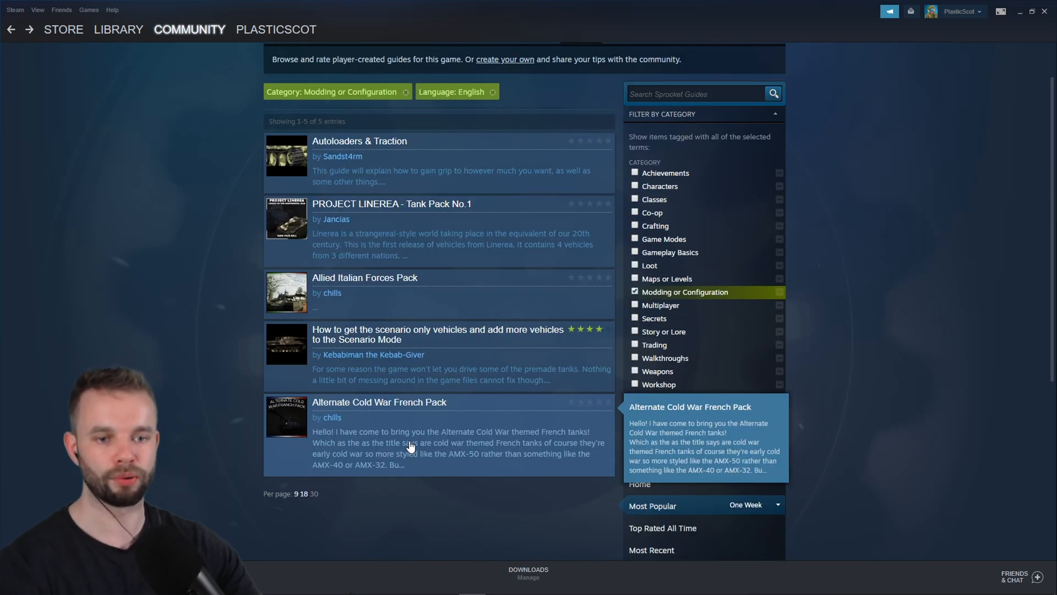
Step: Open the Alternate Cold War French Pack guide at its DOWNLOAD section
left_click(379, 402)
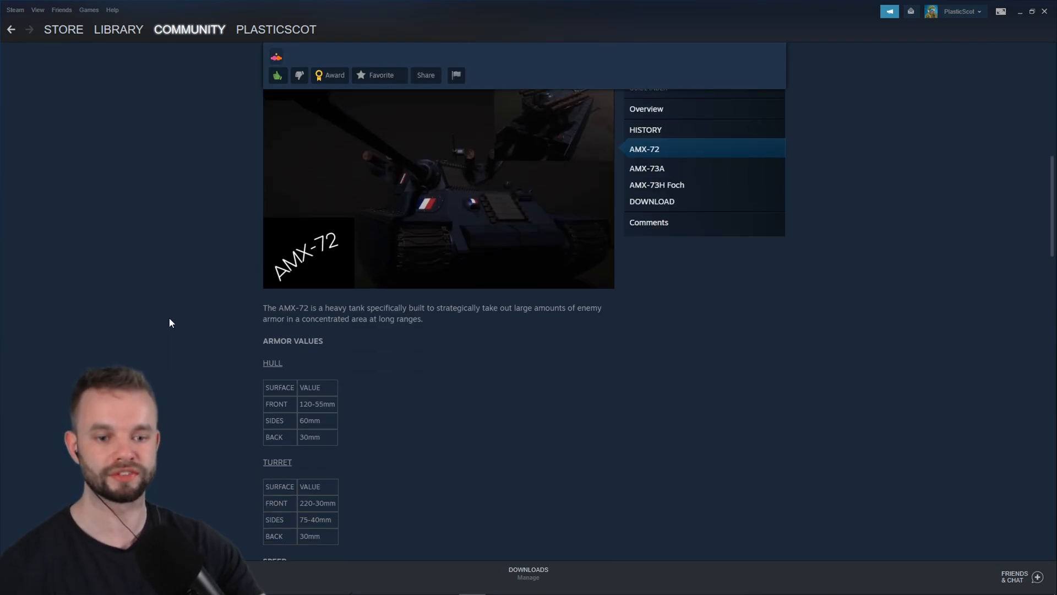
scroll("down", 3)
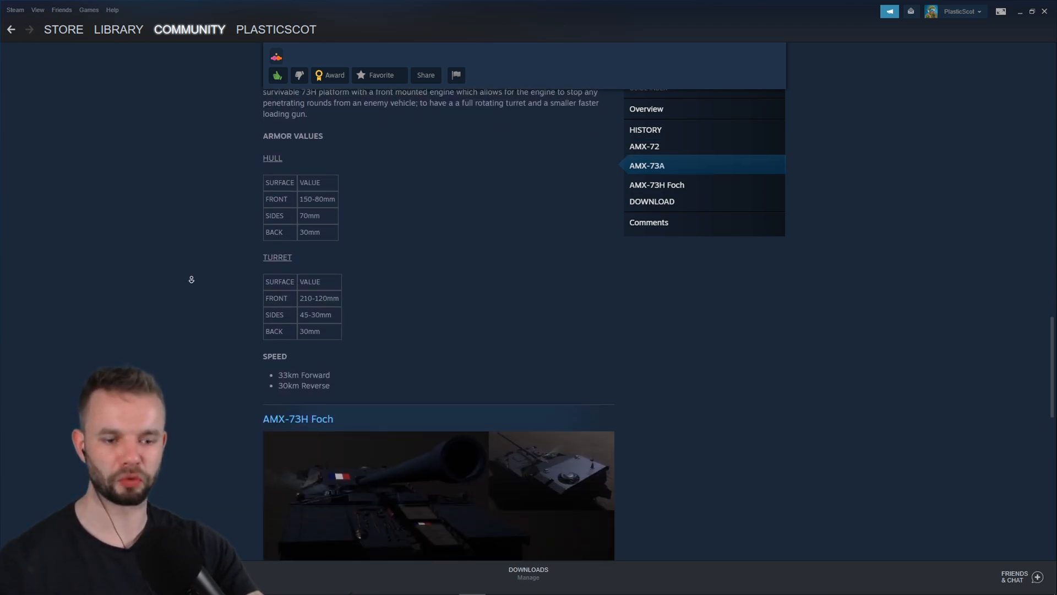
scroll("down", 3)
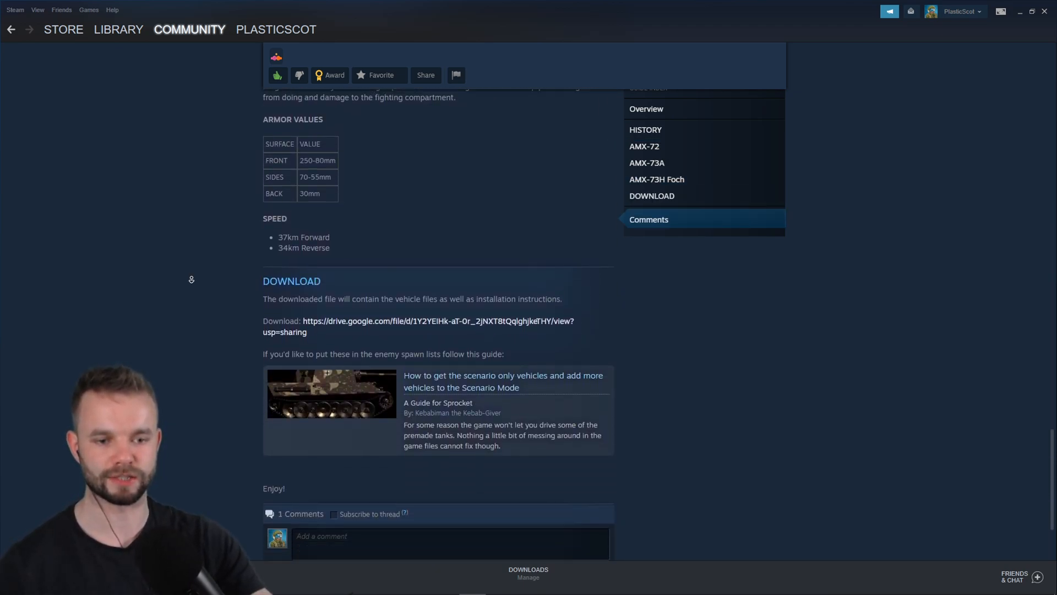
scroll("down", 3)
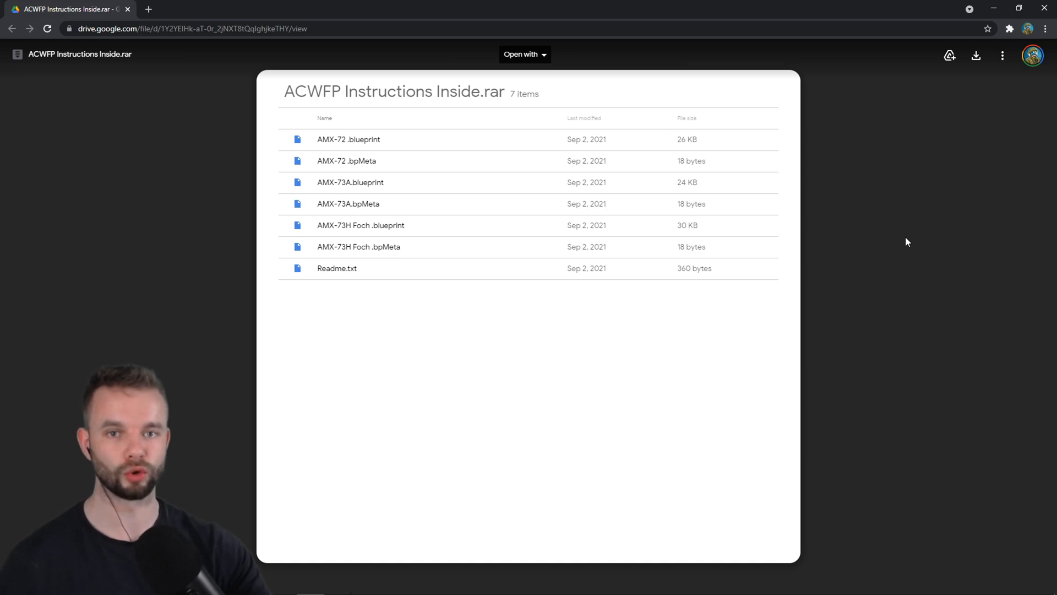
mouse_move(448, 167)
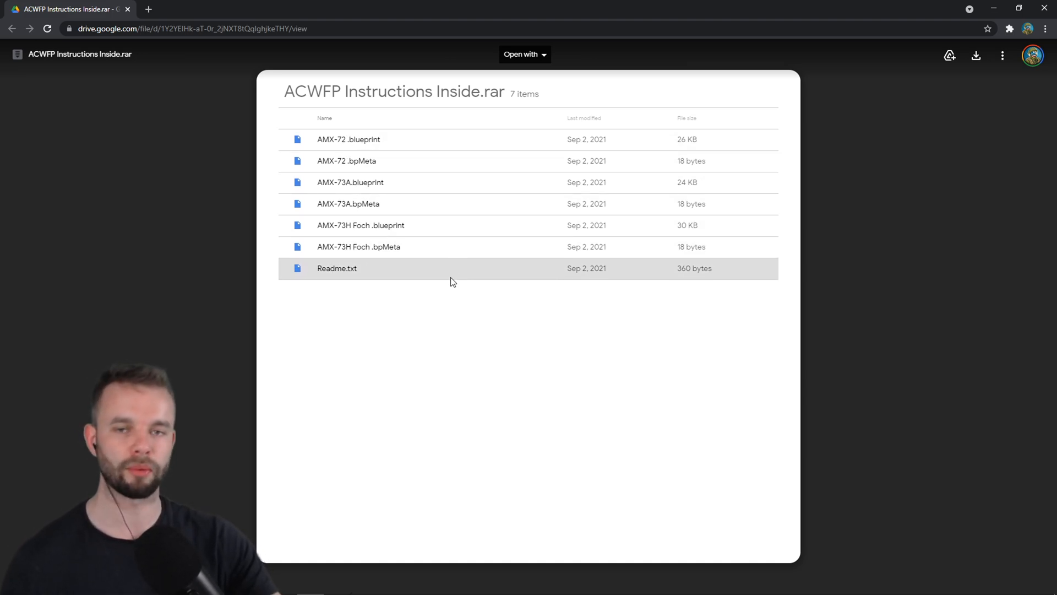
mouse_move(394, 301)
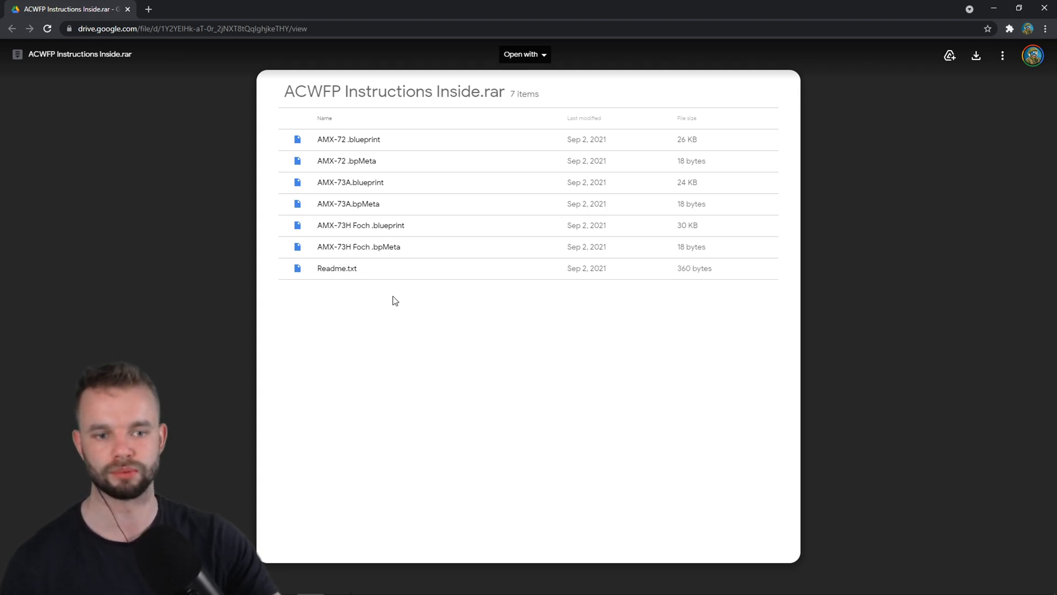
mouse_move(369, 203)
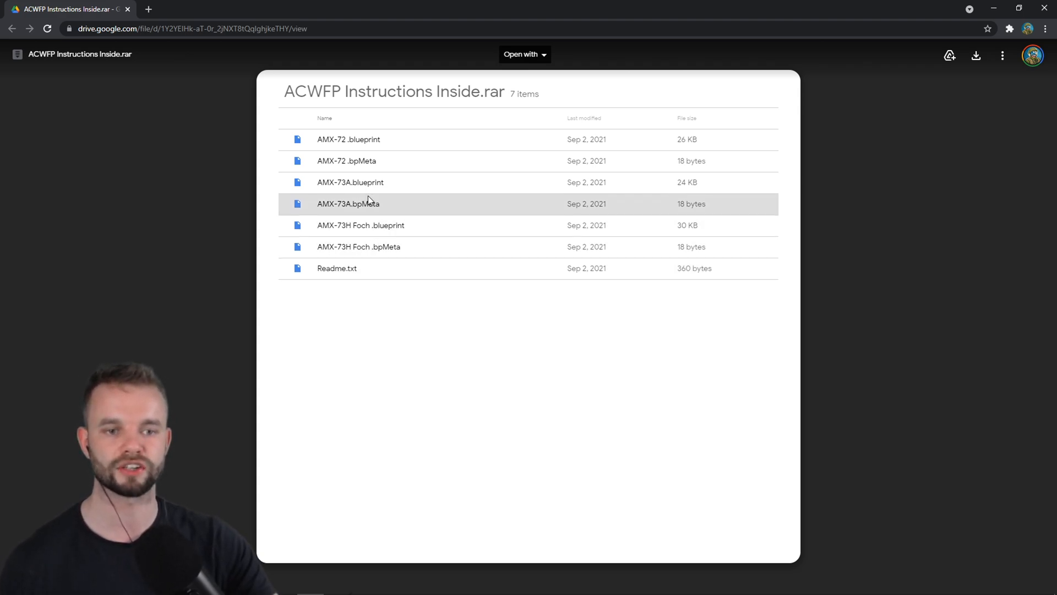
mouse_move(396, 331)
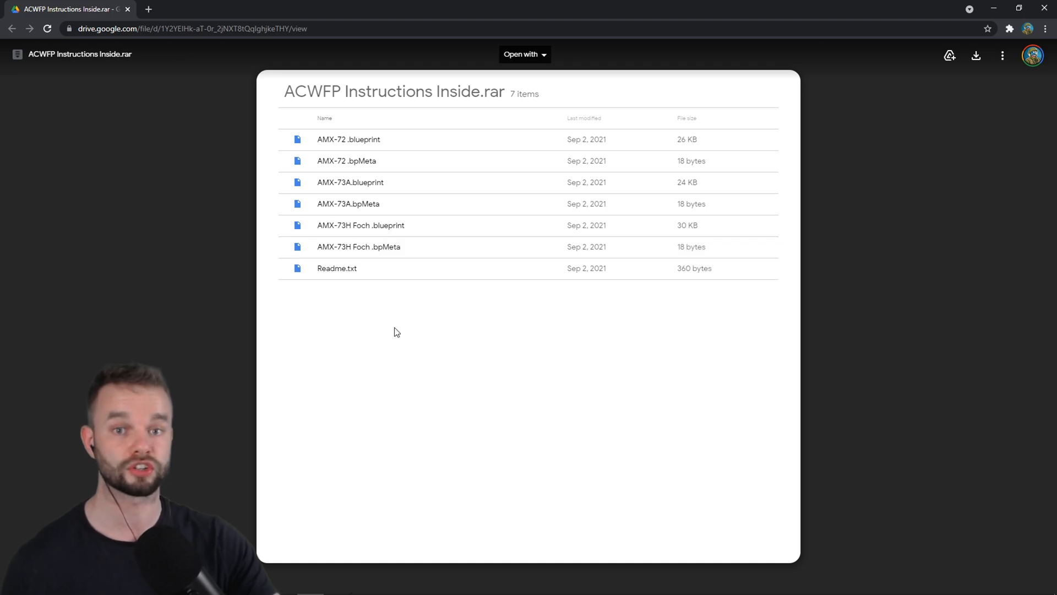
mouse_move(444, 117)
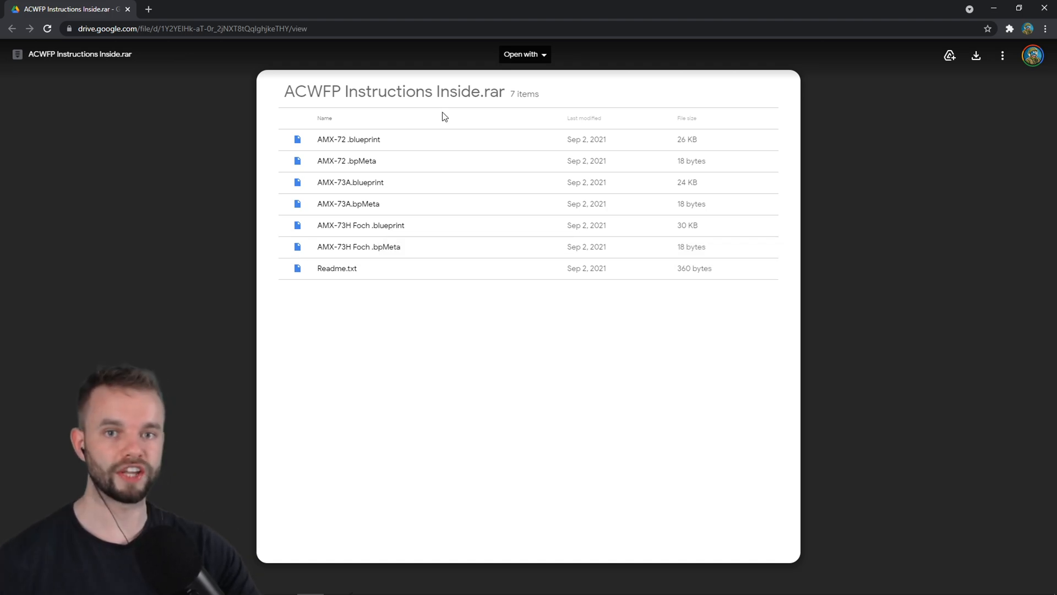
Step: Review the ACWFP Instructions Inside.rar file list and download the archive
left_click(415, 138)
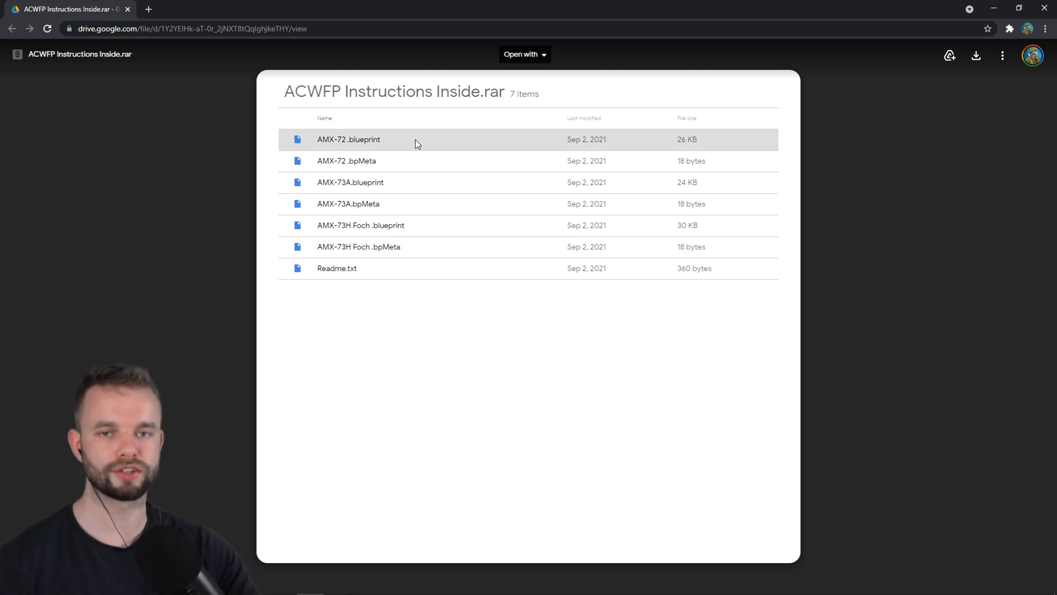
mouse_move(412, 155)
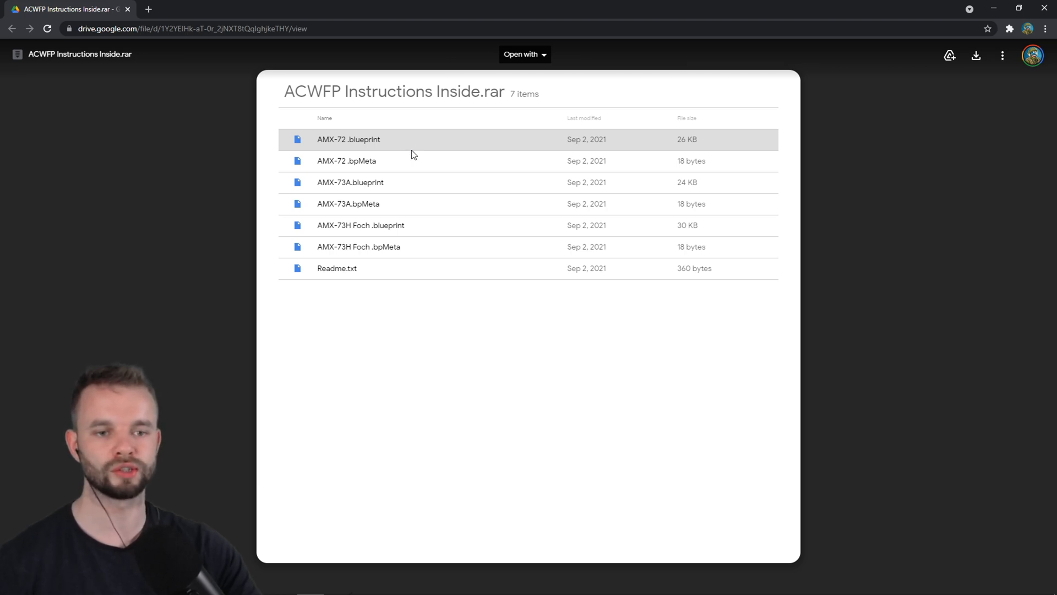
mouse_move(406, 160)
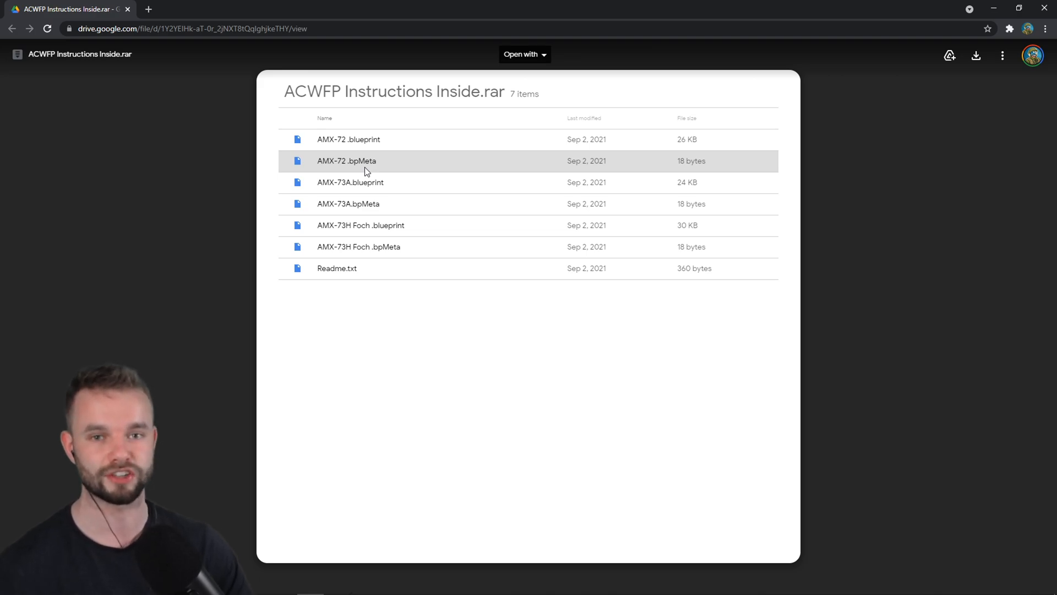
mouse_move(976, 55)
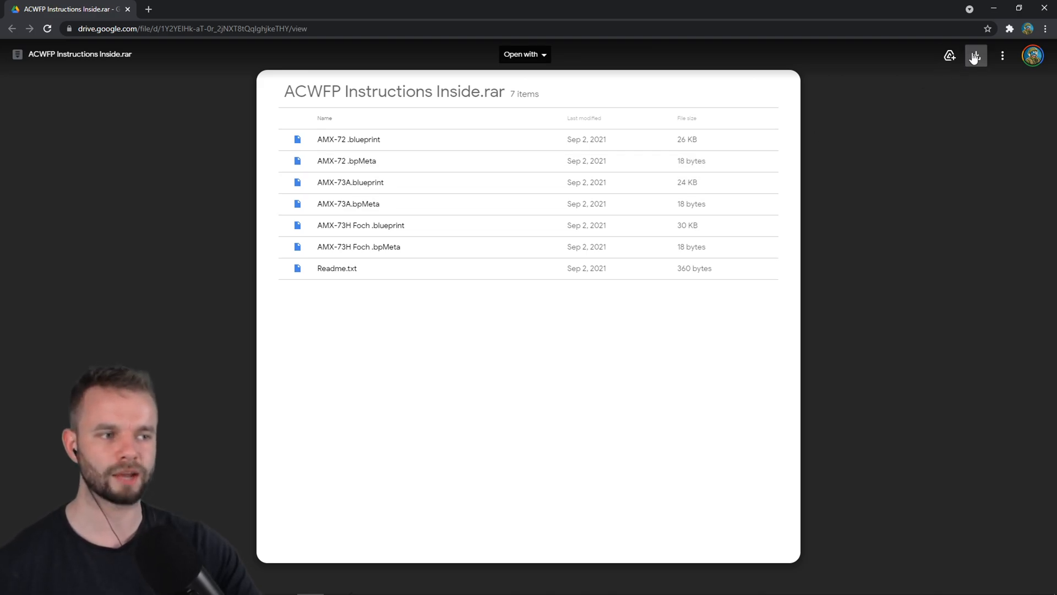
left_click(975, 55)
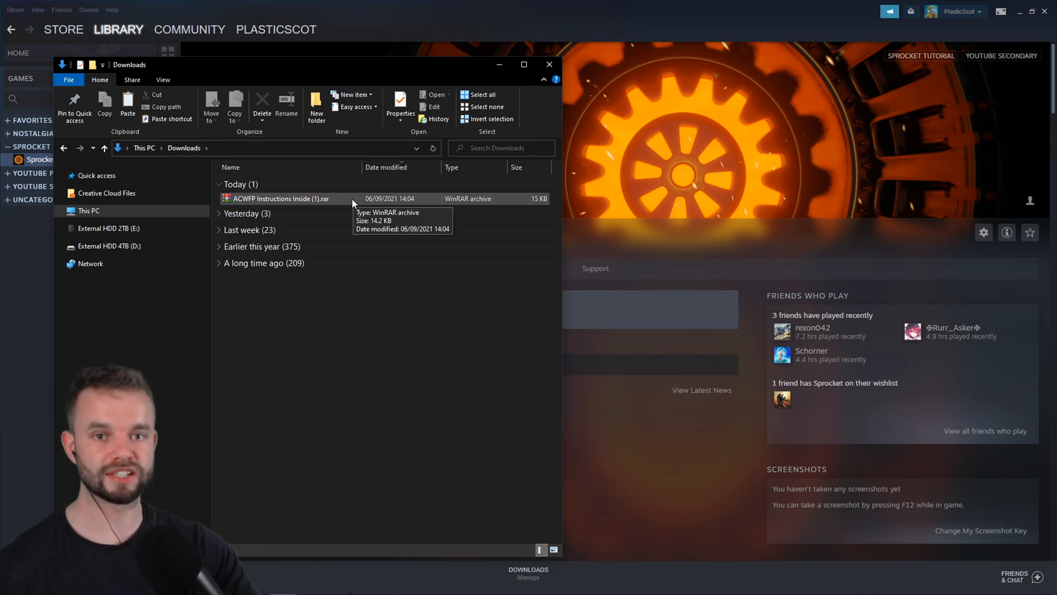
Step: Extract the ACWFP archive to 'ACWFP Instructions Inside (1)' and open that folder
left_click(280, 198)
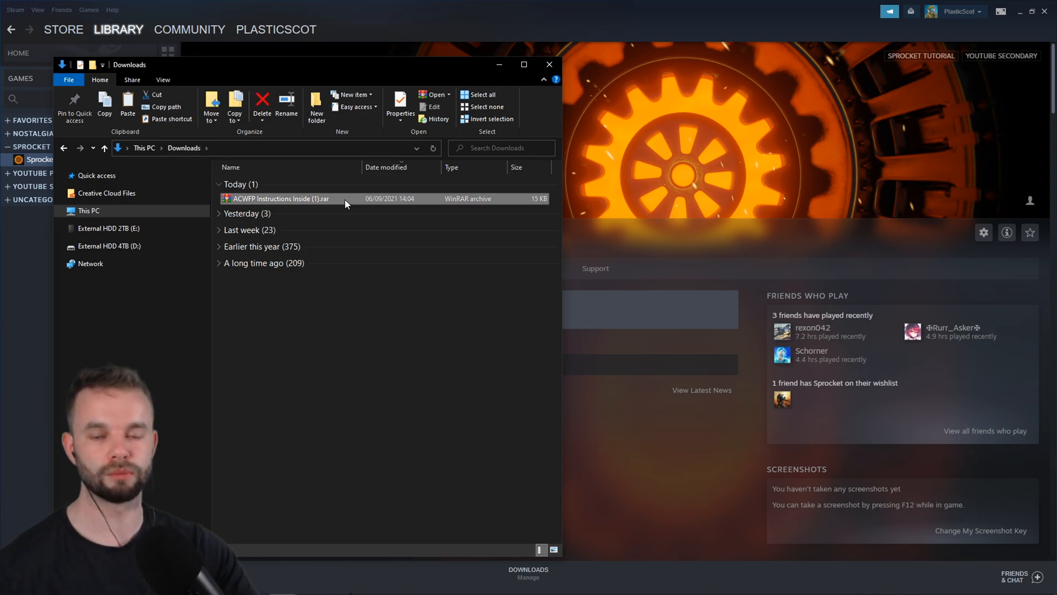
mouse_move(345, 202)
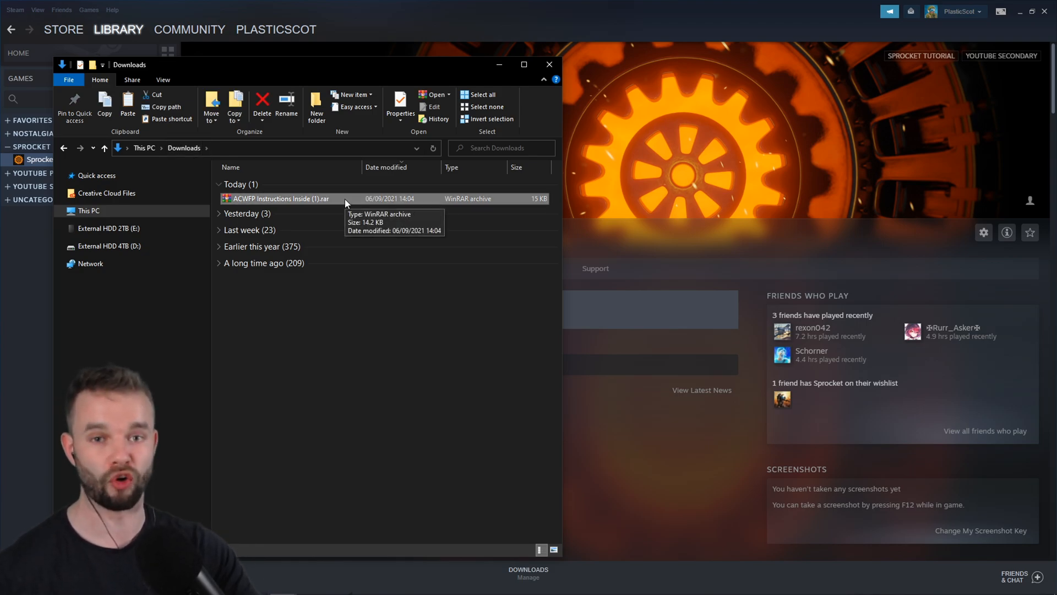
mouse_move(358, 206)
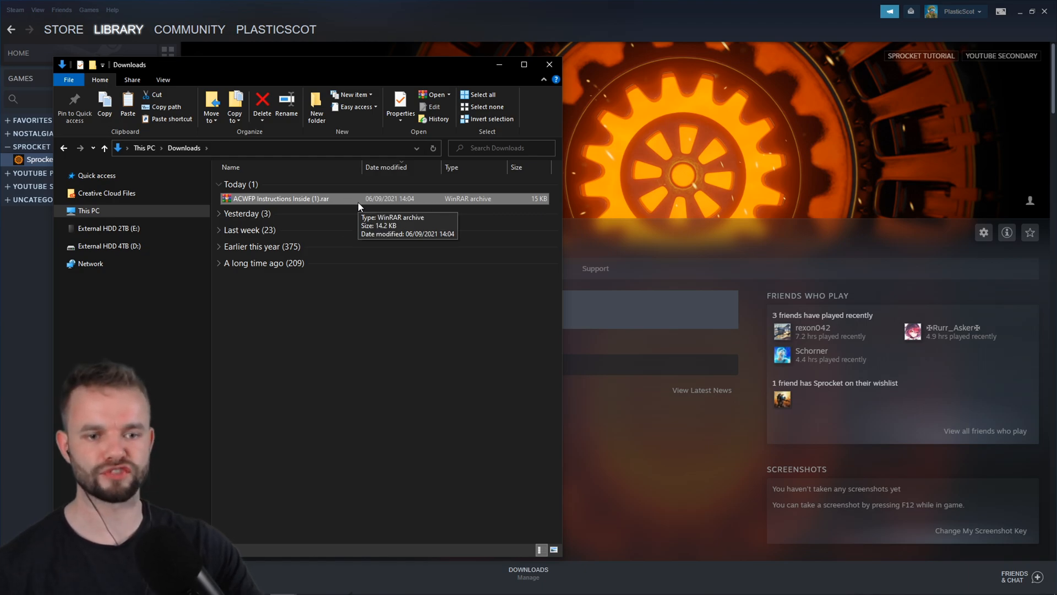
right_click(278, 199)
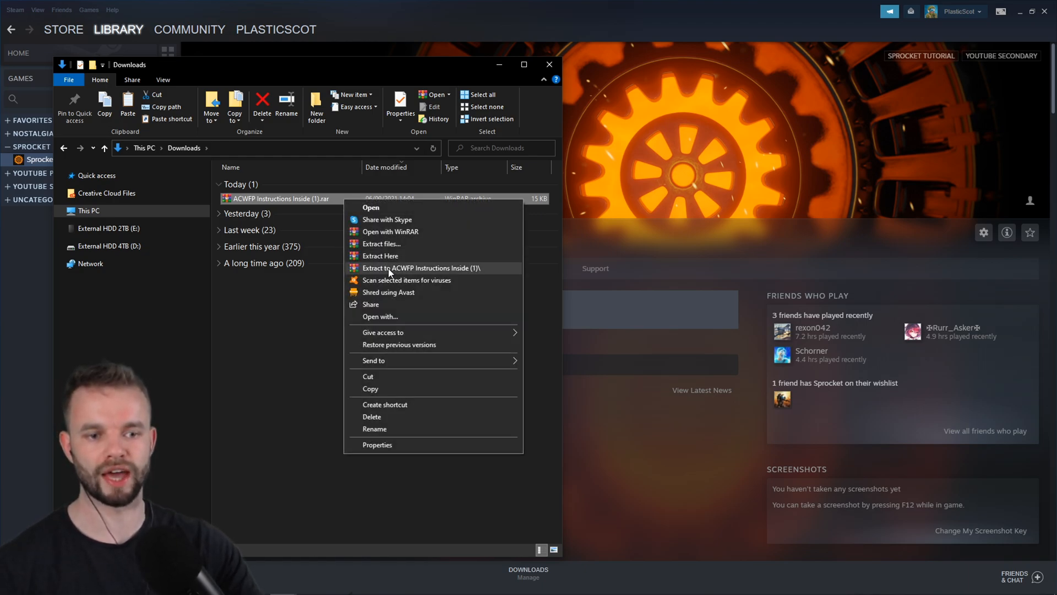
left_click(421, 268)
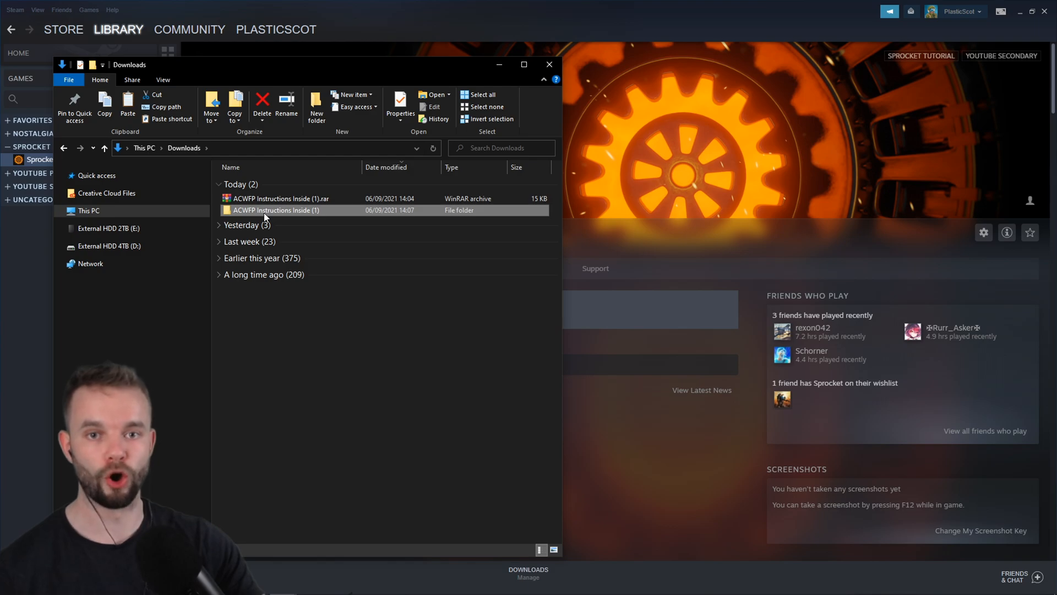
double_click(275, 210)
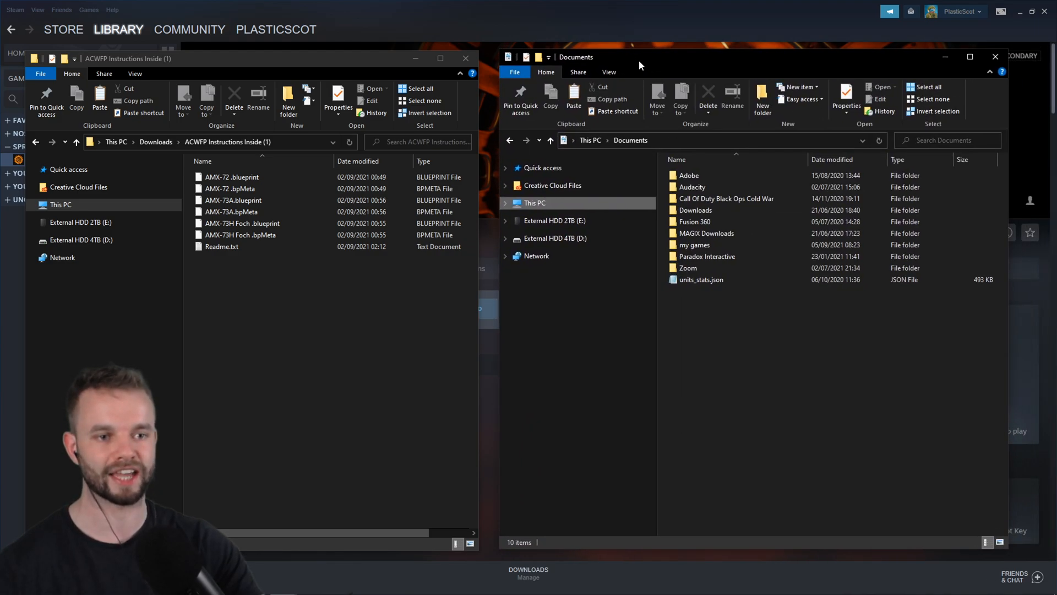
mouse_move(867, 503)
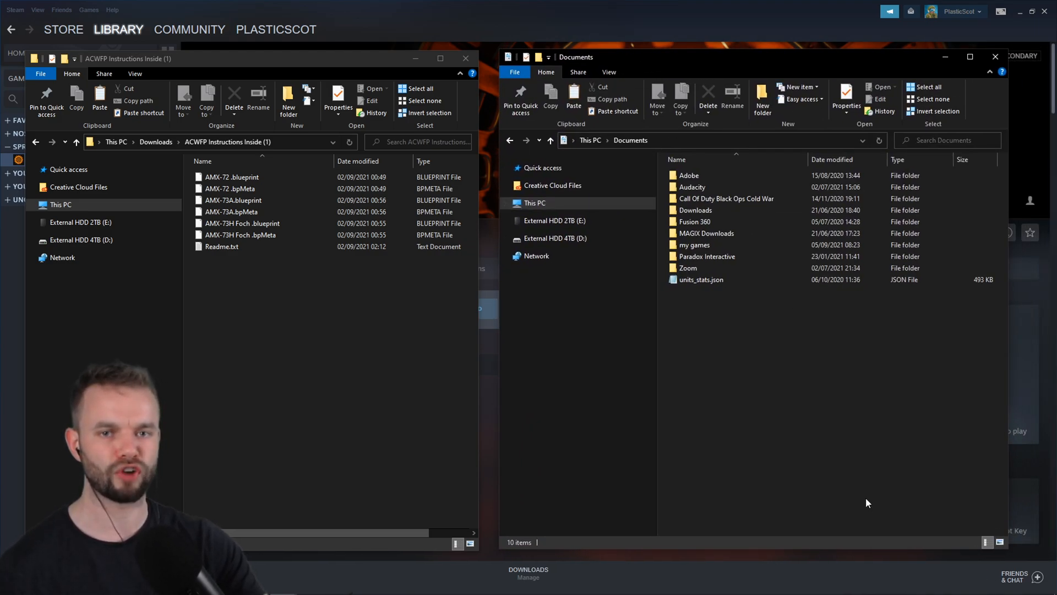
Step: Browse Documents > my games > Sprocket > Factions > Default > Blueprints > Vehicles
left_click(724, 199)
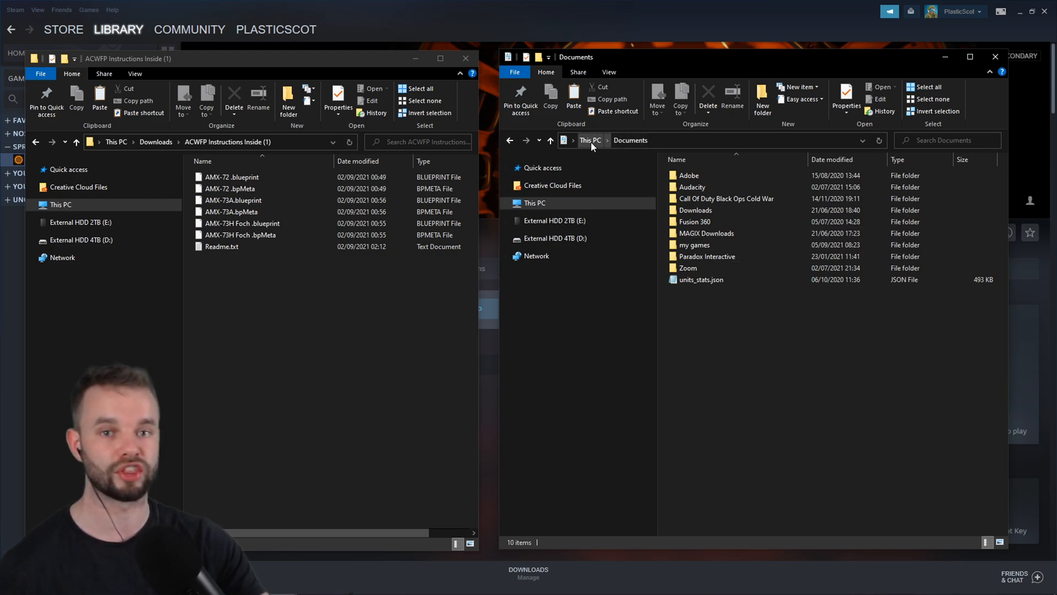
left_click(694, 245)
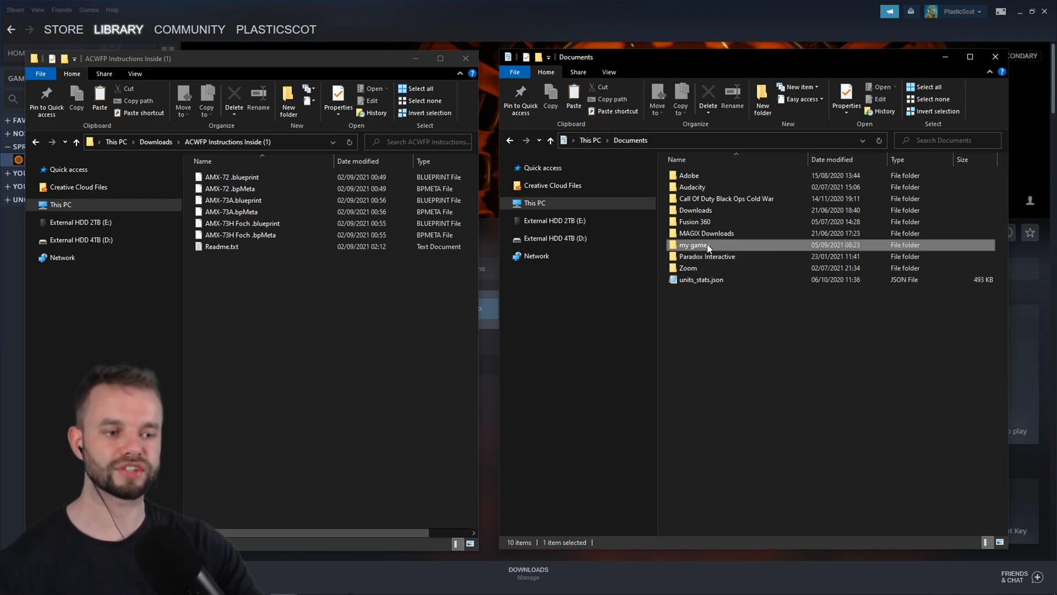
double_click(693, 244)
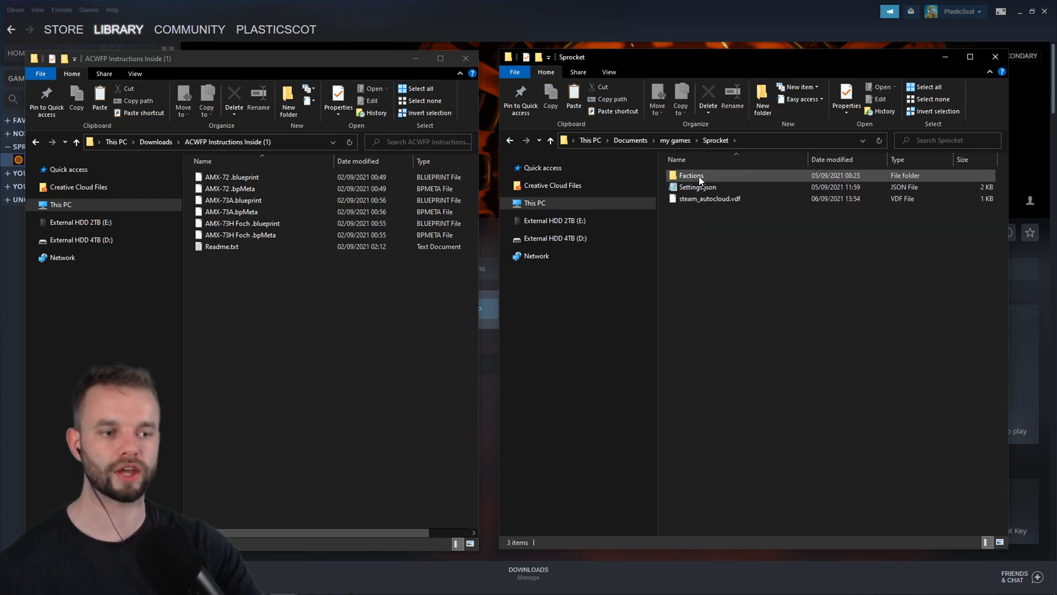
double_click(691, 176)
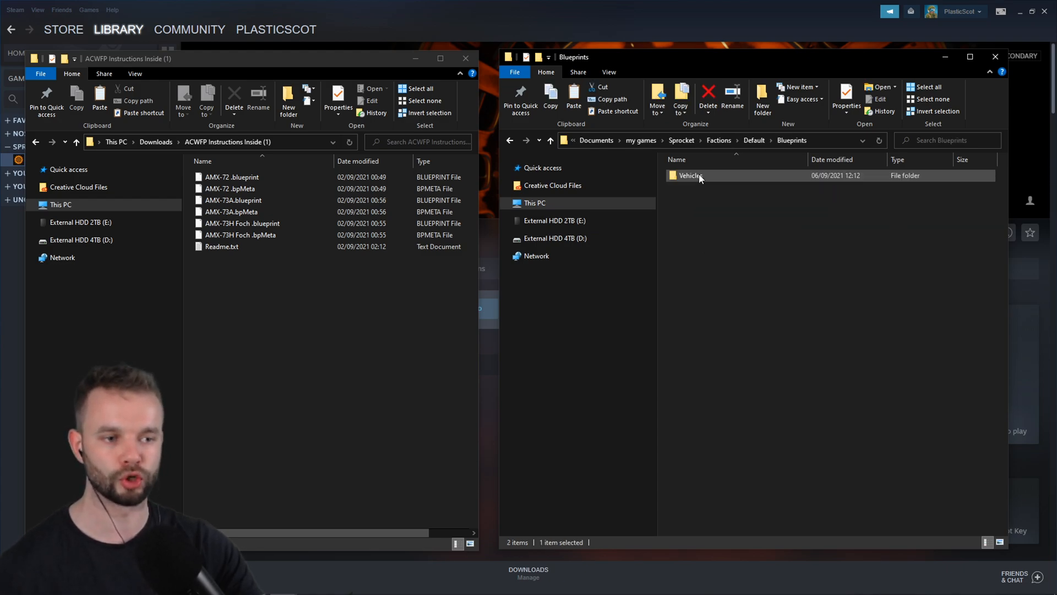
double_click(689, 175)
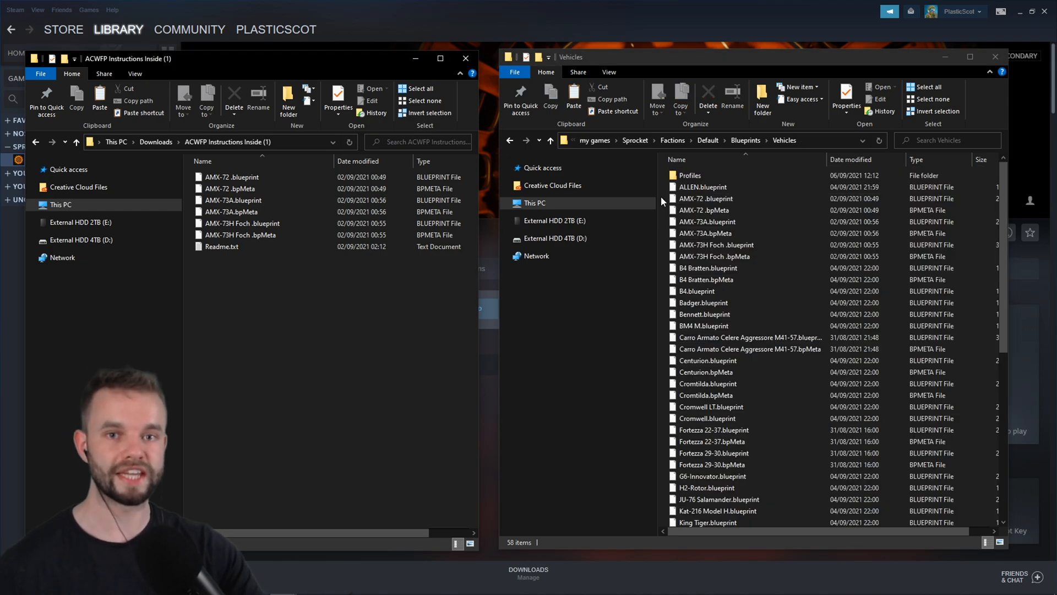
Step: Move the six AMX-72, AMX-73A and AMX-73H Foch files into Vehicles
left_click(714, 256)
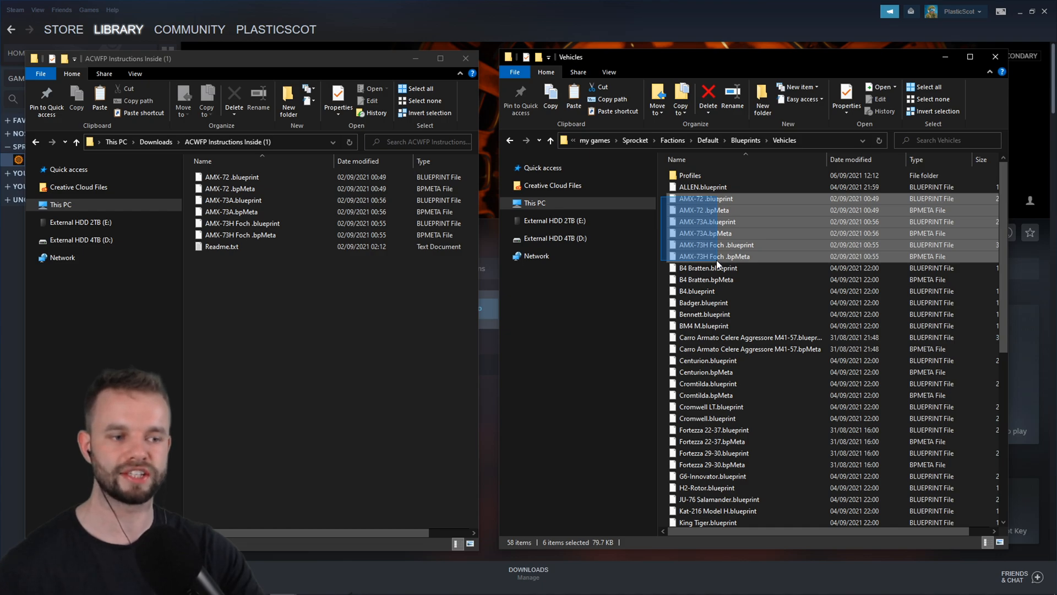
left_click(577, 397)
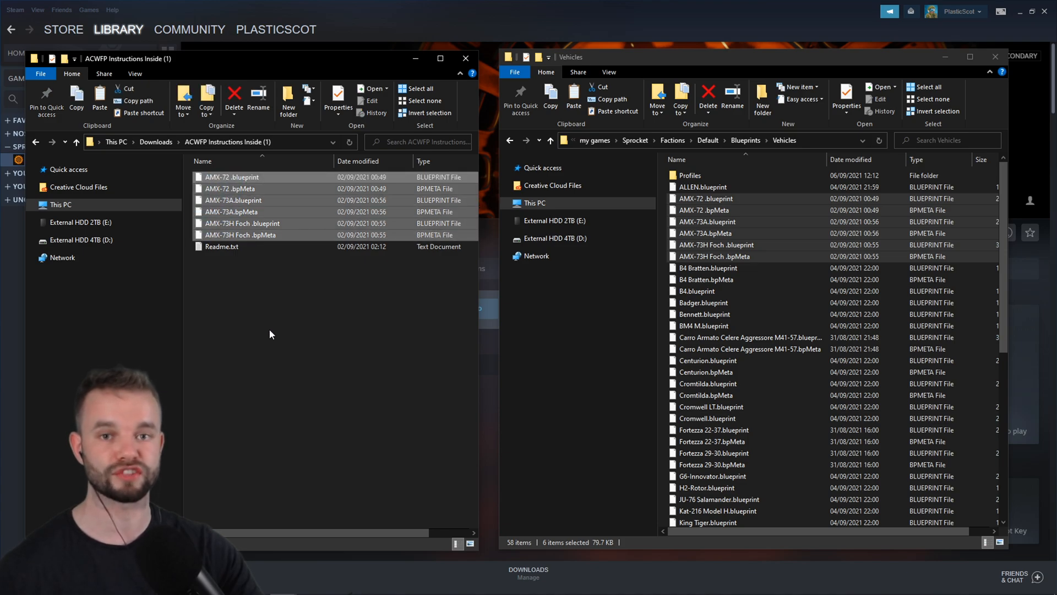
mouse_move(280, 324)
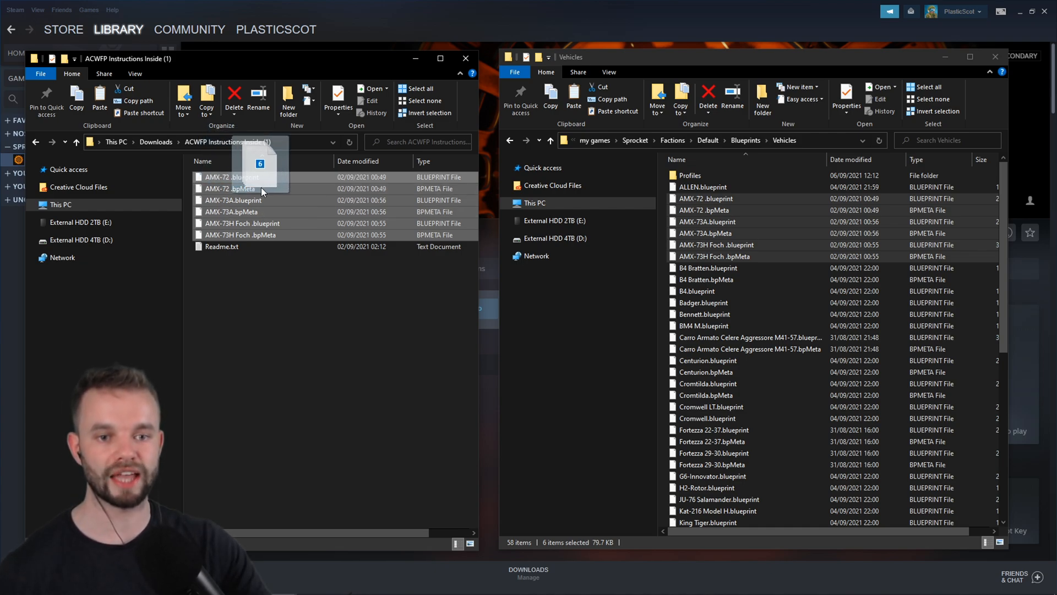
left_click(516, 203)
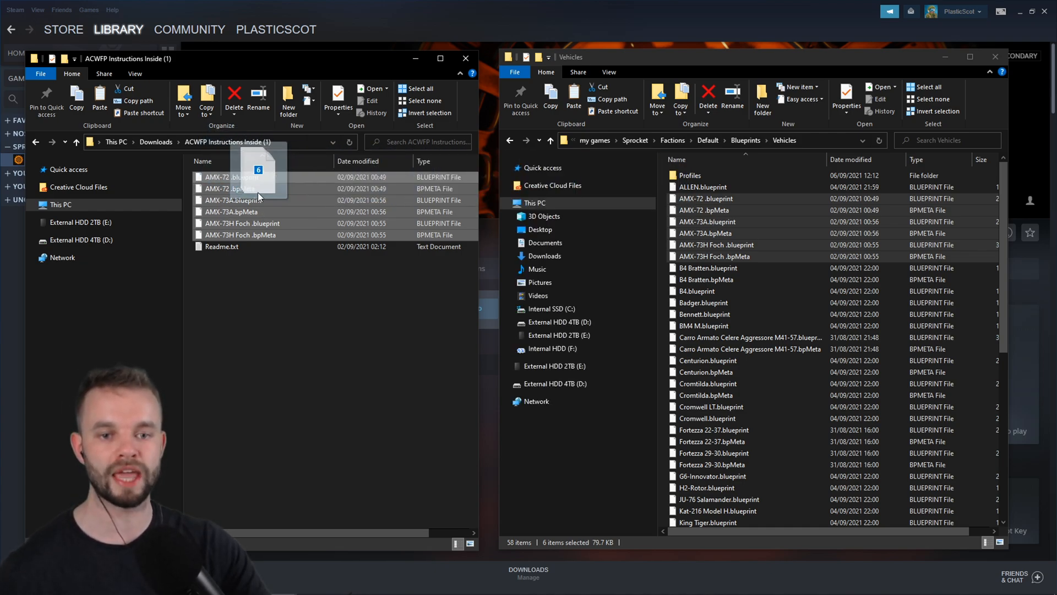
mouse_move(232, 177)
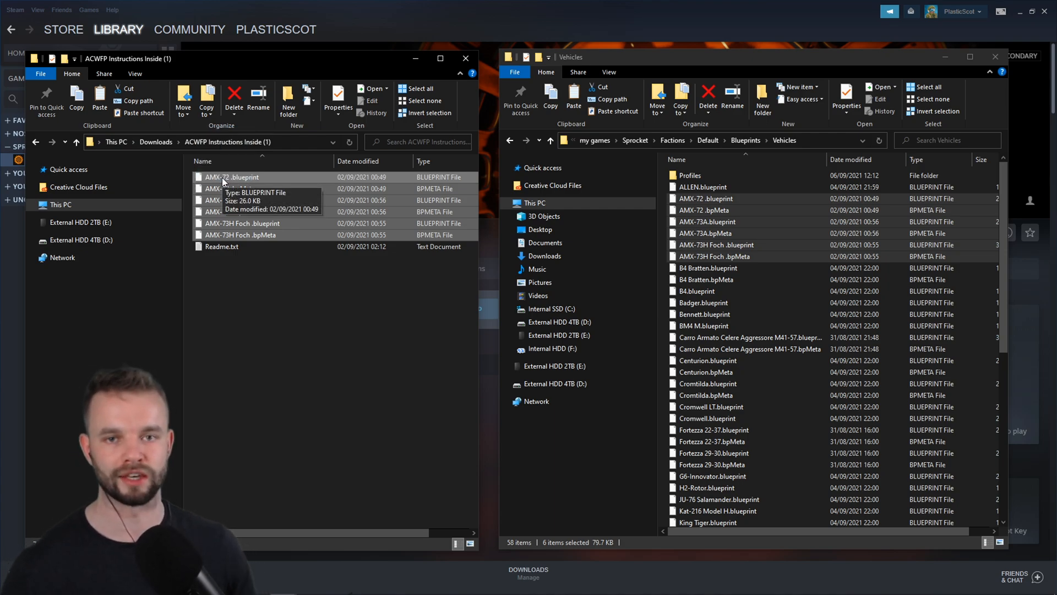
left_click(310, 346)
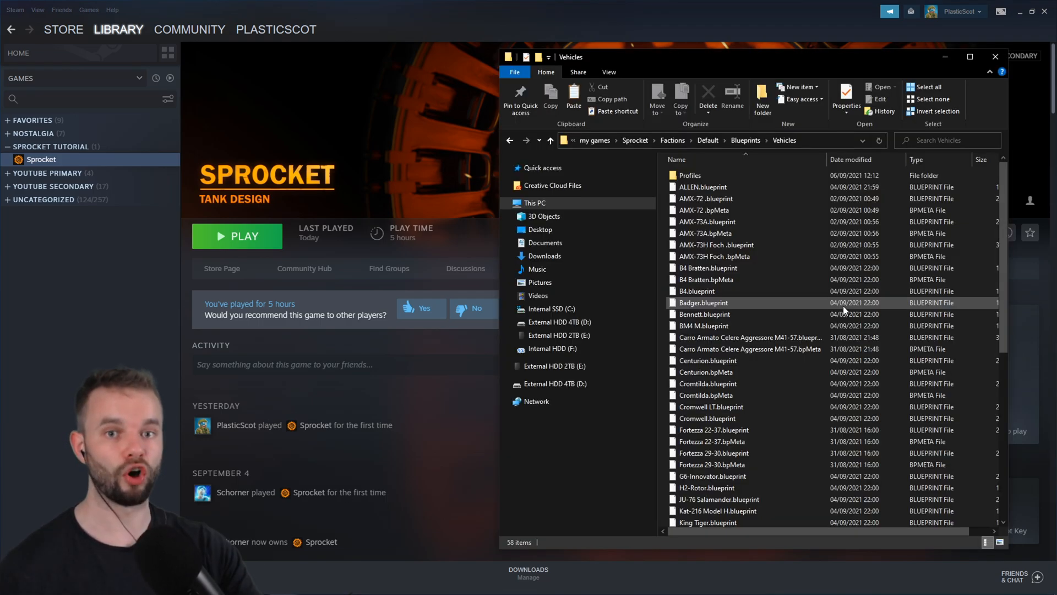
mouse_move(784, 430)
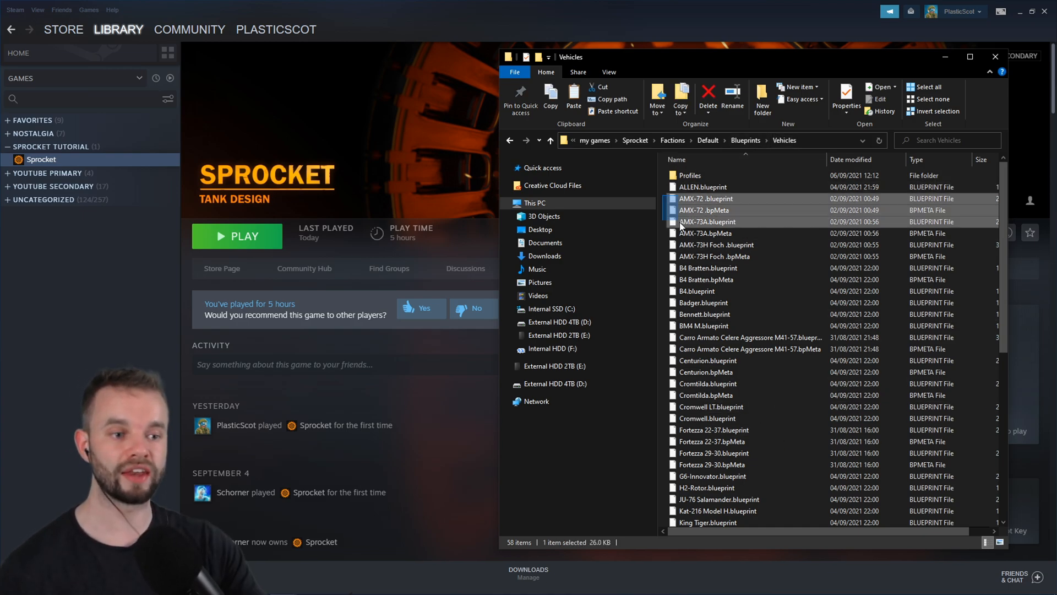
Step: Select the copied AMX blueprint and bpMeta files in Vehicles to confirm them
left_click(716, 256)
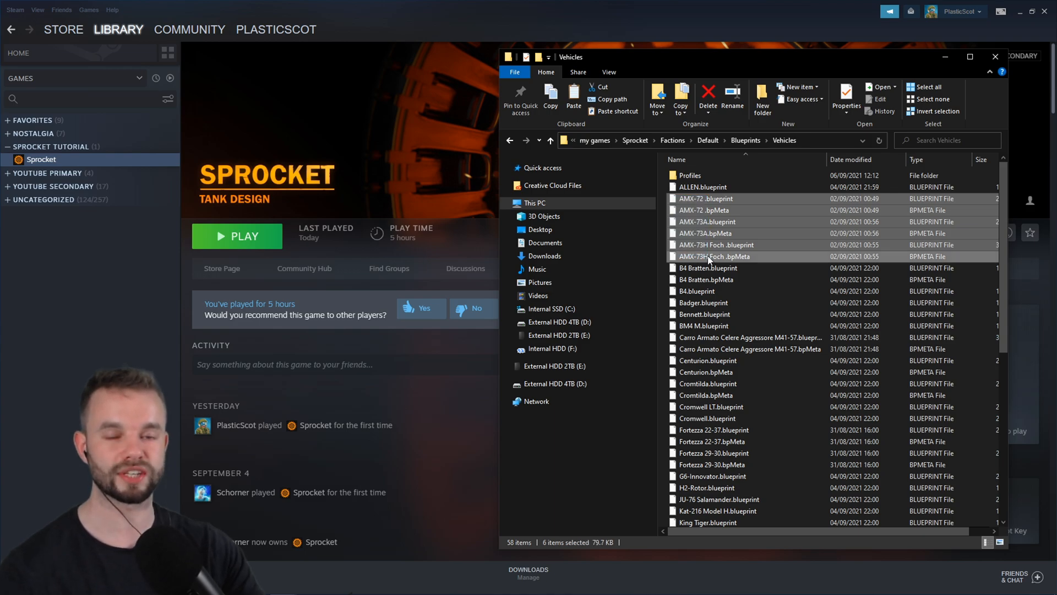
mouse_move(735, 263)
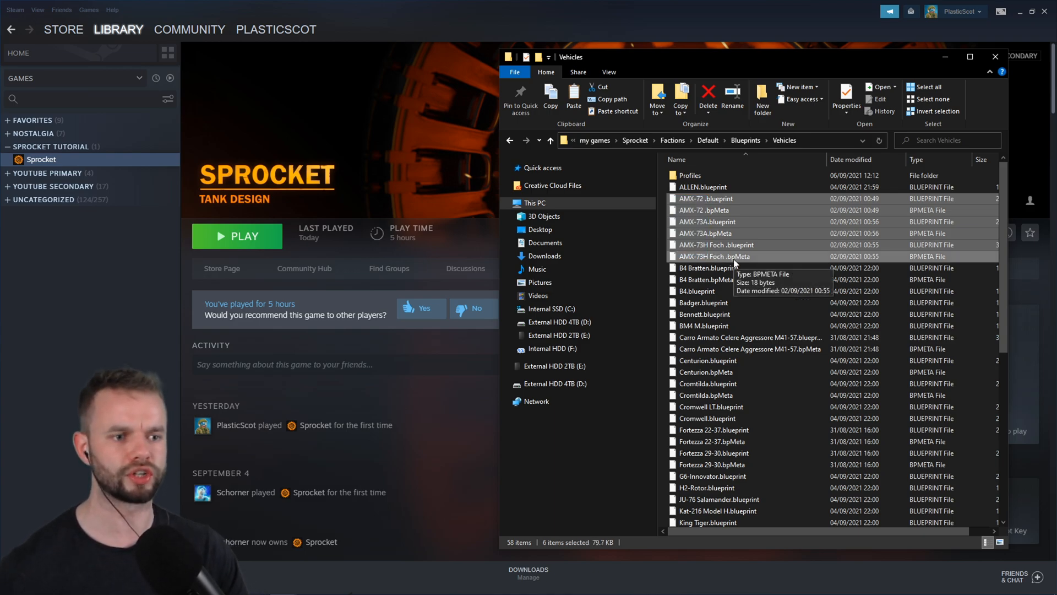
mouse_move(732, 246)
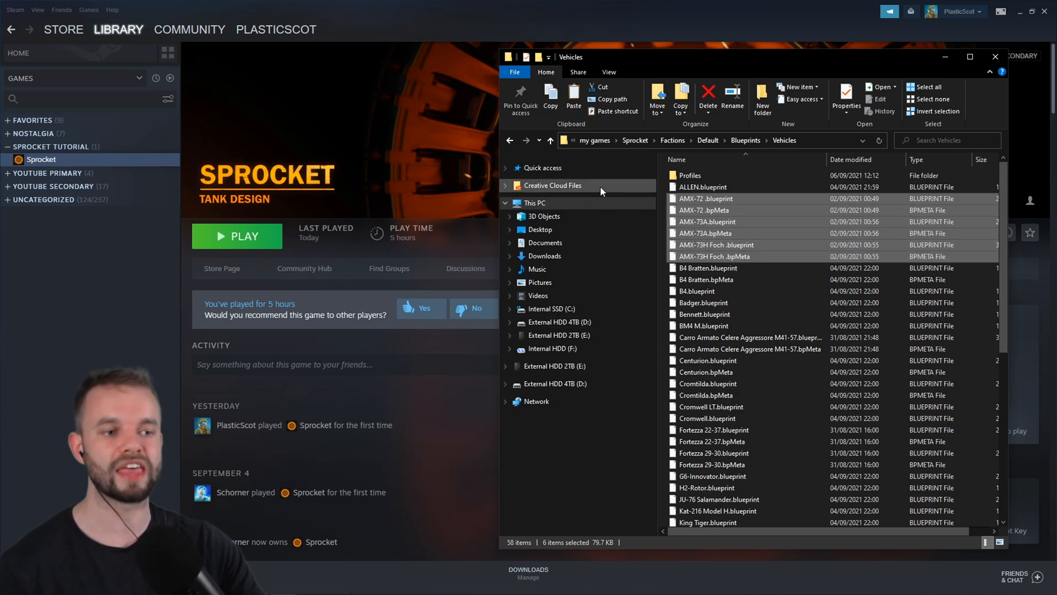
mouse_move(686, 208)
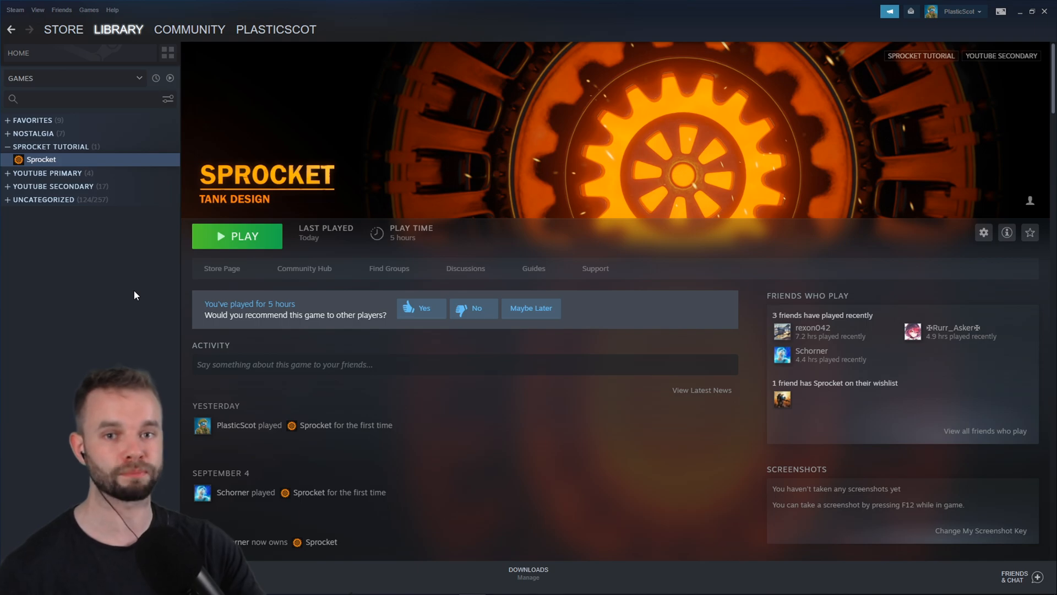
Step: Launch Sprocket from Steam and start the Taiga scenario from Scenarios
left_click(236, 236)
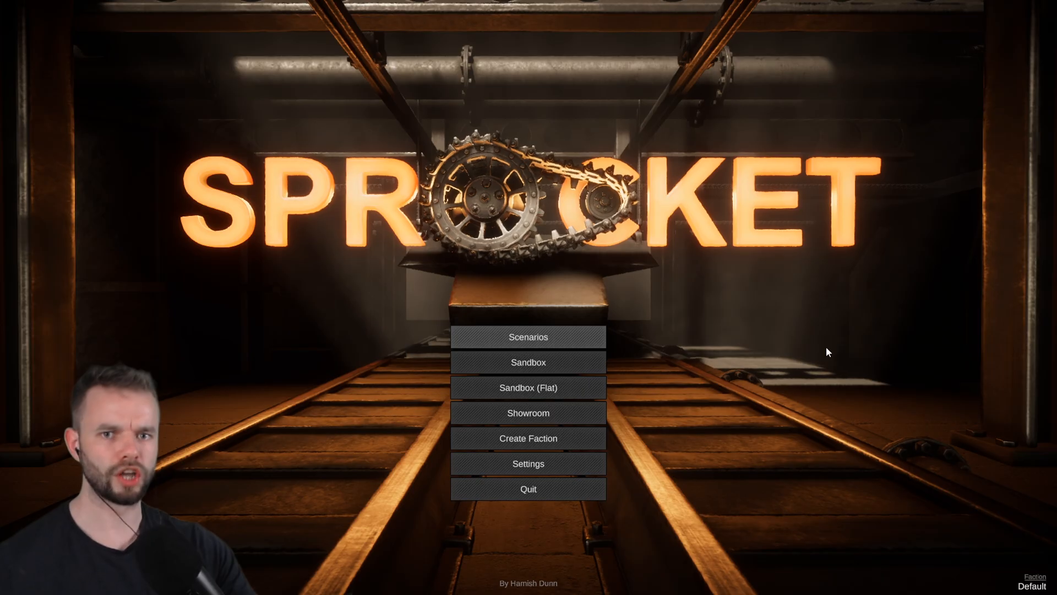
mouse_move(555, 339)
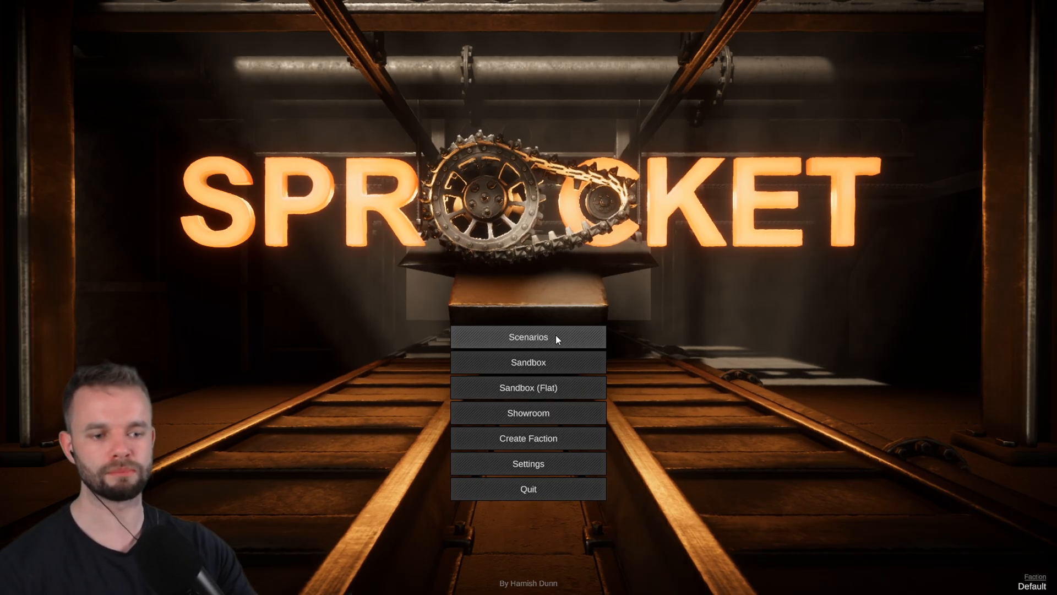
left_click(528, 337)
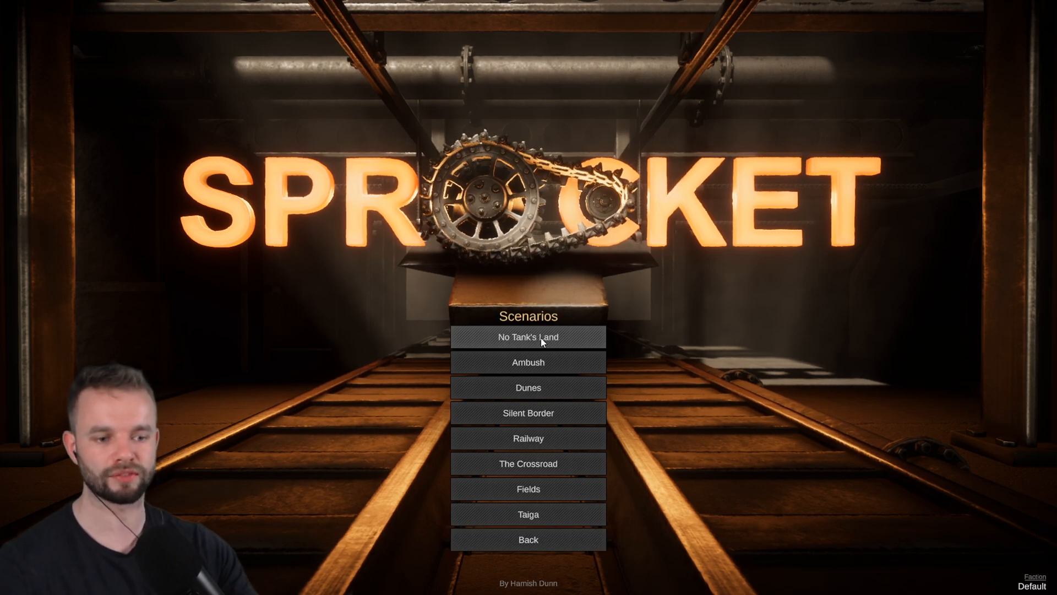
mouse_move(528, 513)
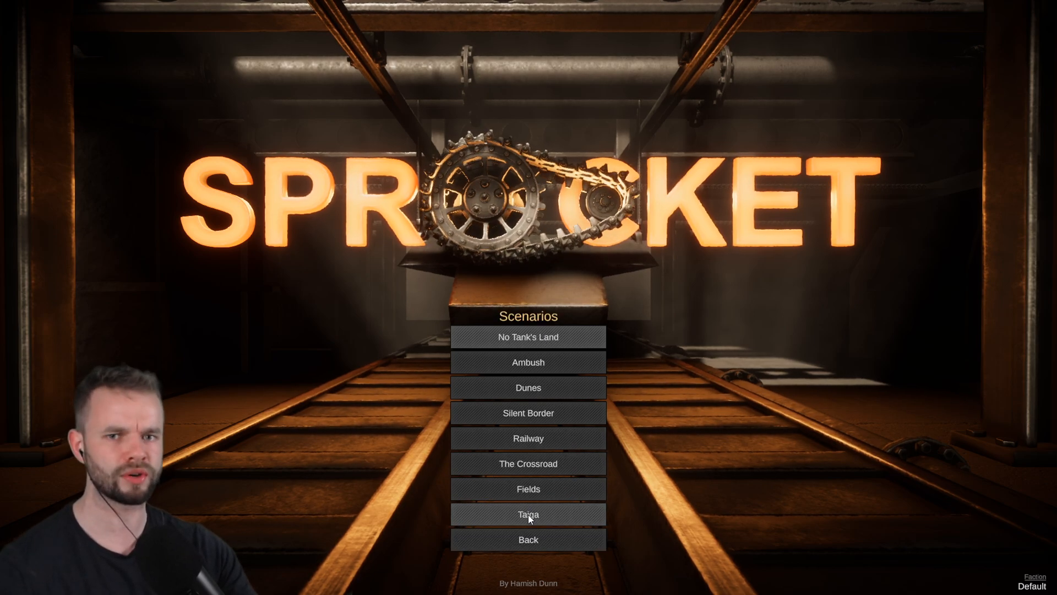
left_click(528, 513)
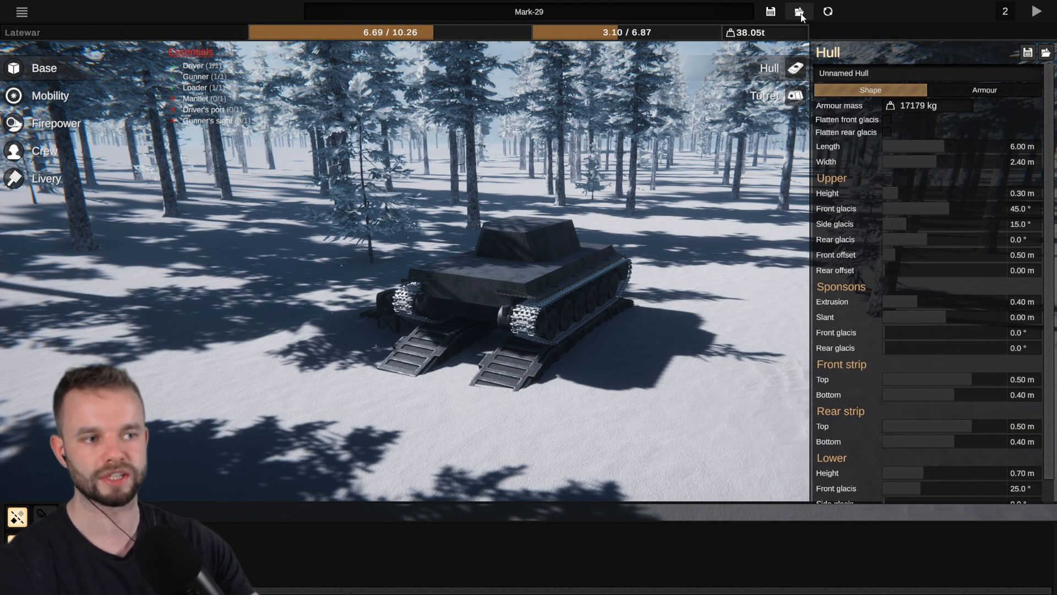
Step: Load the AMX-73A blueprint, then replace it with the Centurion blueprint
left_click(798, 11)
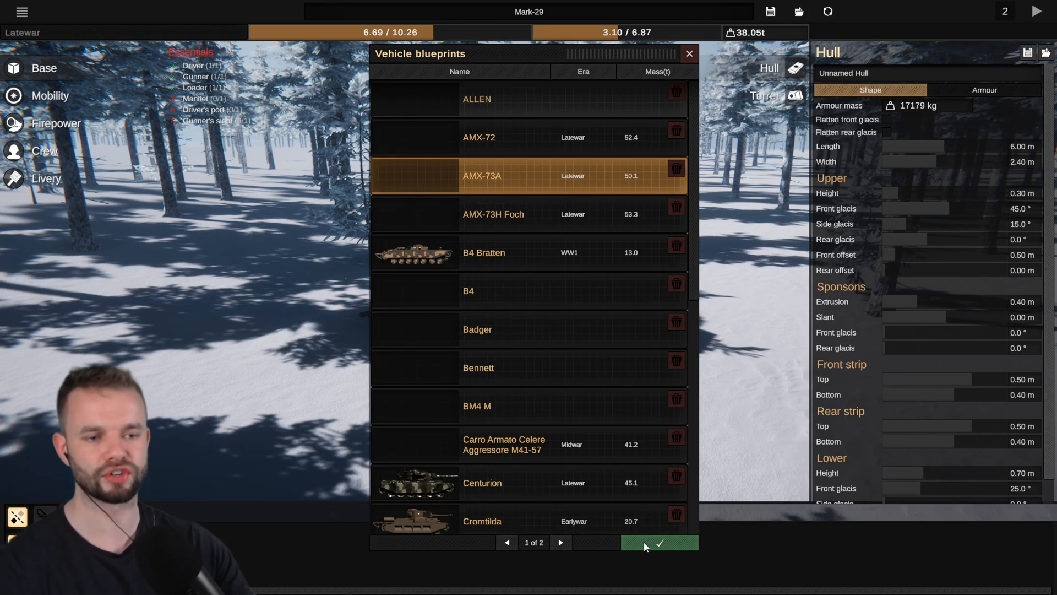
left_click(658, 541)
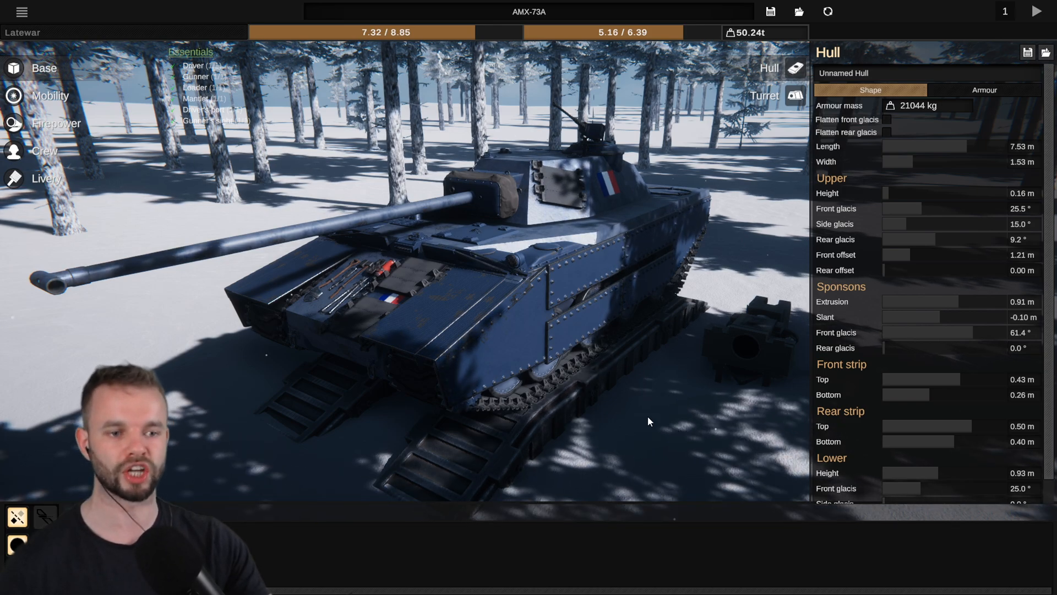
left_click(799, 11)
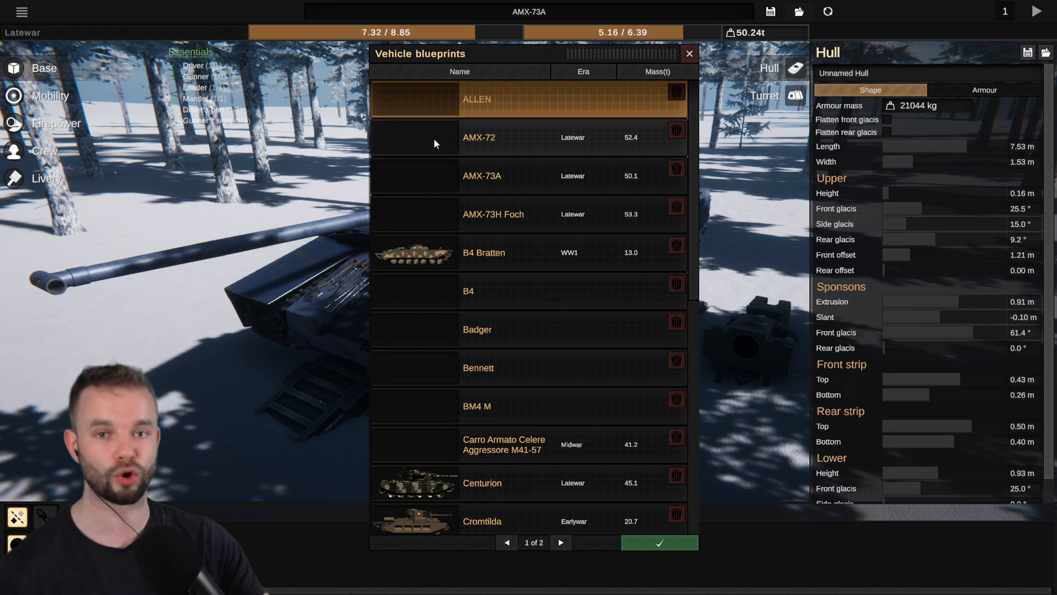
mouse_move(426, 143)
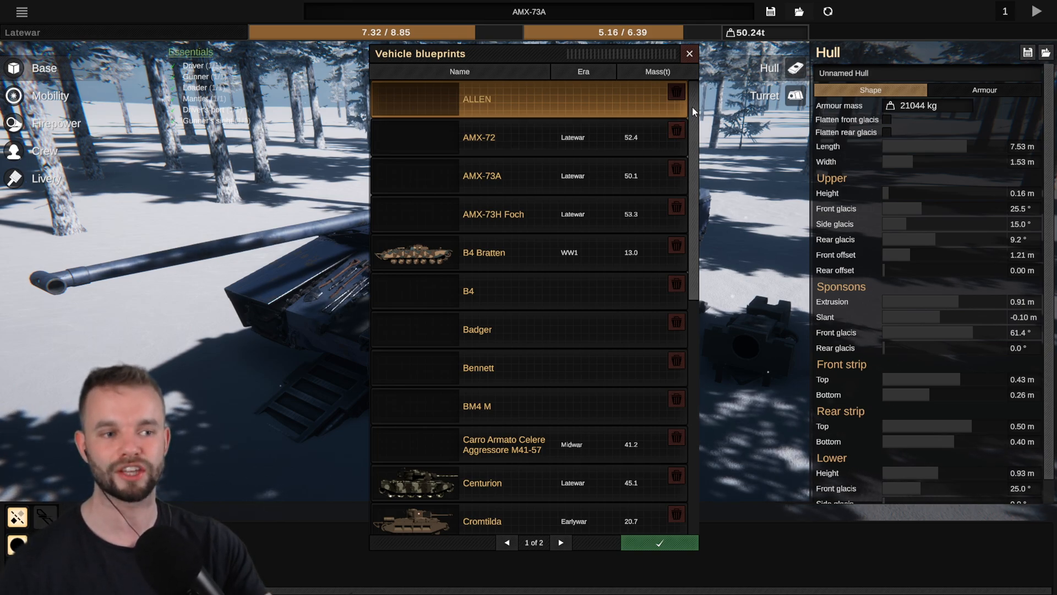
scroll("down", 3)
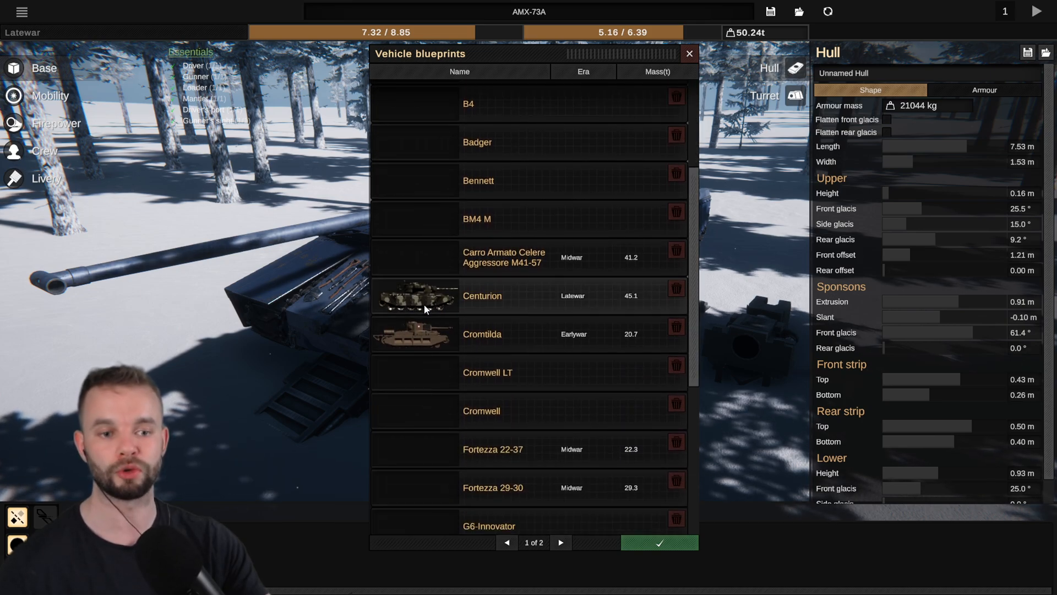
left_click(499, 295)
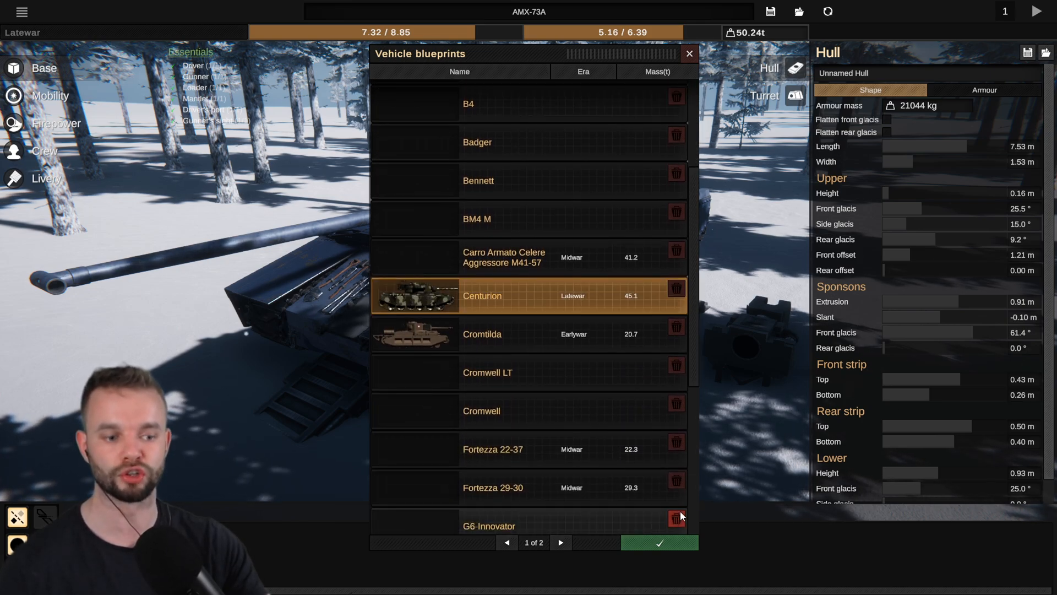
left_click(658, 543)
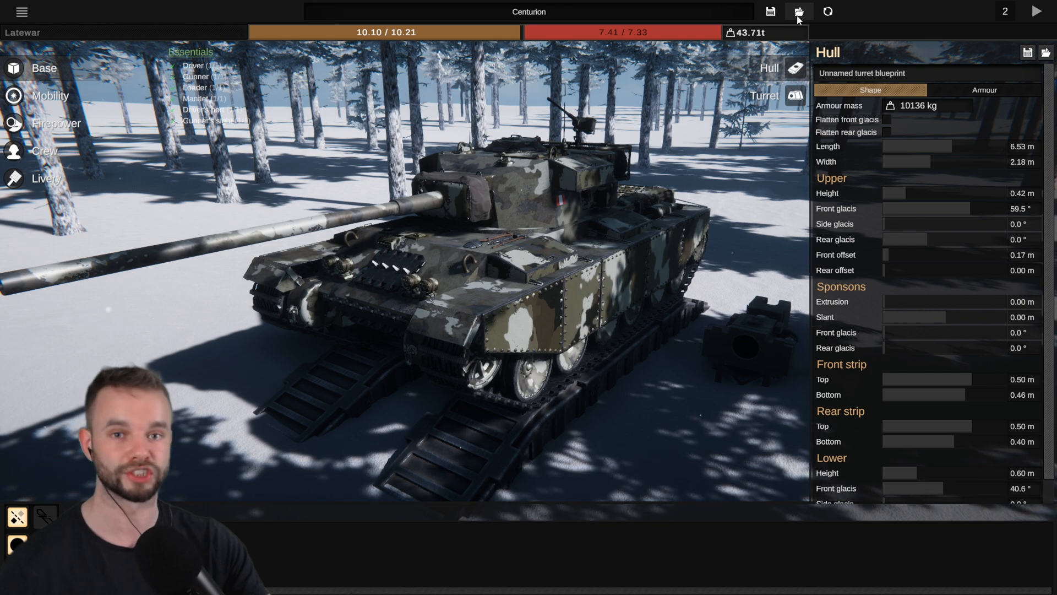
left_click(799, 11)
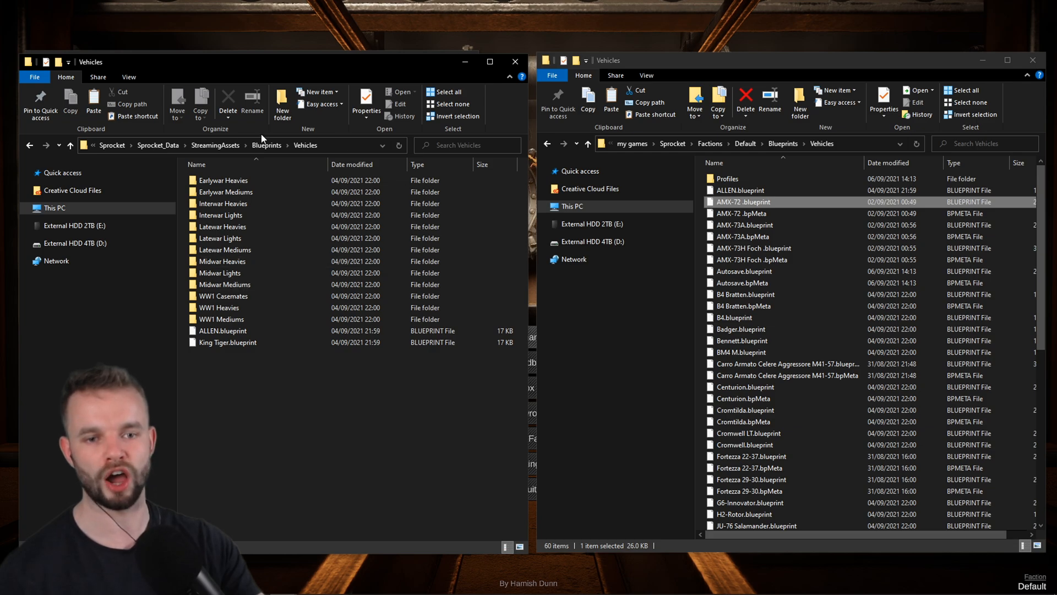
mouse_move(270, 403)
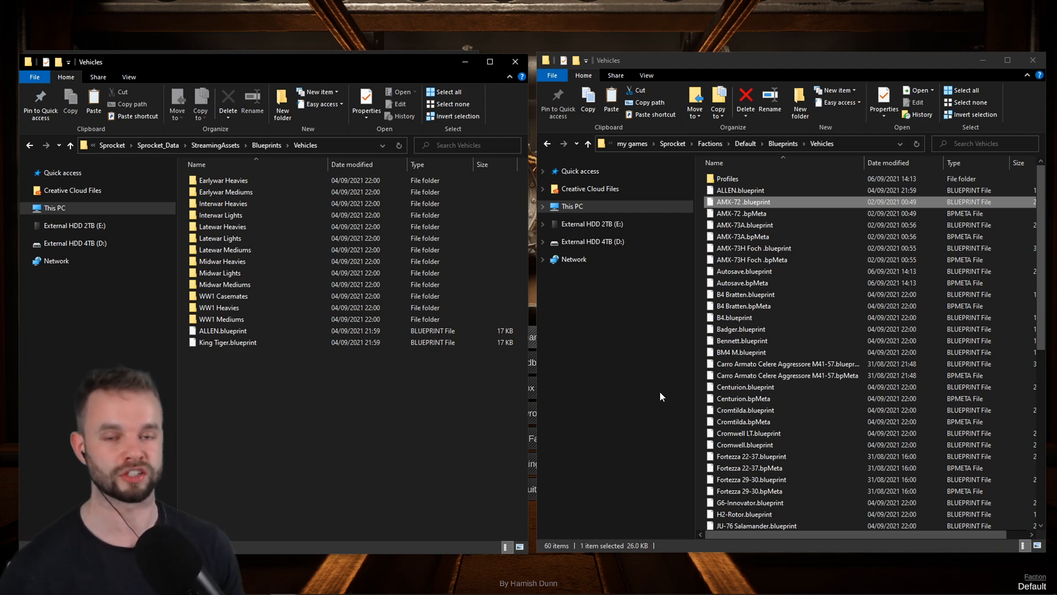
mouse_move(283, 401)
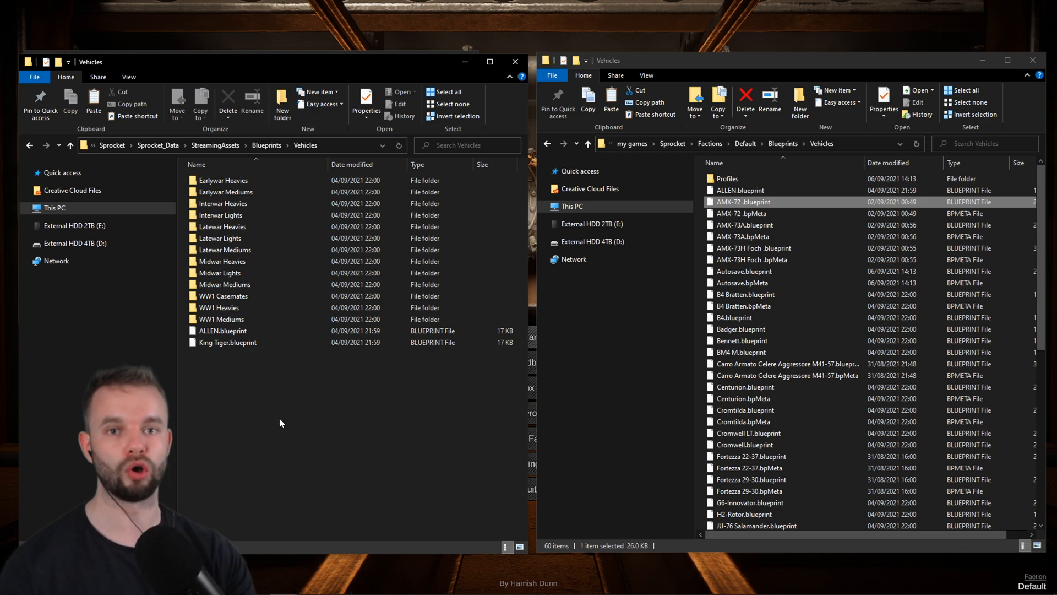
mouse_move(795, 387)
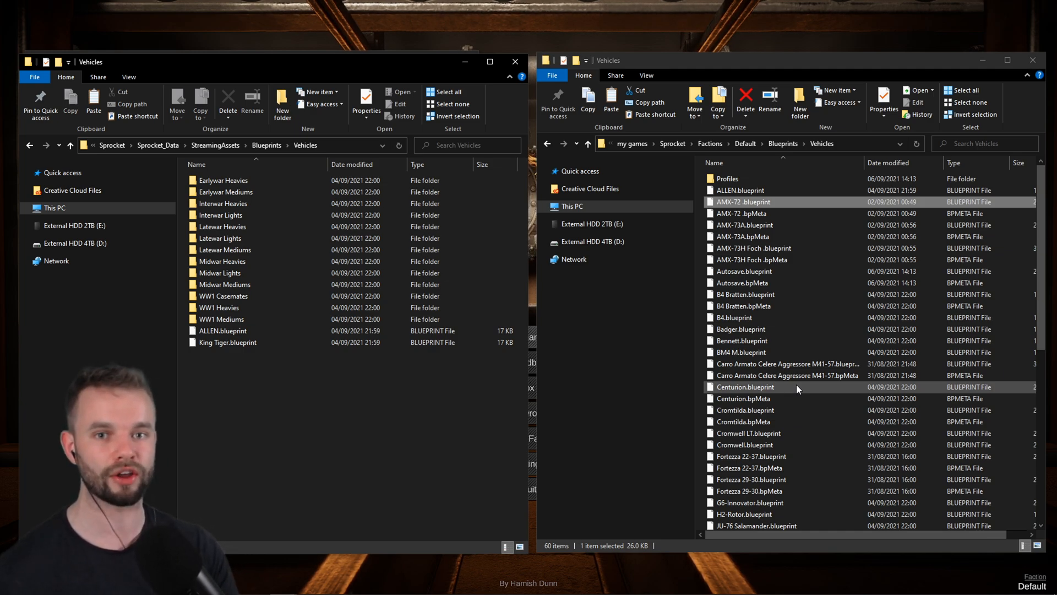
Step: Open the Latewar Heavies scenario folder and select the AMX-72 blueprint in Vehicles
left_click(223, 261)
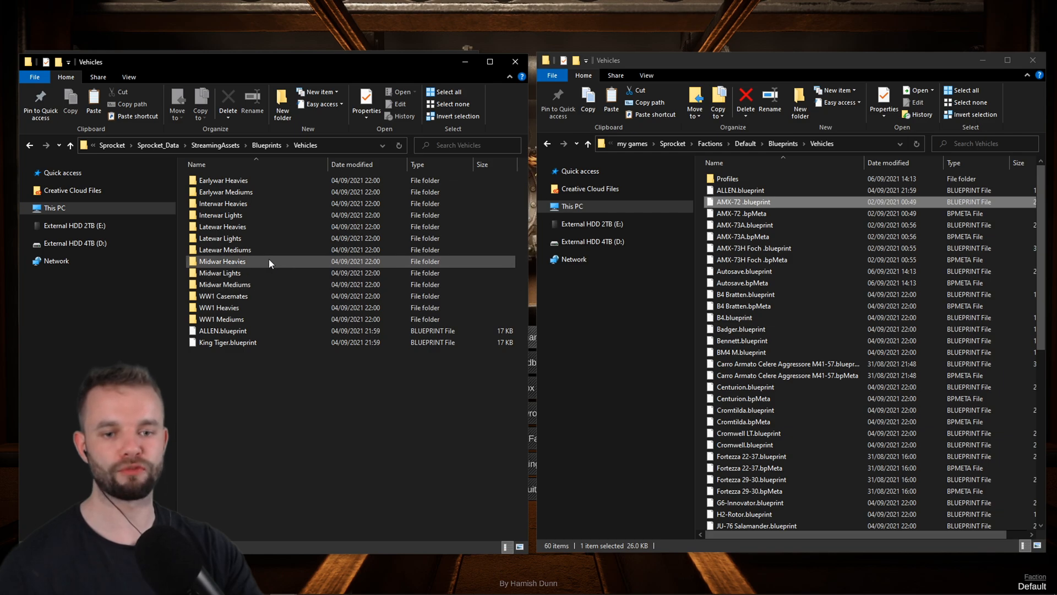
double_click(222, 225)
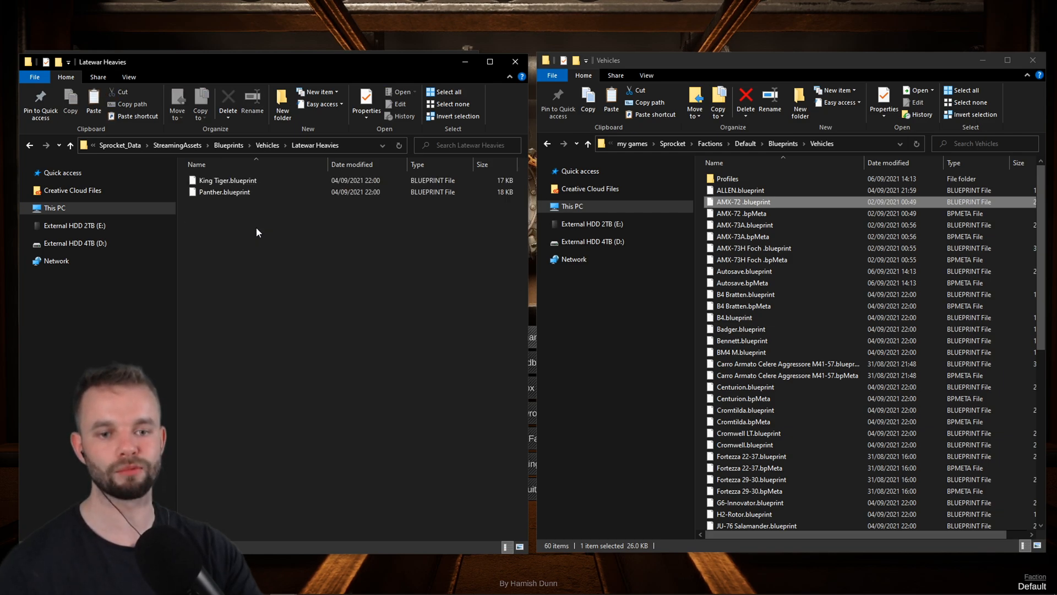
mouse_move(263, 302)
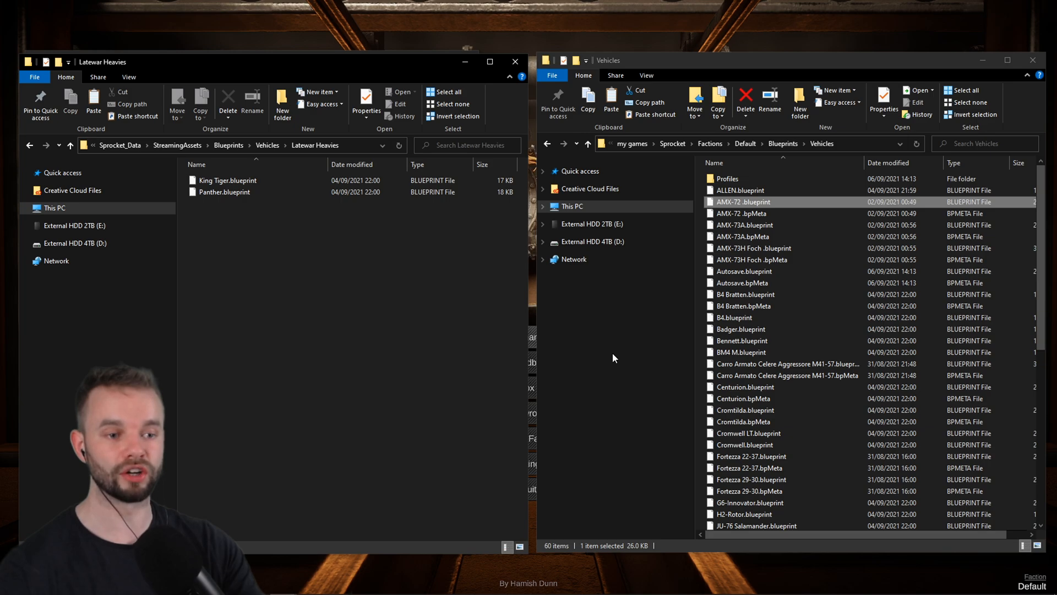
mouse_move(742, 214)
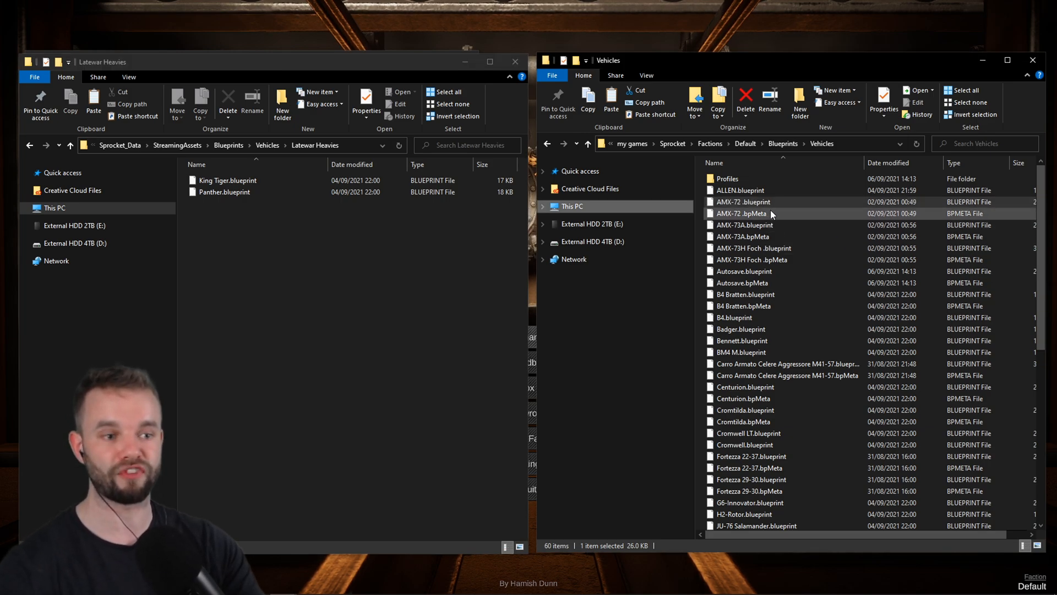
left_click(742, 202)
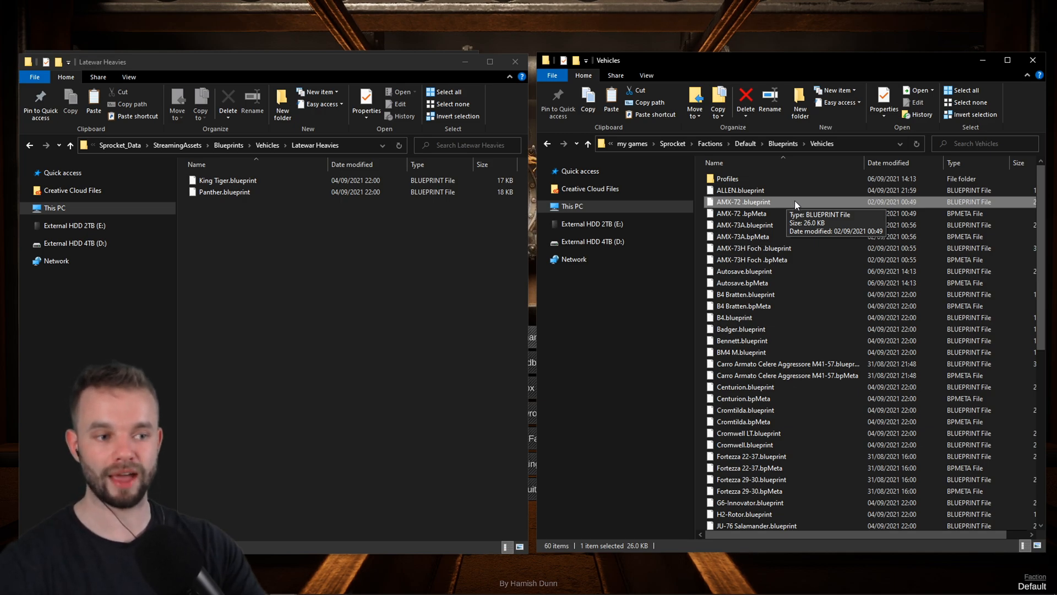
mouse_move(376, 224)
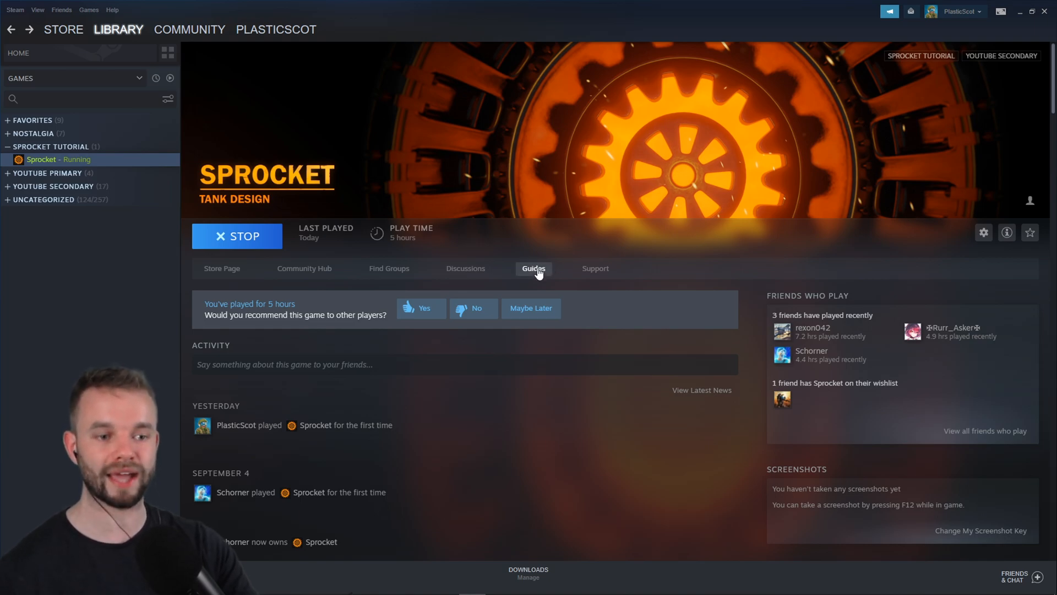
Step: Open the Sprocket community guide on scenario-only vehicles in Scenario Mode
left_click(533, 267)
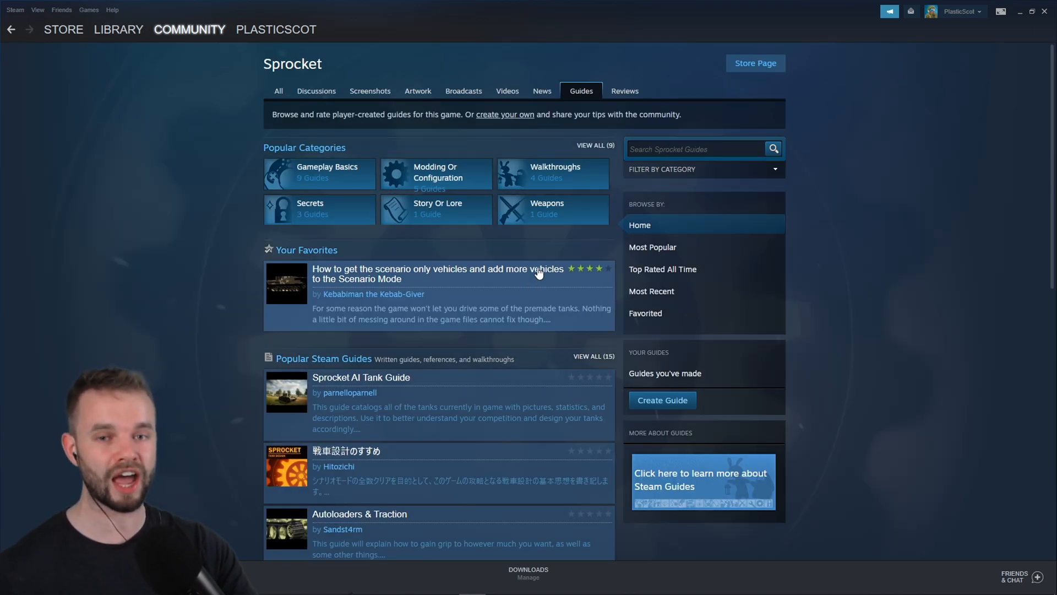
mouse_move(310, 287)
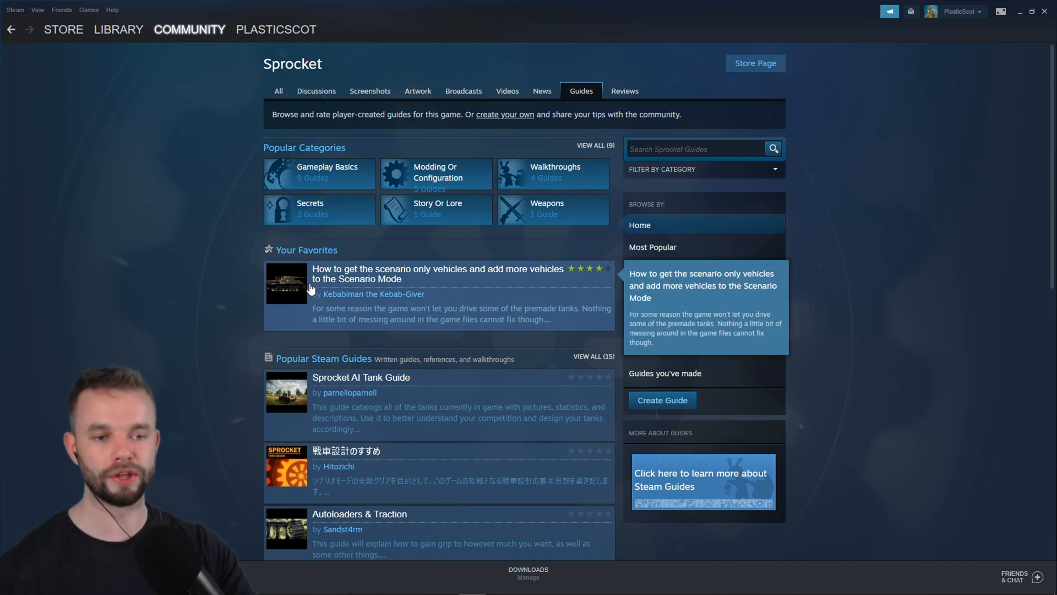
mouse_move(439, 301)
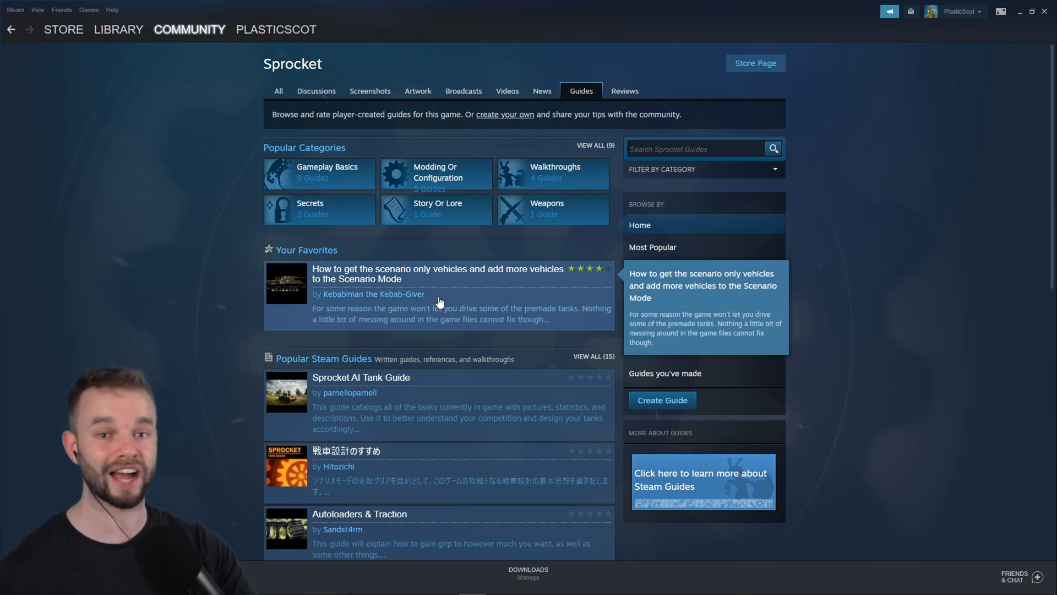
left_click(435, 273)
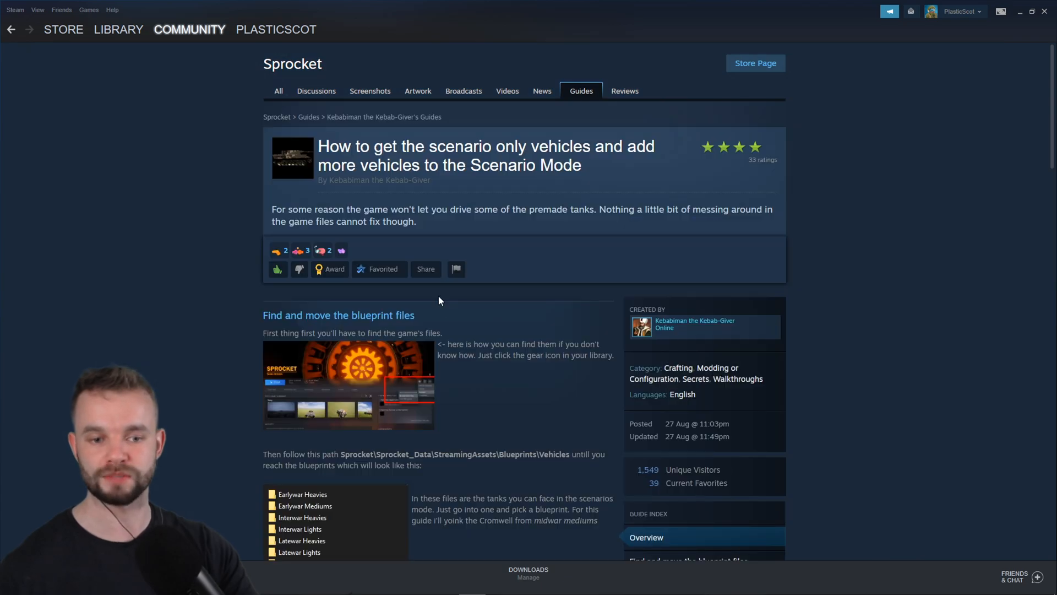
scroll("down", 3)
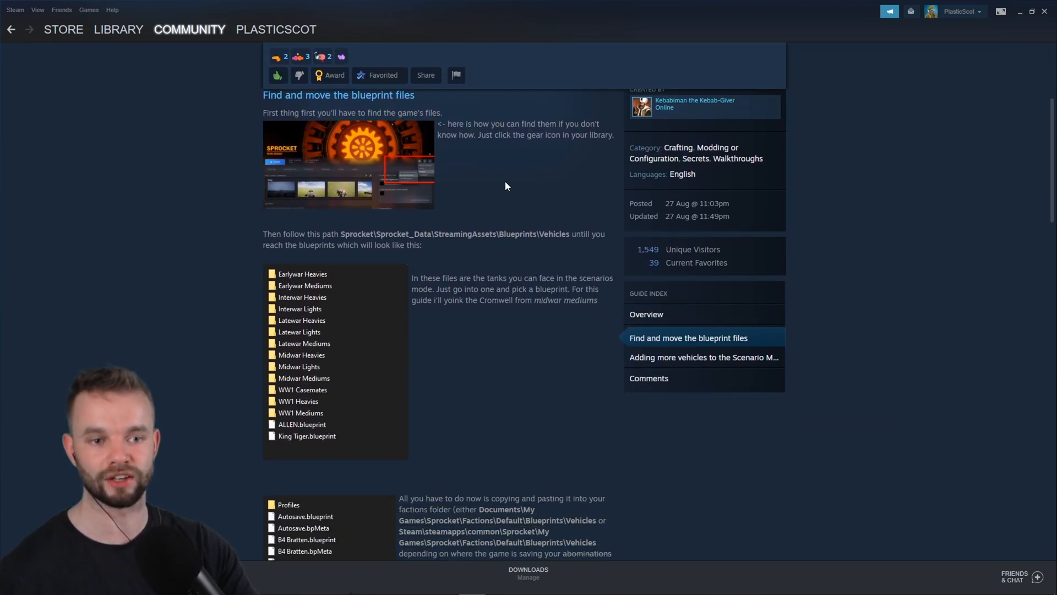
scroll("down", 3)
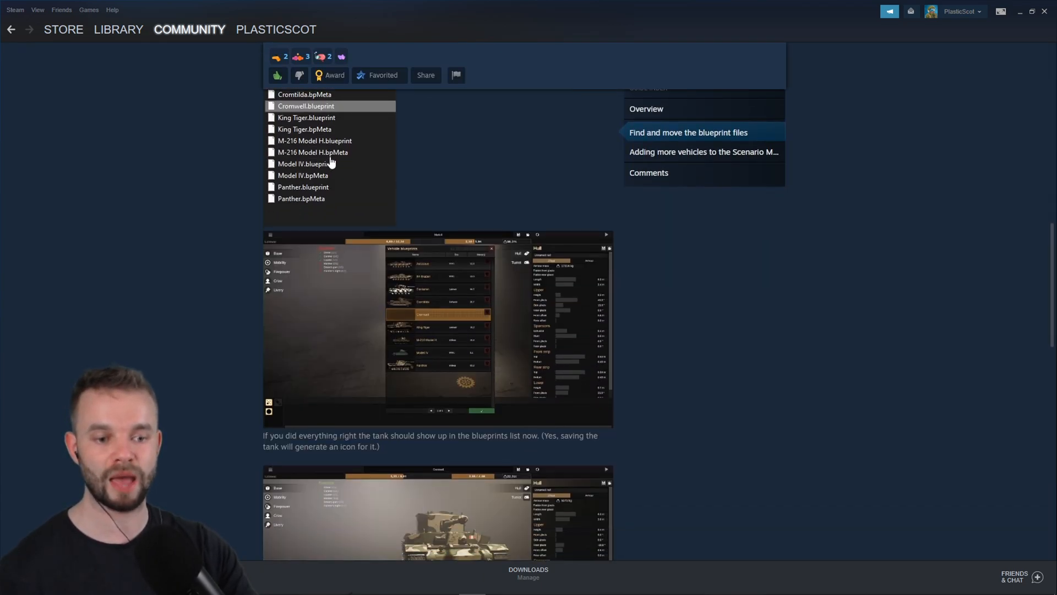
scroll("down", 3)
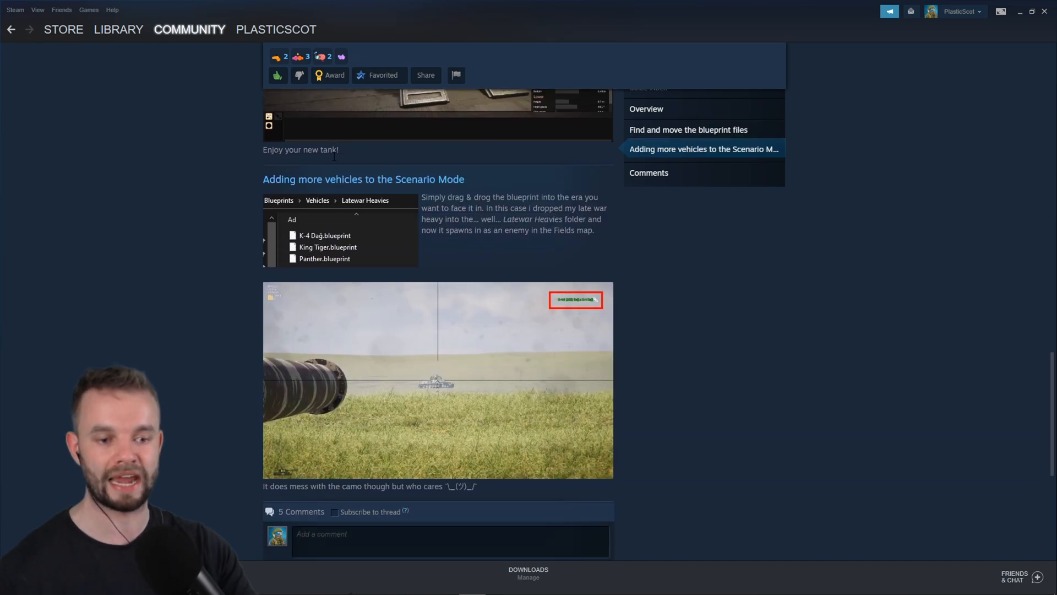
scroll("down", 3)
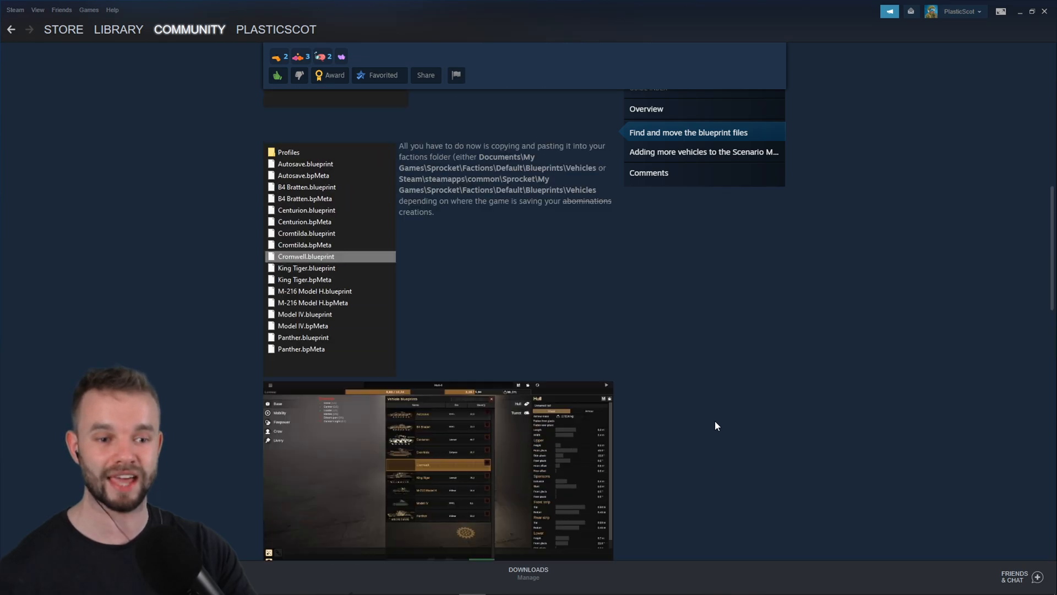
scroll("up", 3)
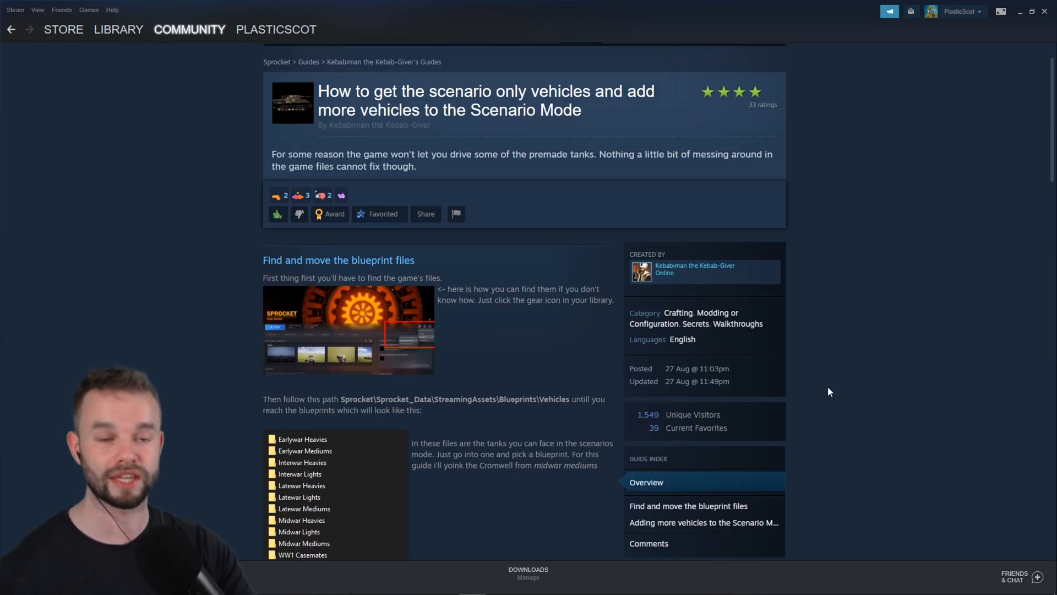
mouse_move(829, 384)
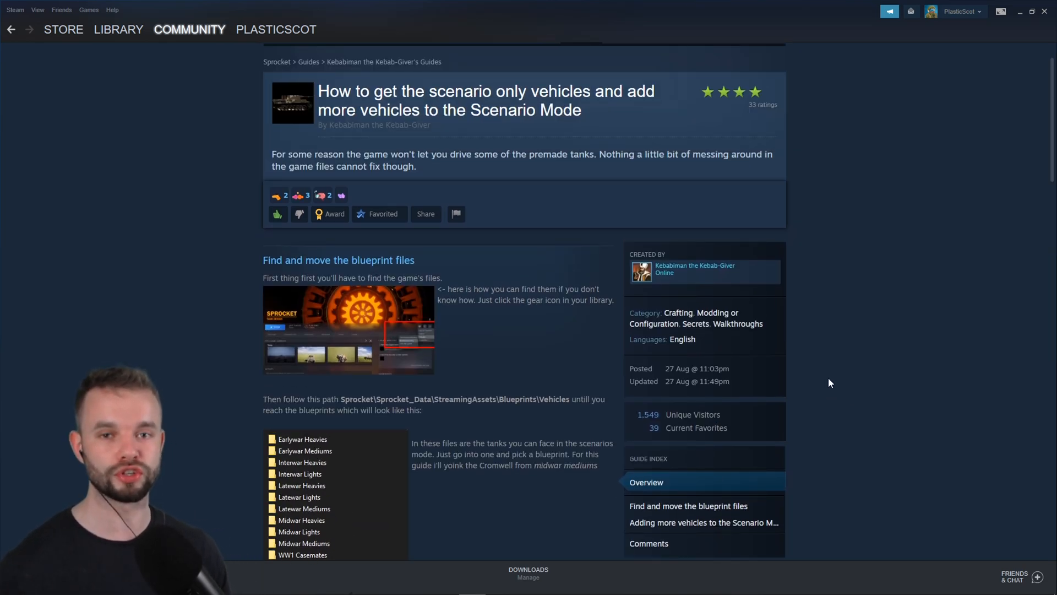